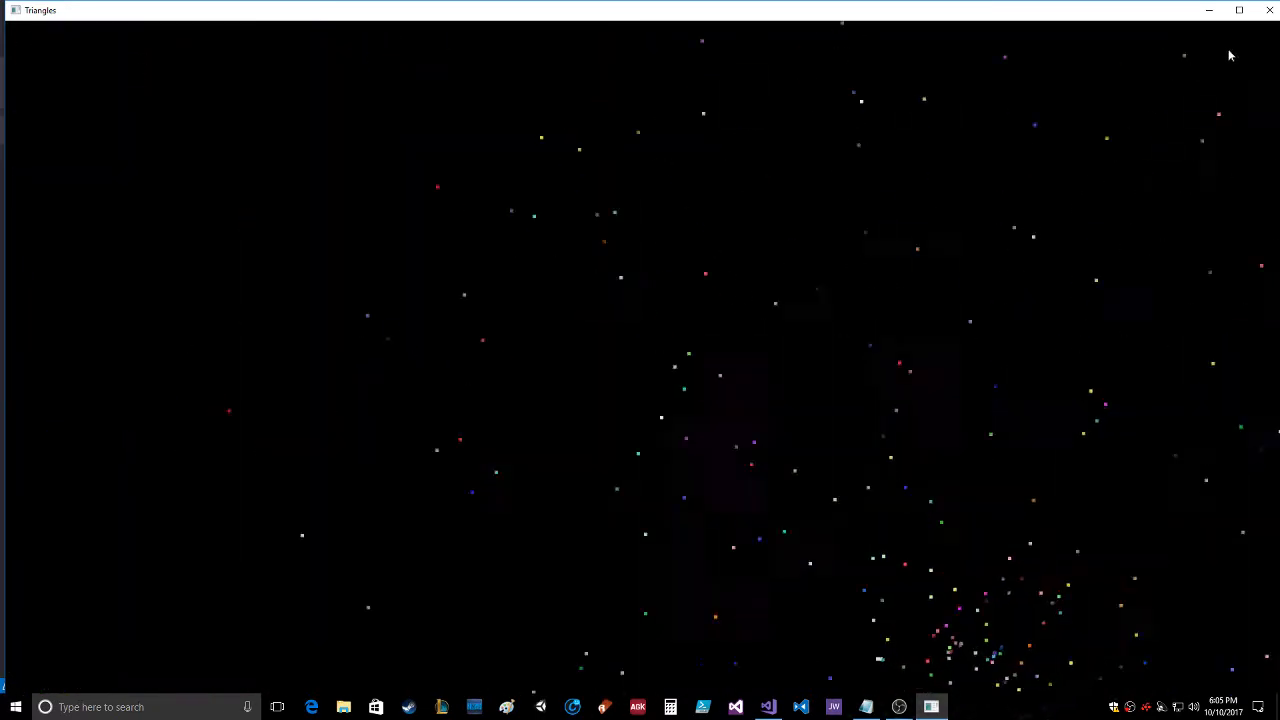
mouse_move(1270, 10)
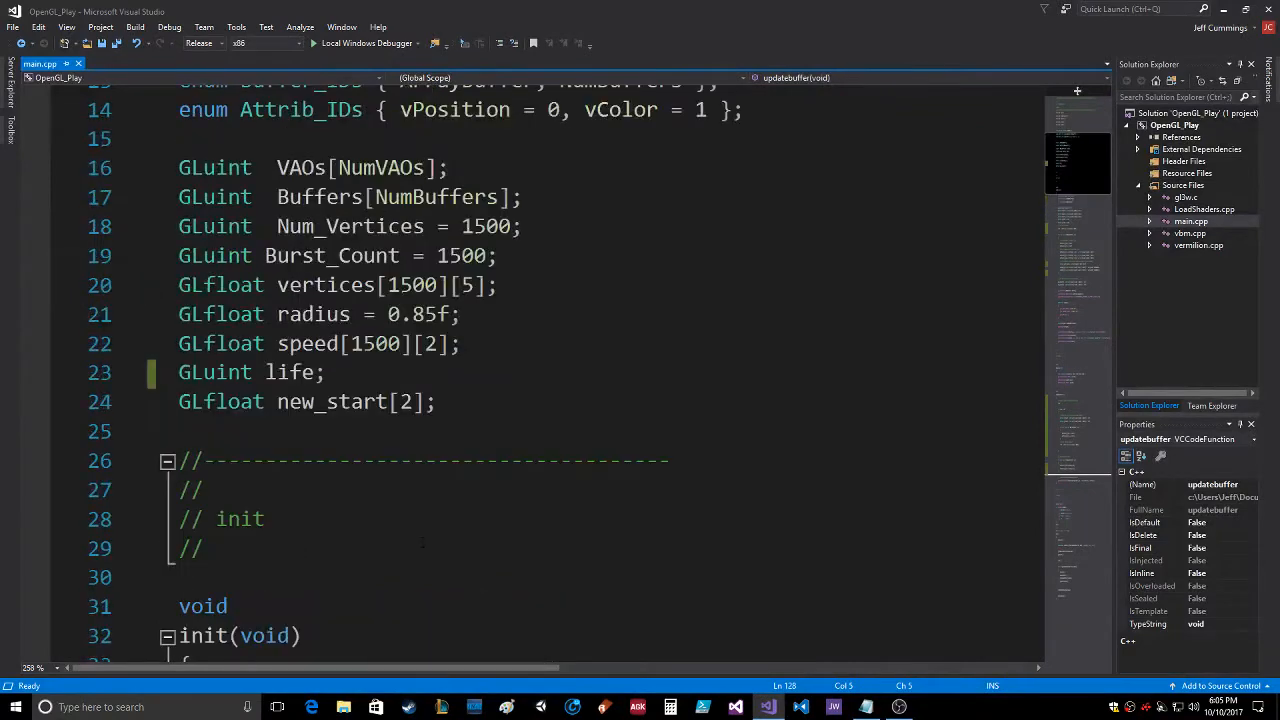
Declare life[5] and new_start[5][2], and resize Num_Vertices, Burst_Count, vertices and speed to 5000.
scroll("down", 3)
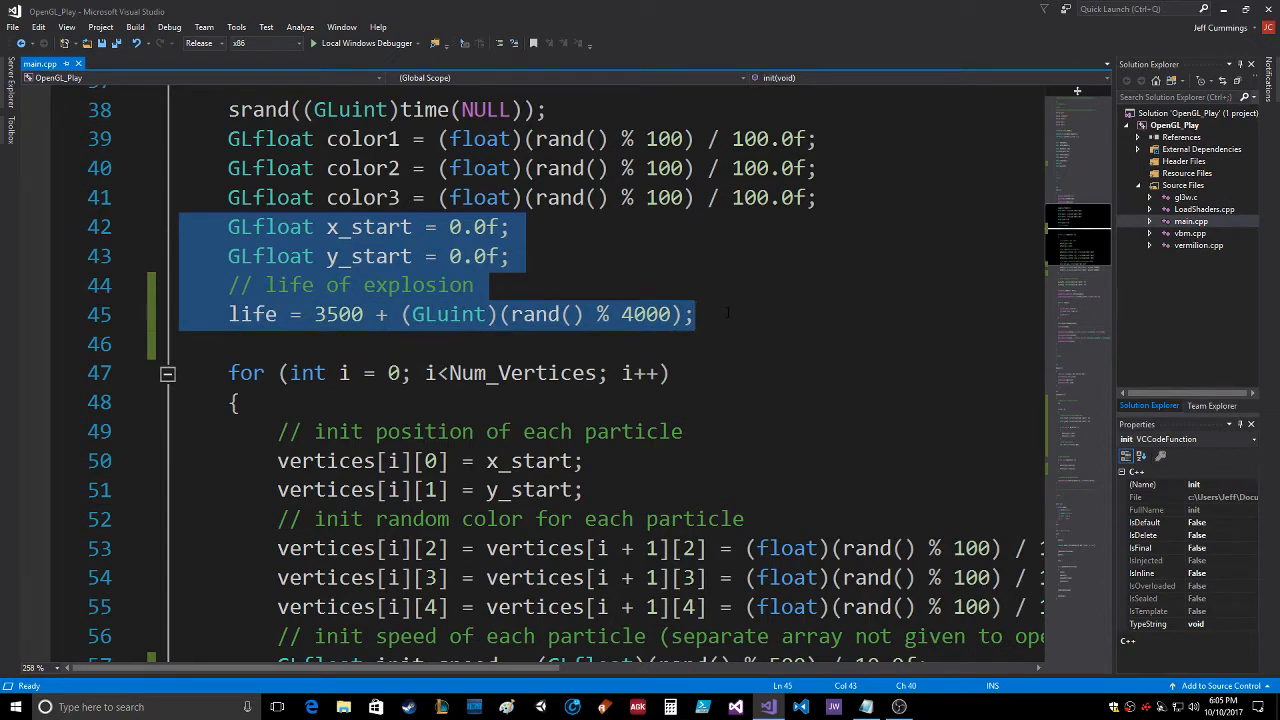
scroll("down", 3)
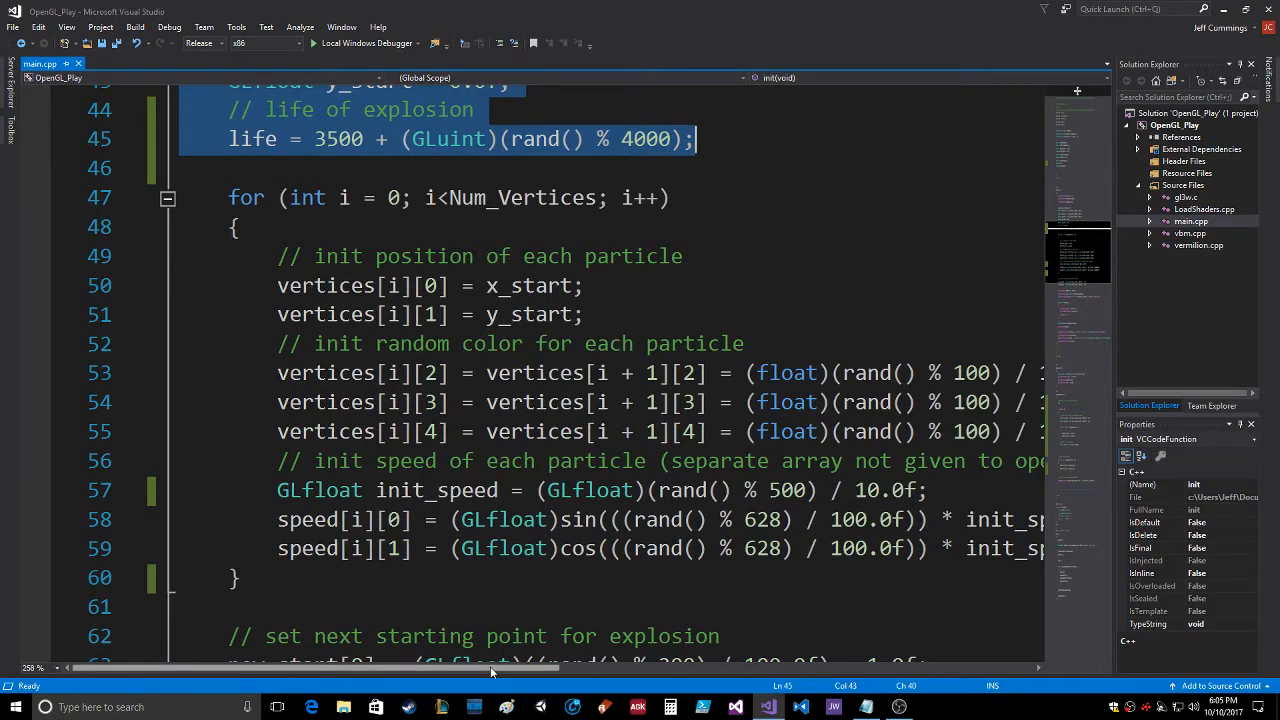
scroll("right", 3)
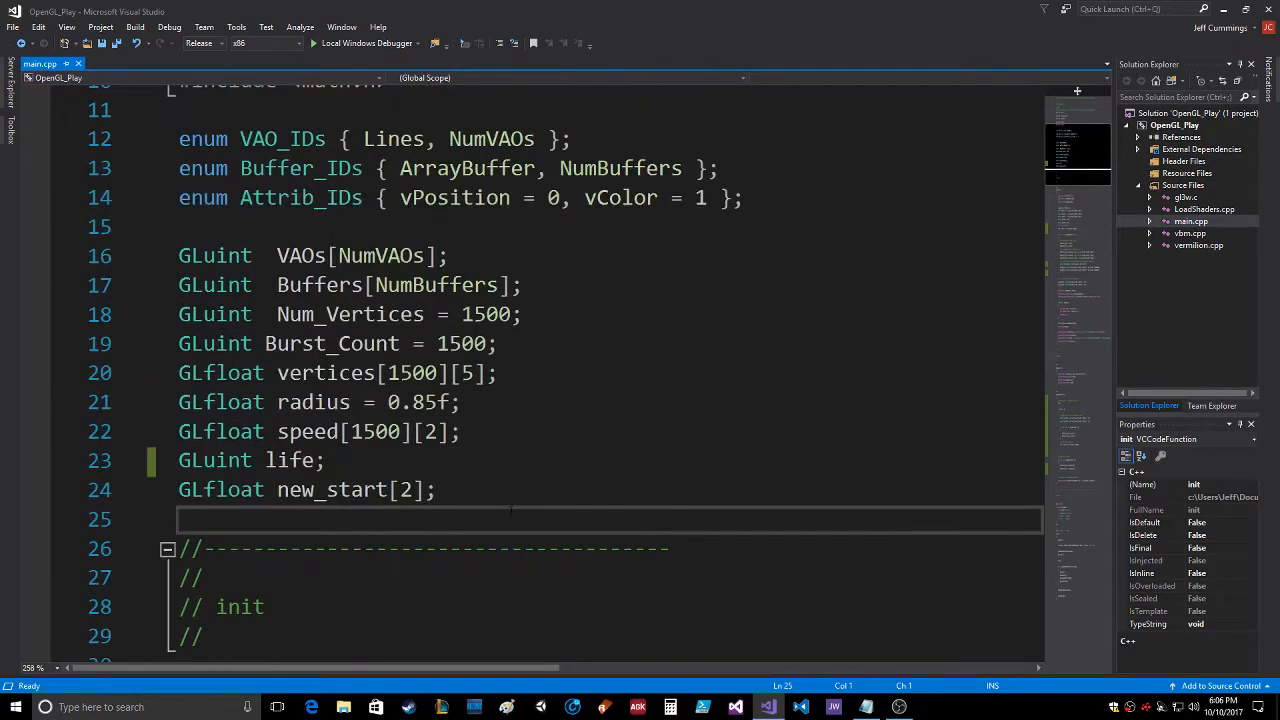
double_click(290, 460)
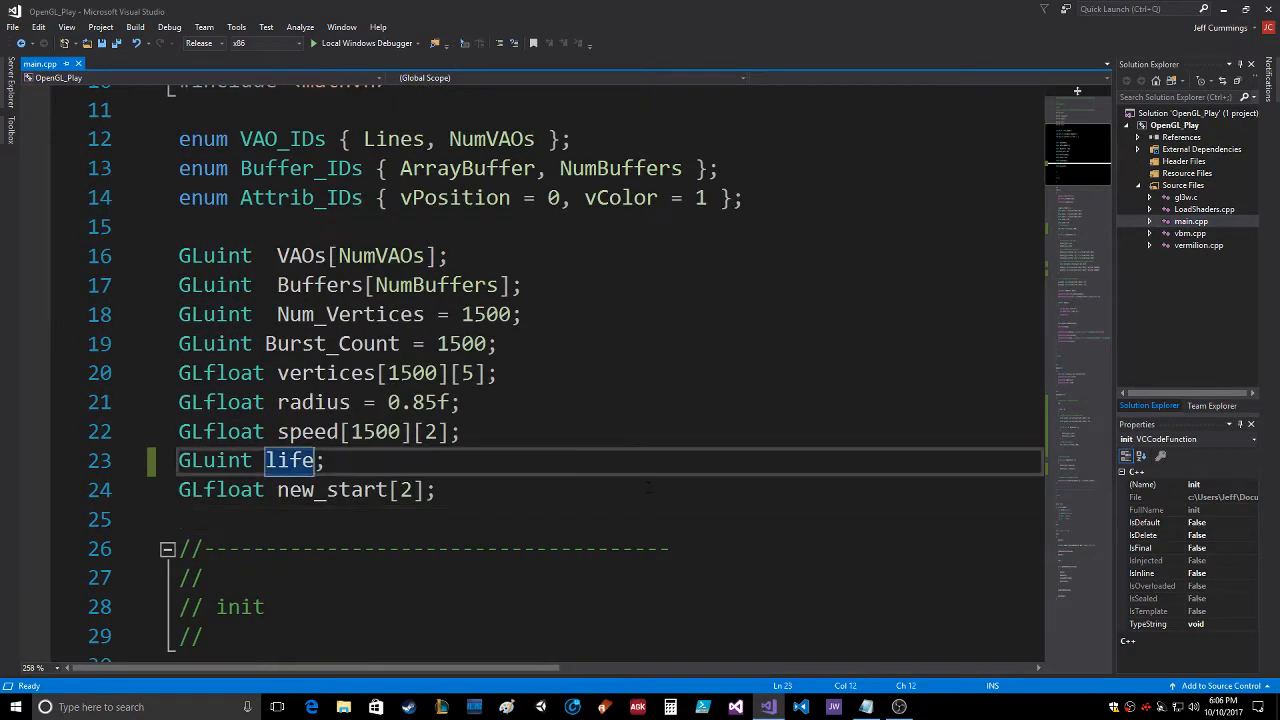
left_click(290, 460)
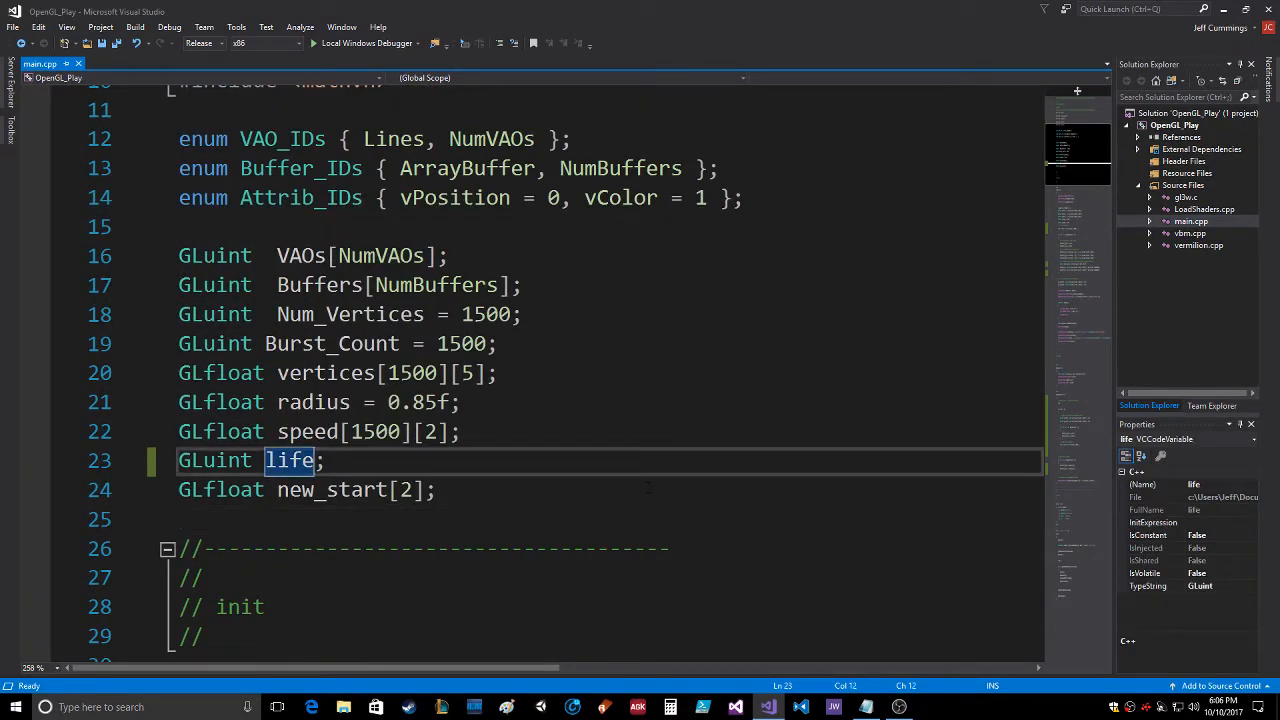
type("[5]")
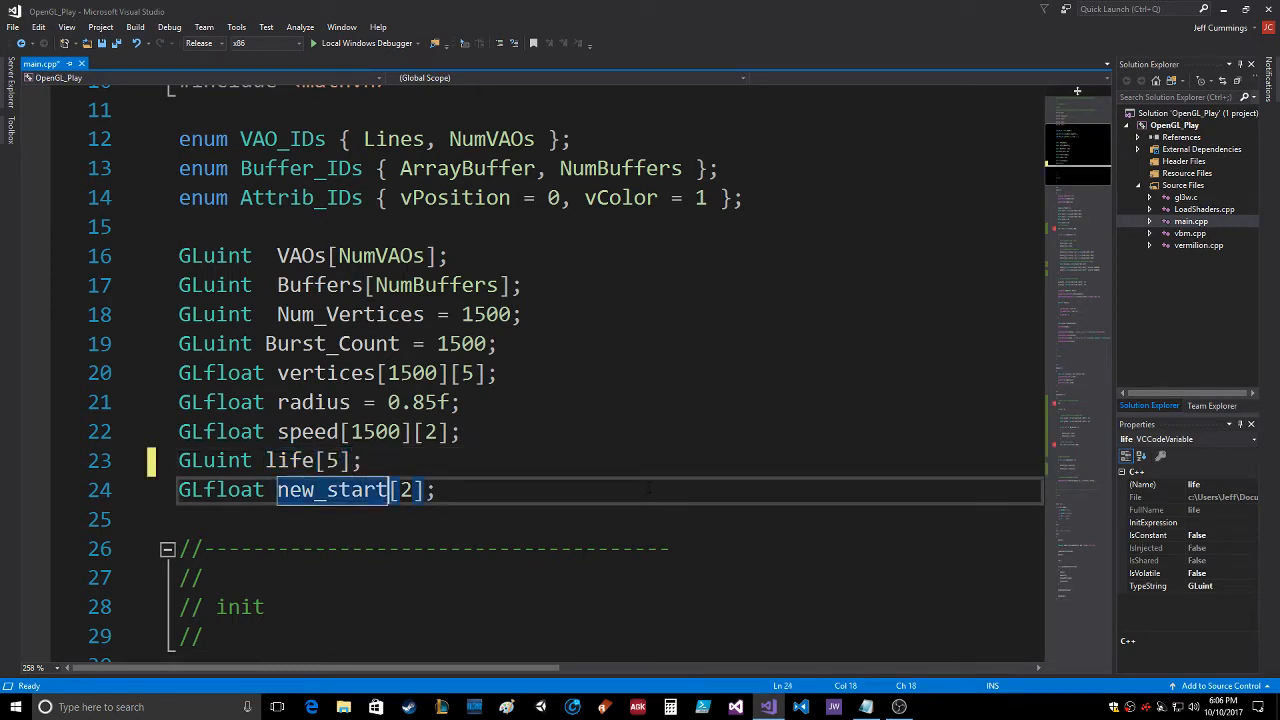
type("5][")
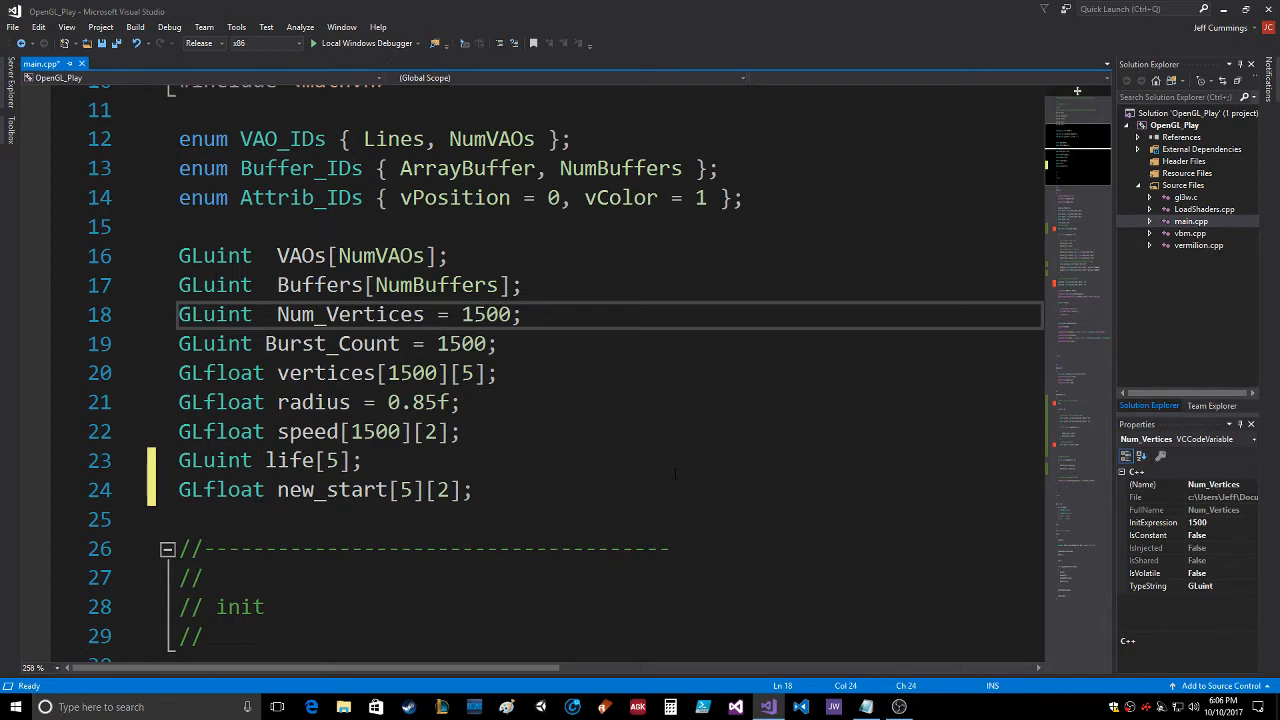
type("5000")
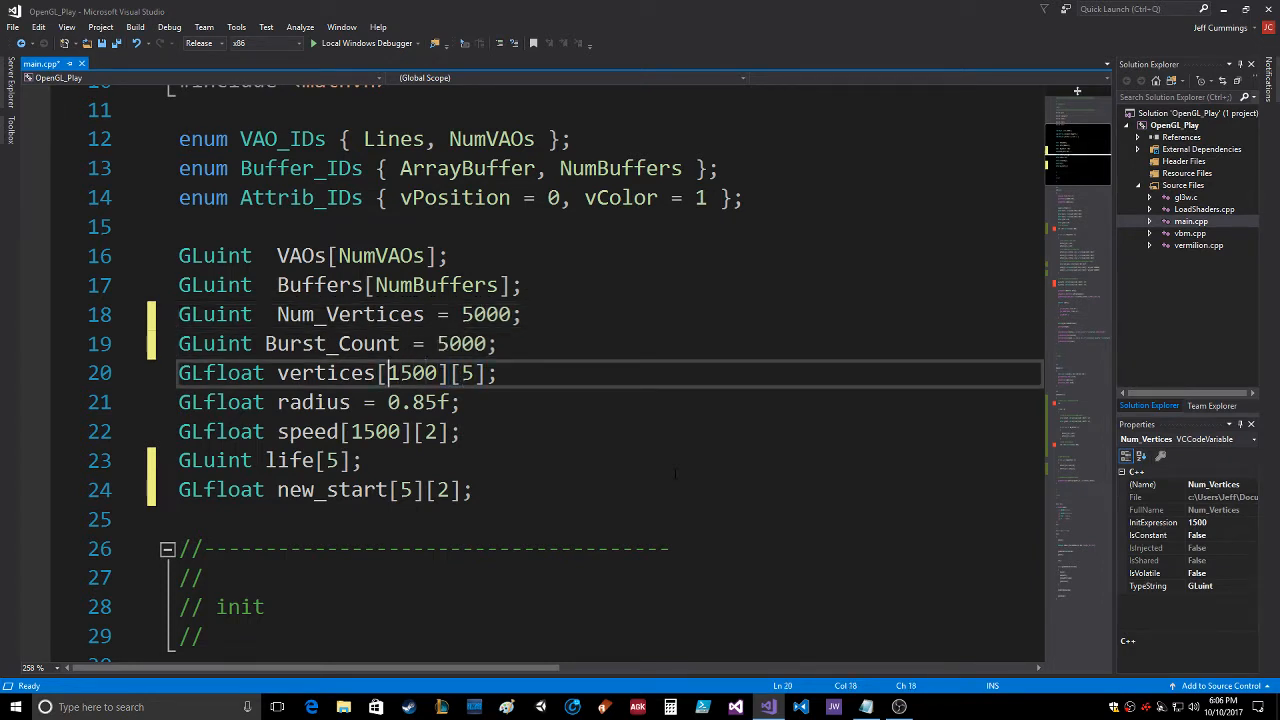
key("Backspace")
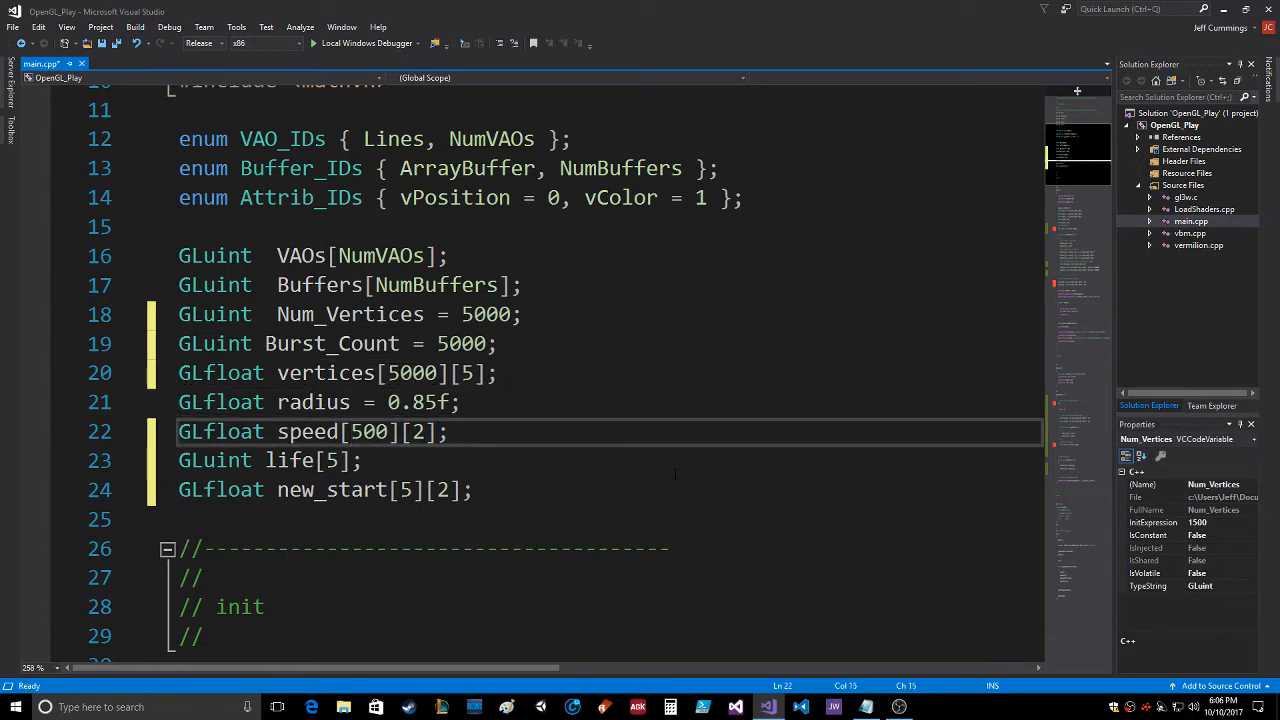
type("0")
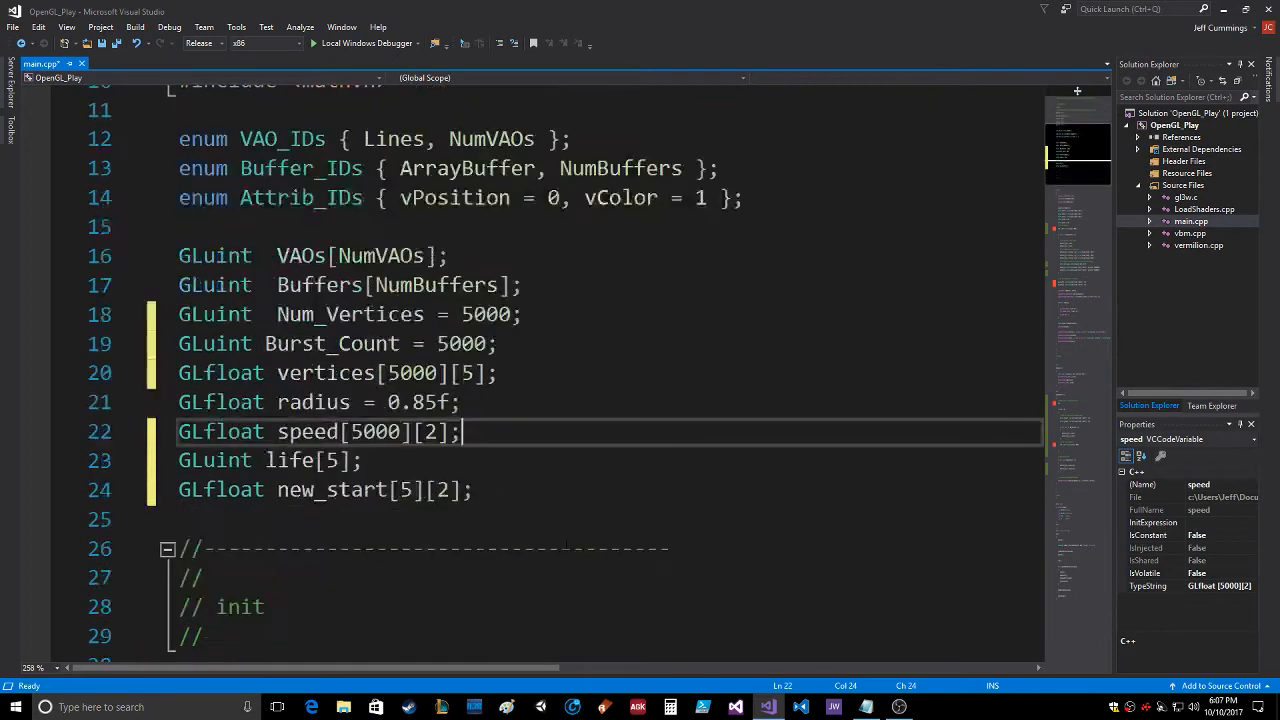
In init, assign a random life[i] inside for (int i = 0; i < 5; i++).
scroll("down", 3)
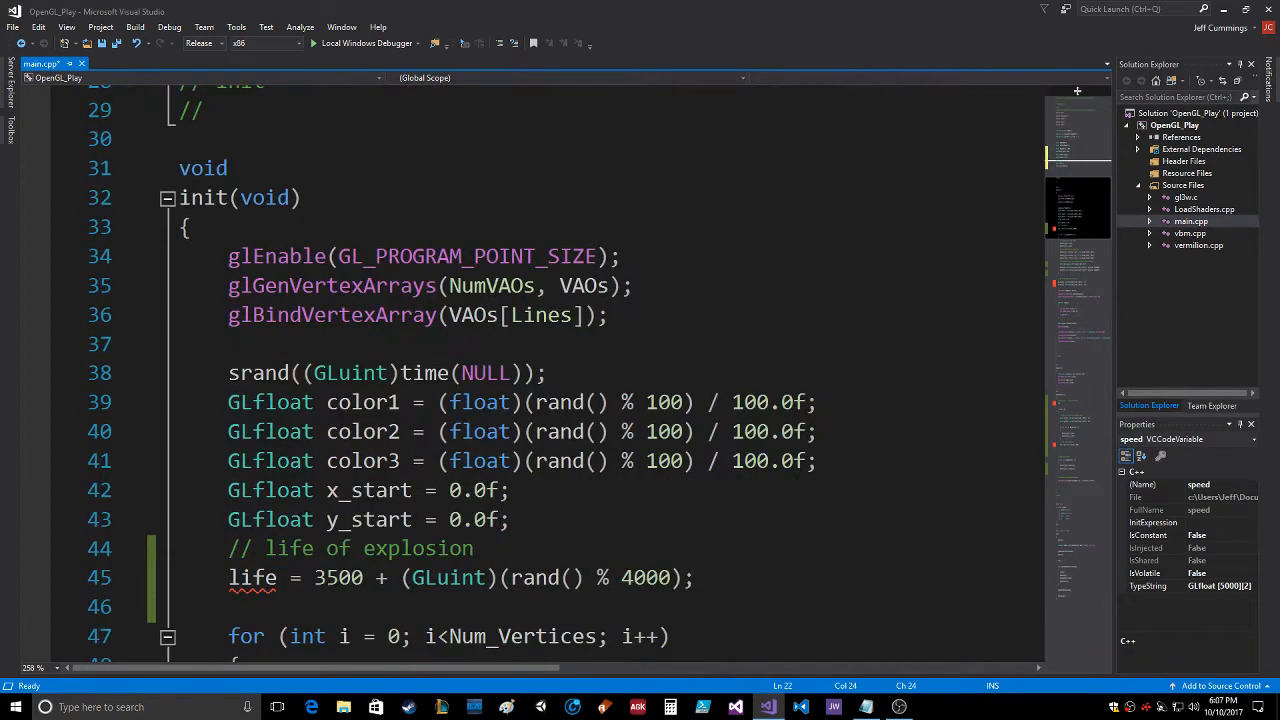
scroll("down", 3)
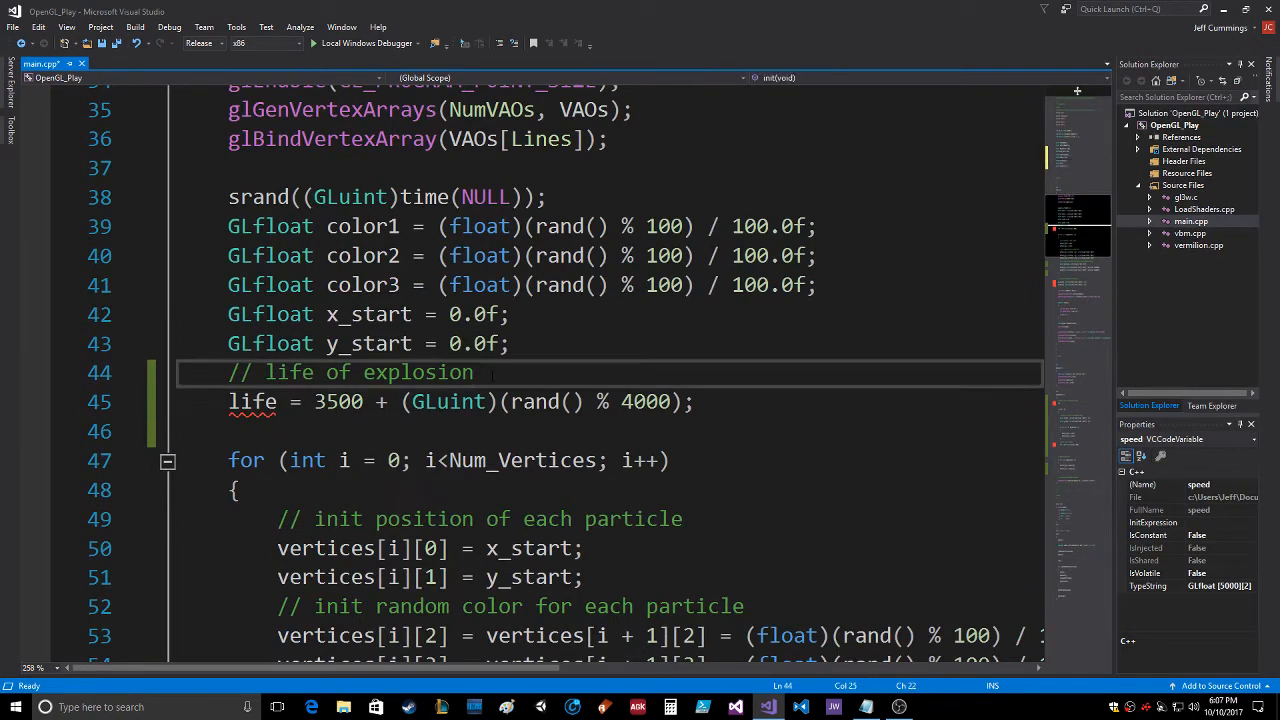
type("s")
type("for (int i")
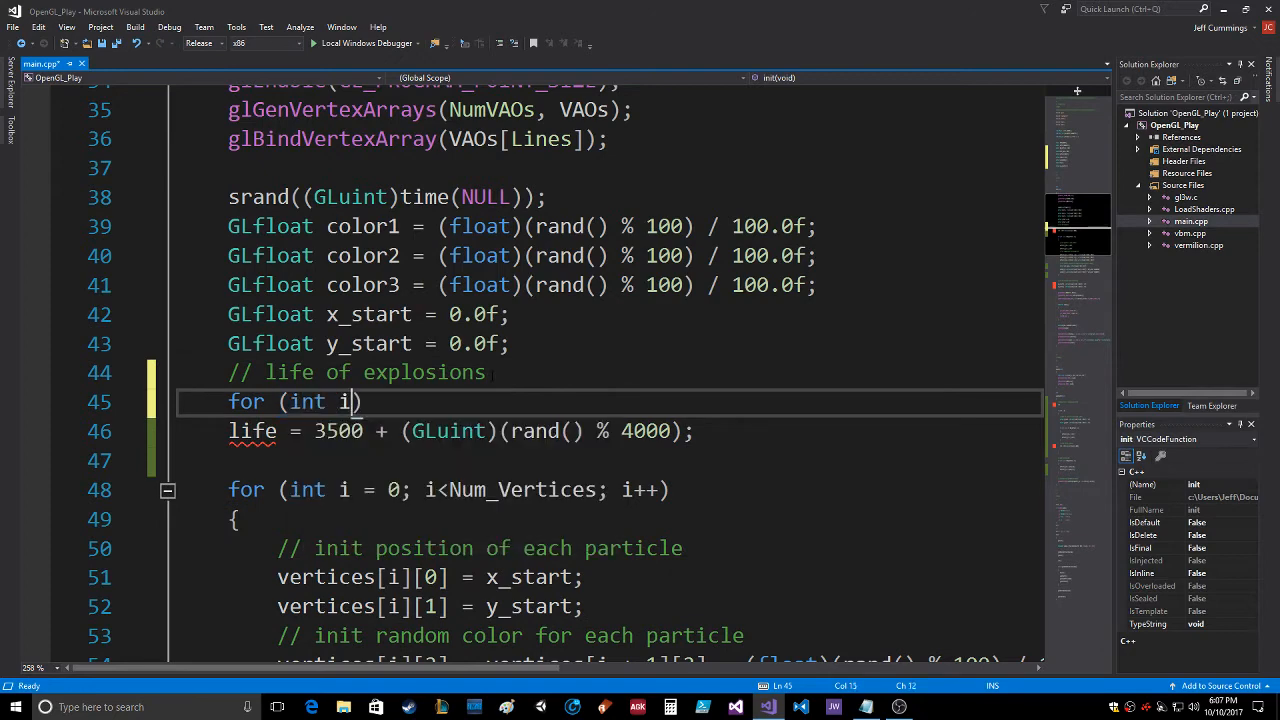
type("=0; i<5")
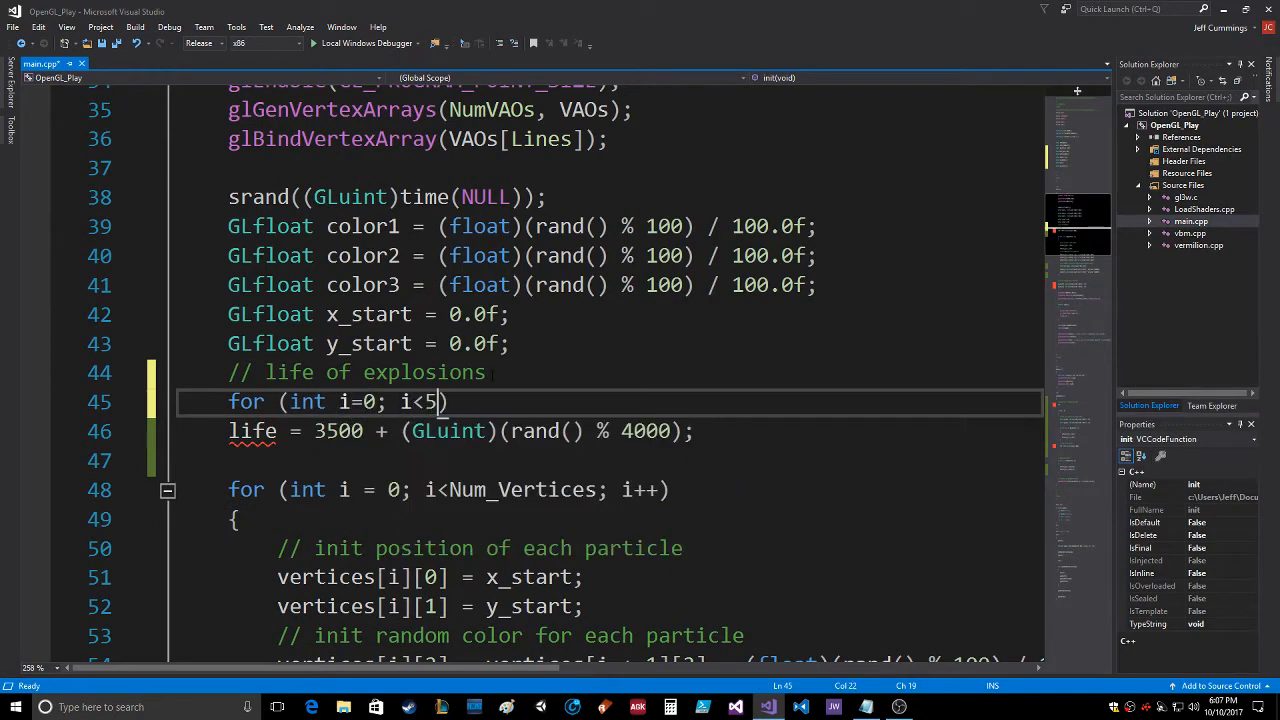
type("; i++)")
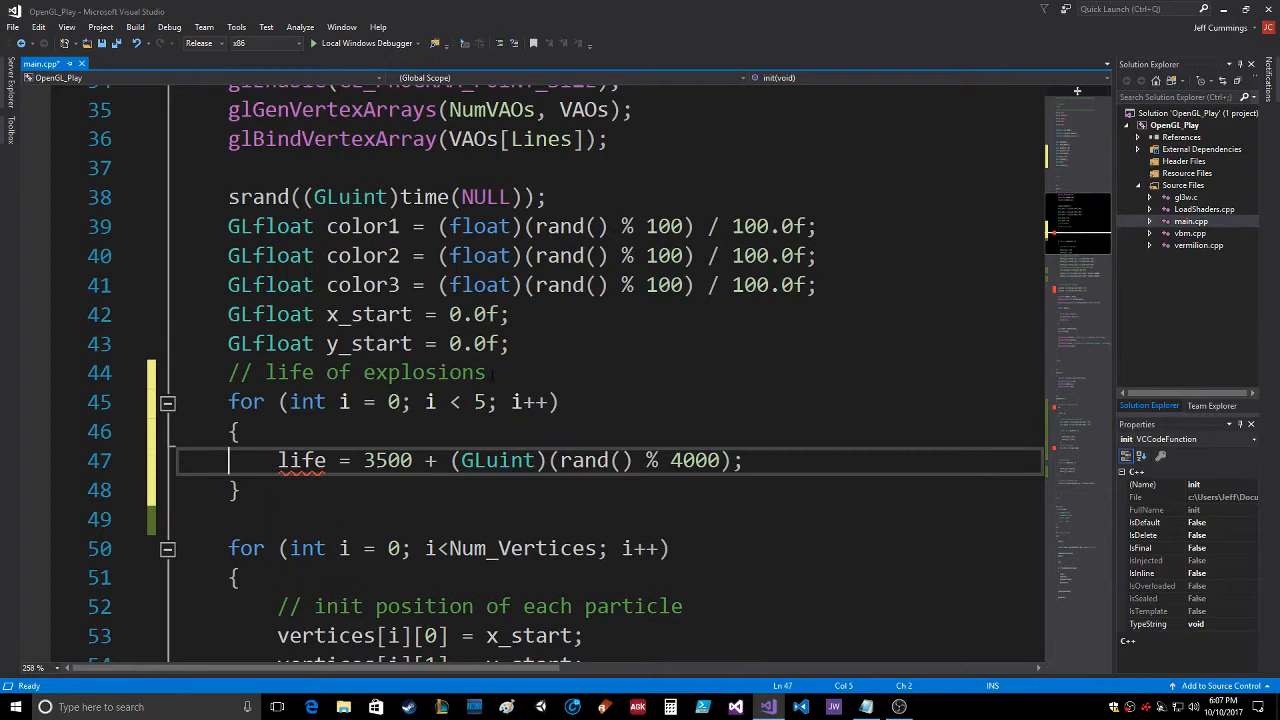
type("[")
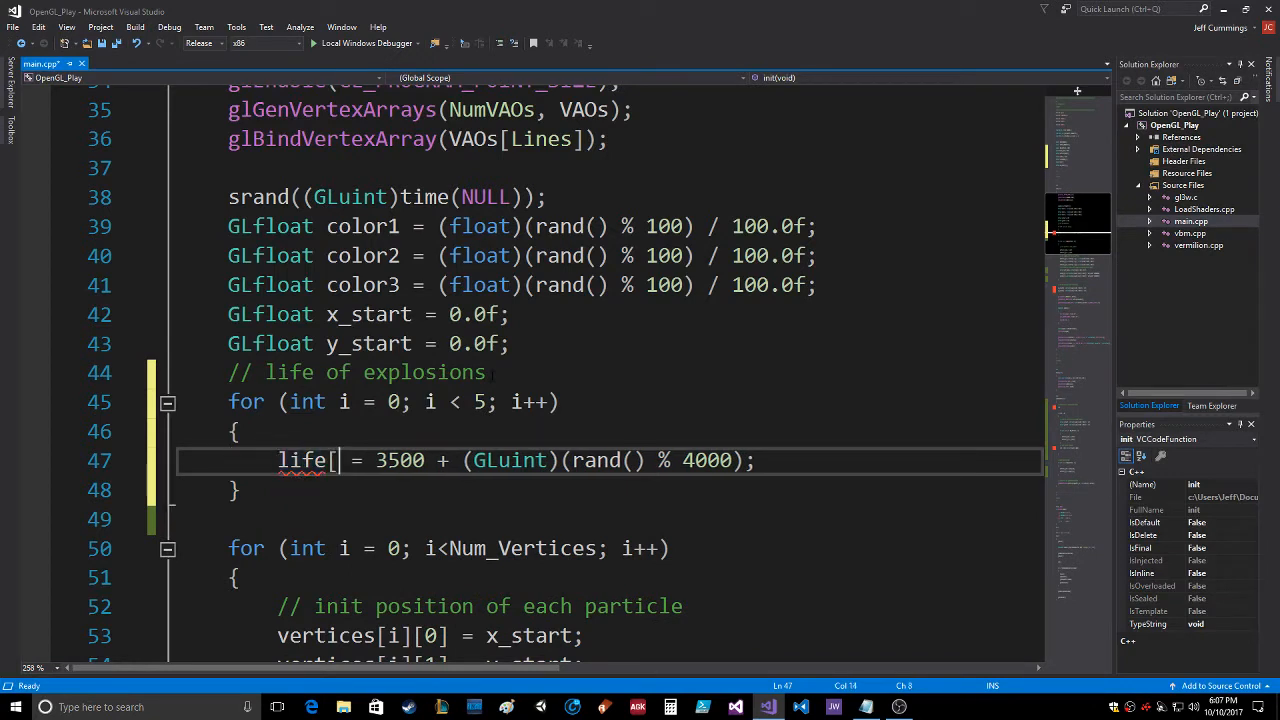
type("i")
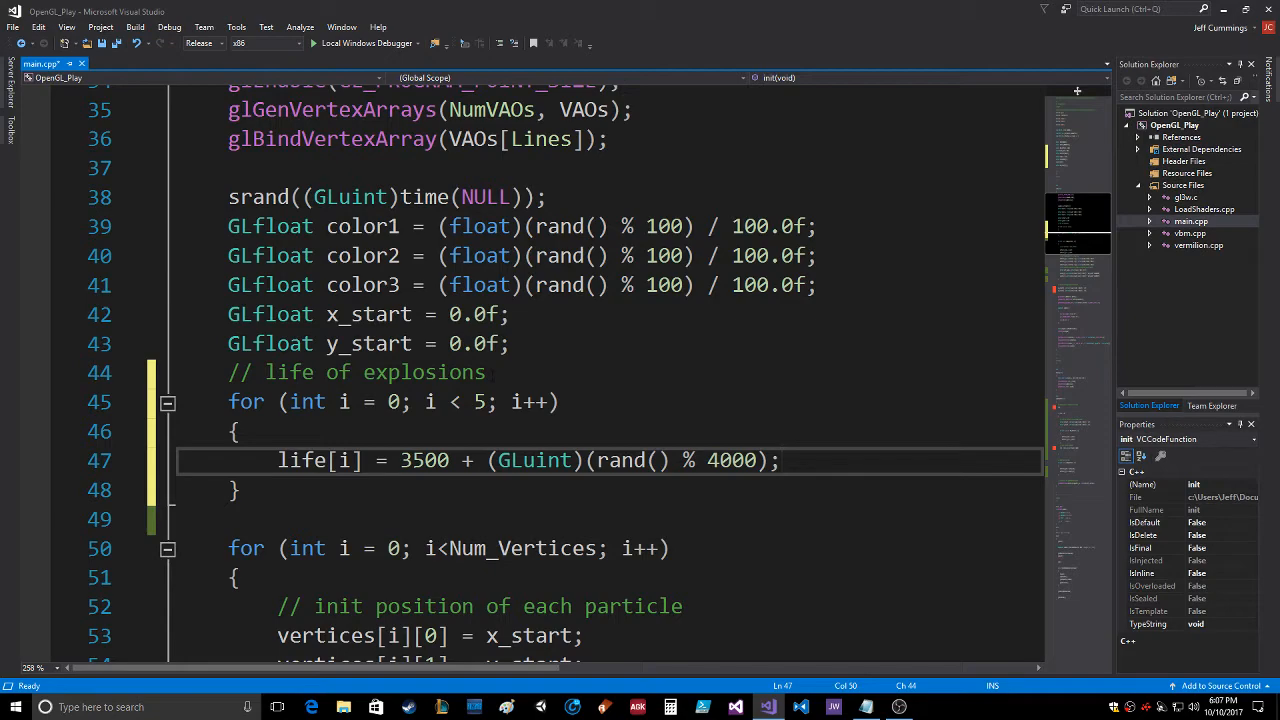
scroll("down", 3)
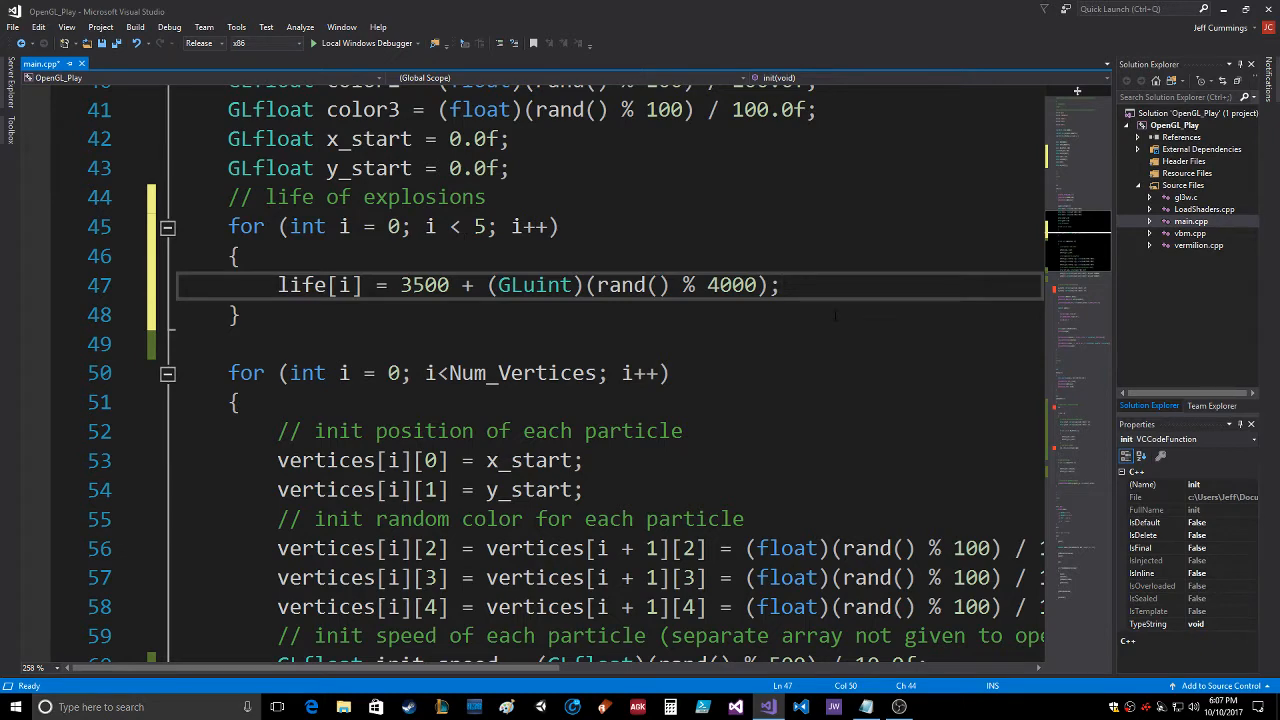
type("new")
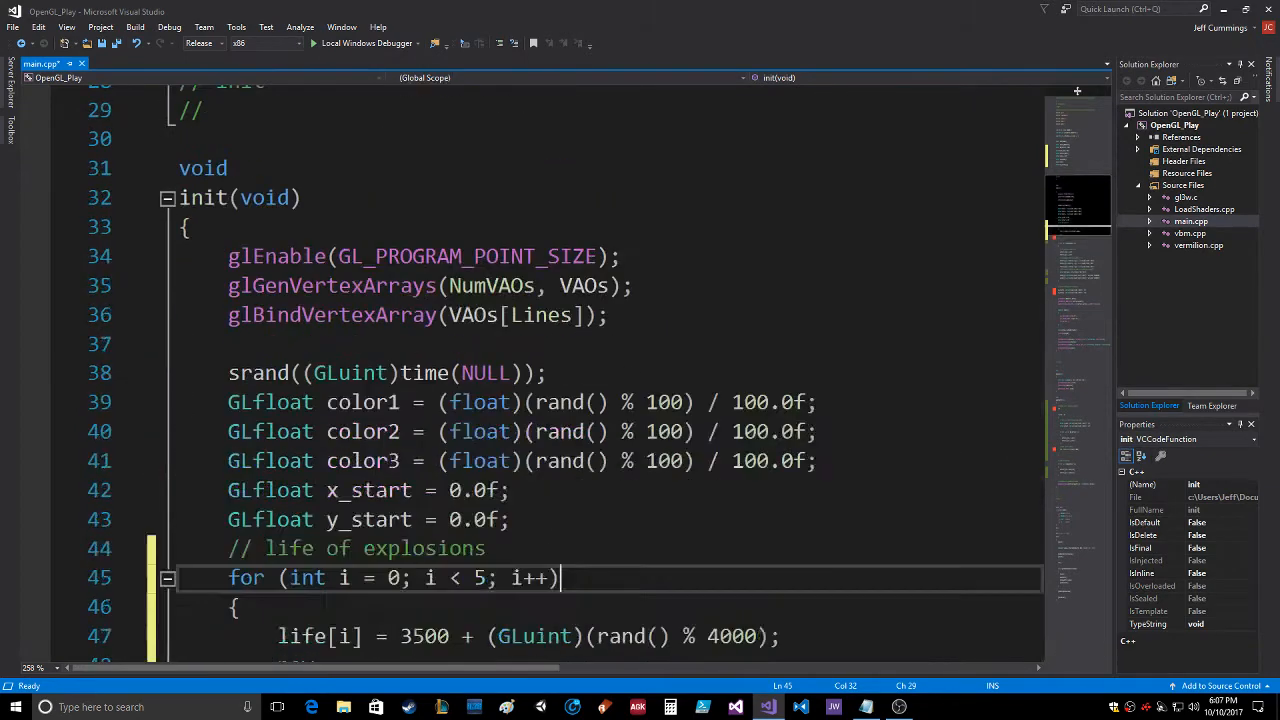
Set new_start[i][0] and new_start[i][1] to (GLfloat)((rand() % 200) / 100.0f) - 1.0f in the loop.
type("new")
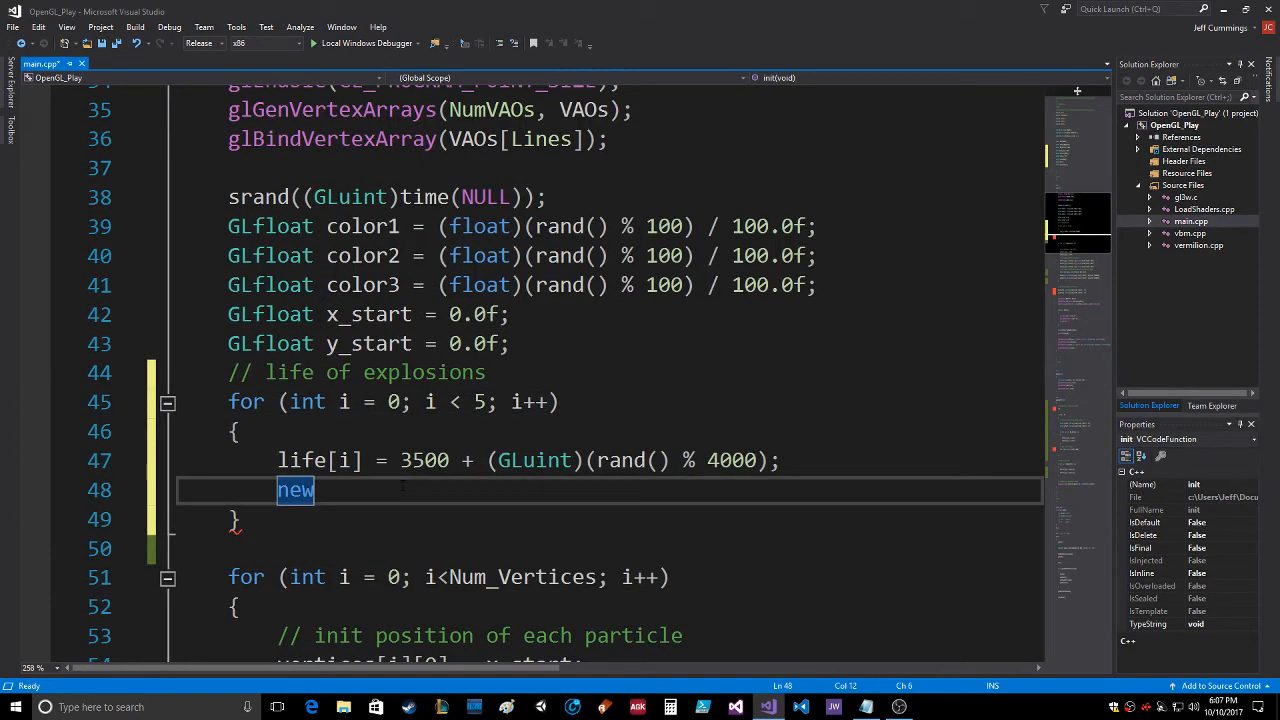
type("_start")
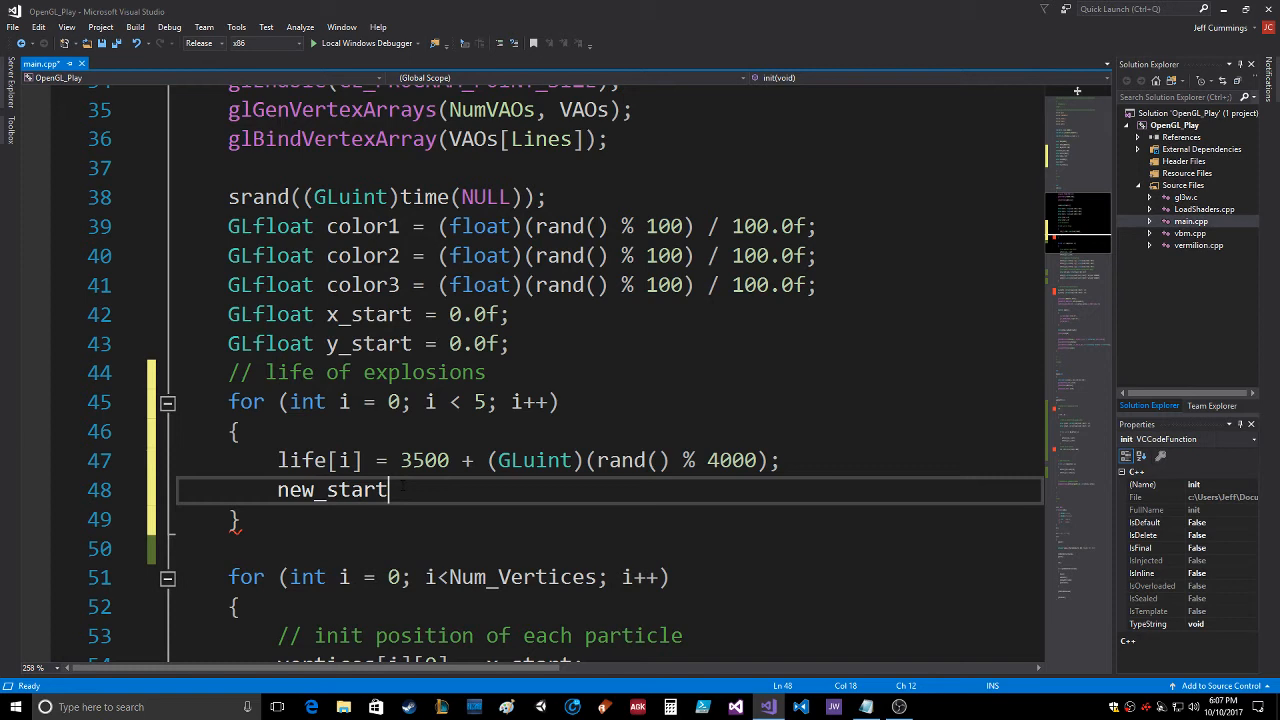
type("[i][0]")
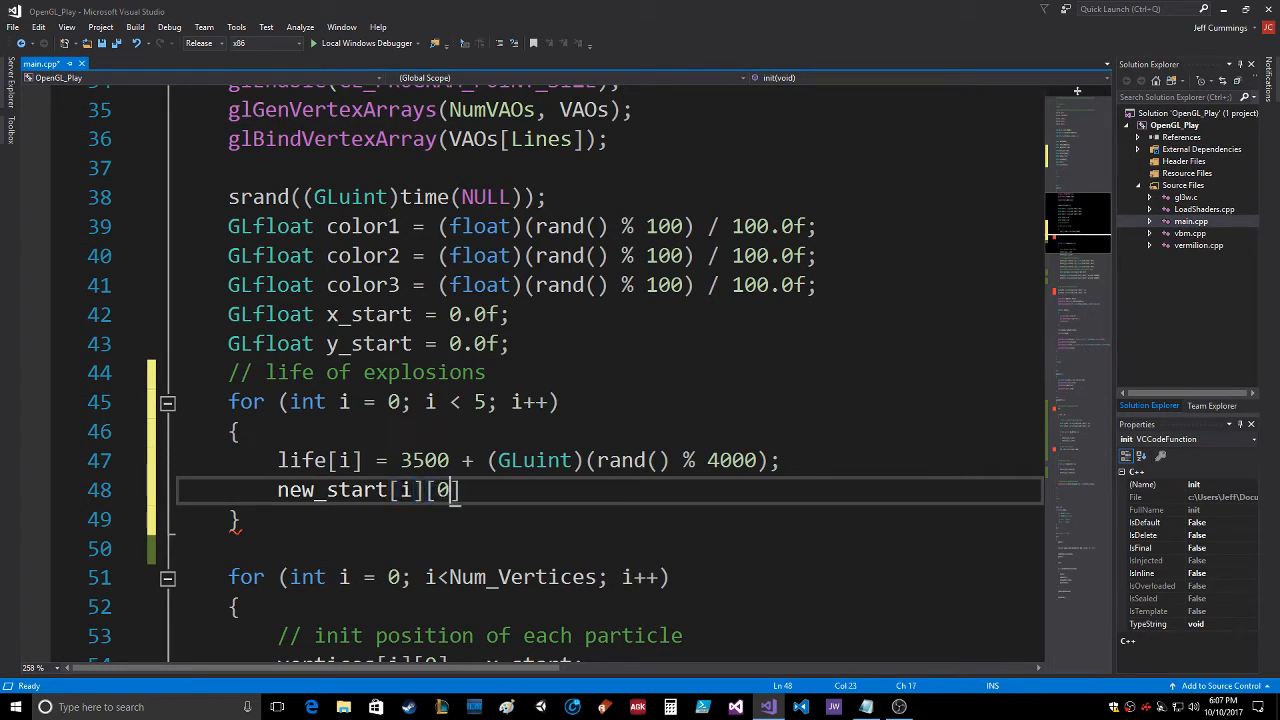
type("=")
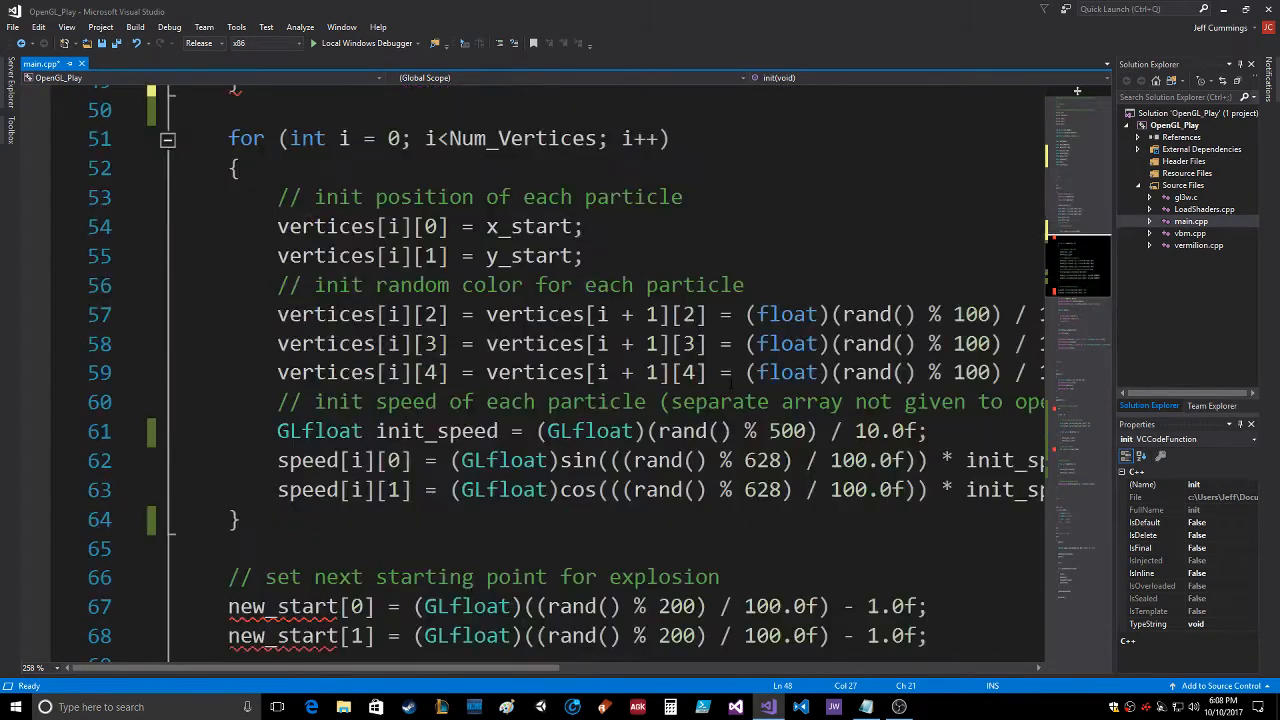
scroll("down", 3)
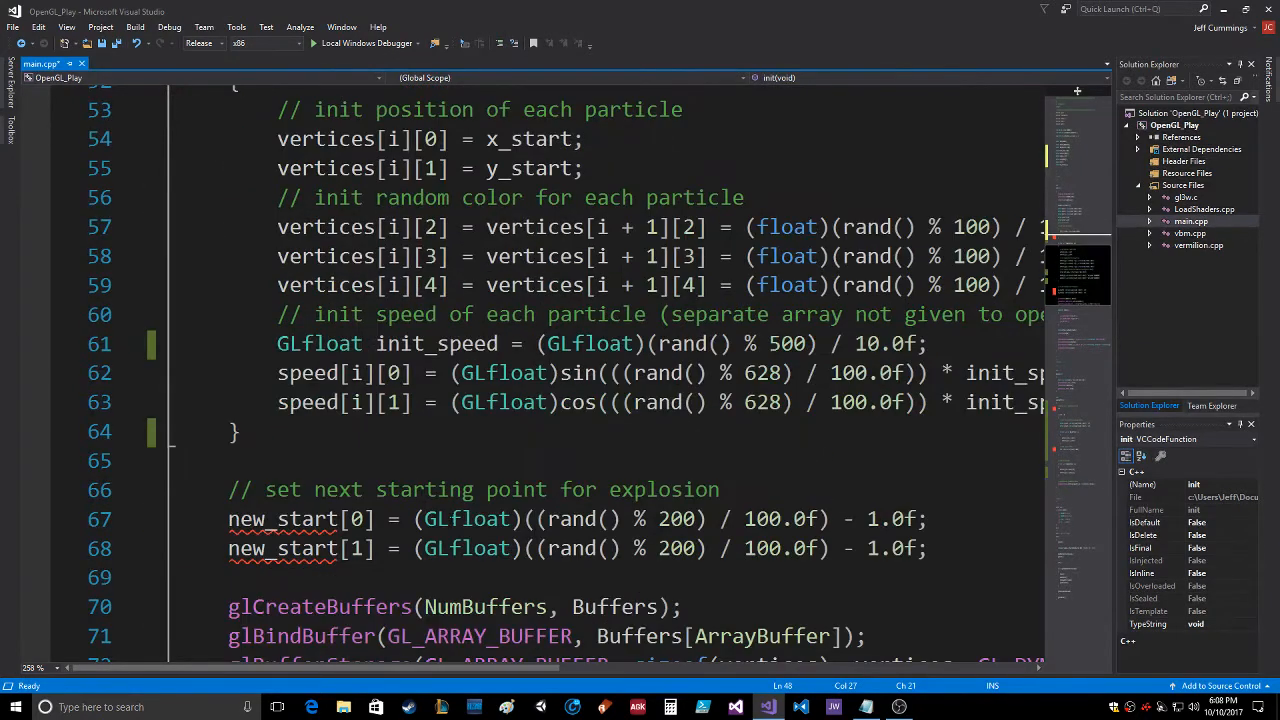
left_click_drag(416, 518, 817, 518)
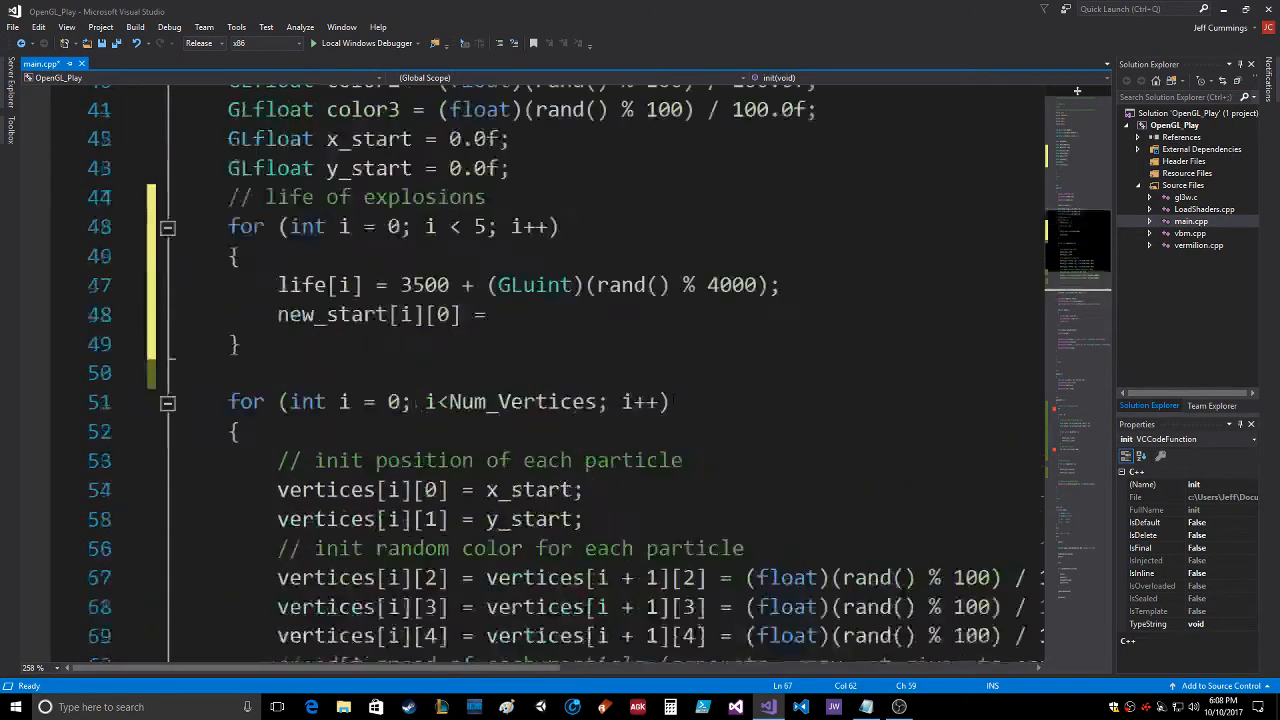
type("(GLfloat)((rand() % 200) / 100.0f) - 1.0f;")
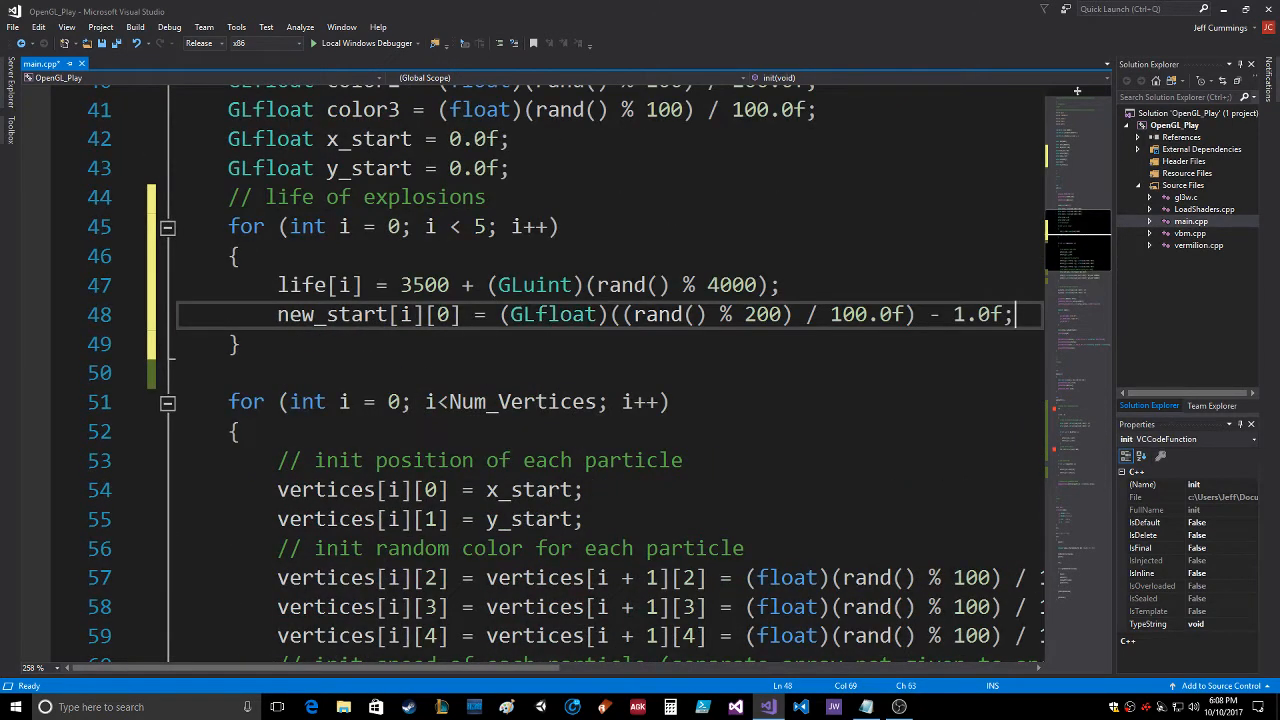
type("new")
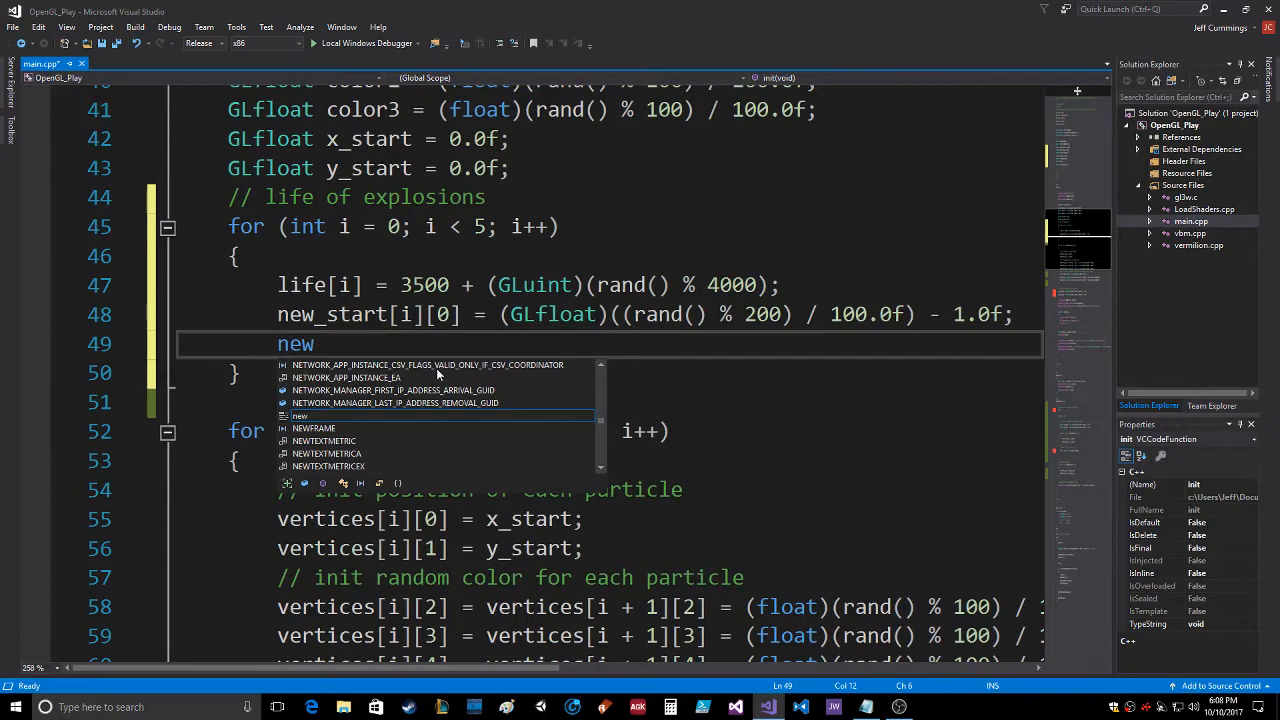
type("_start[i][1] =")
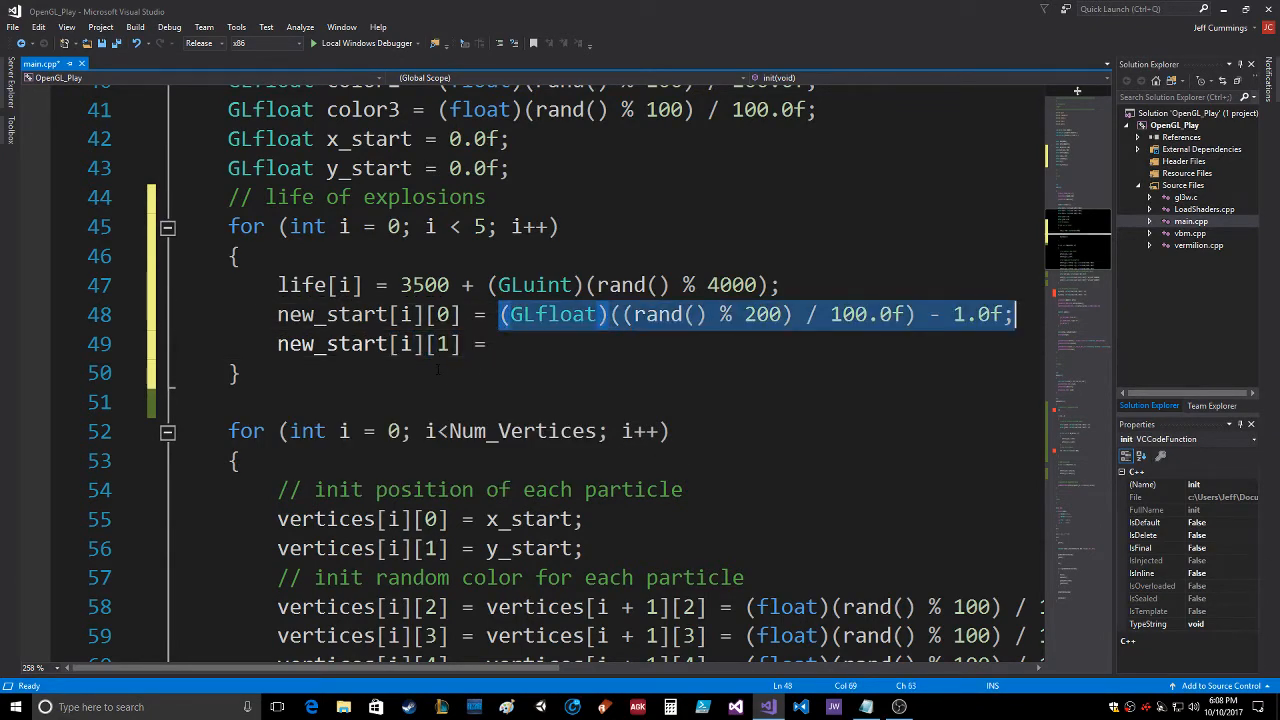
type("(GLfloat)((rand() % 200) / 100.0f) - 1.0f;")
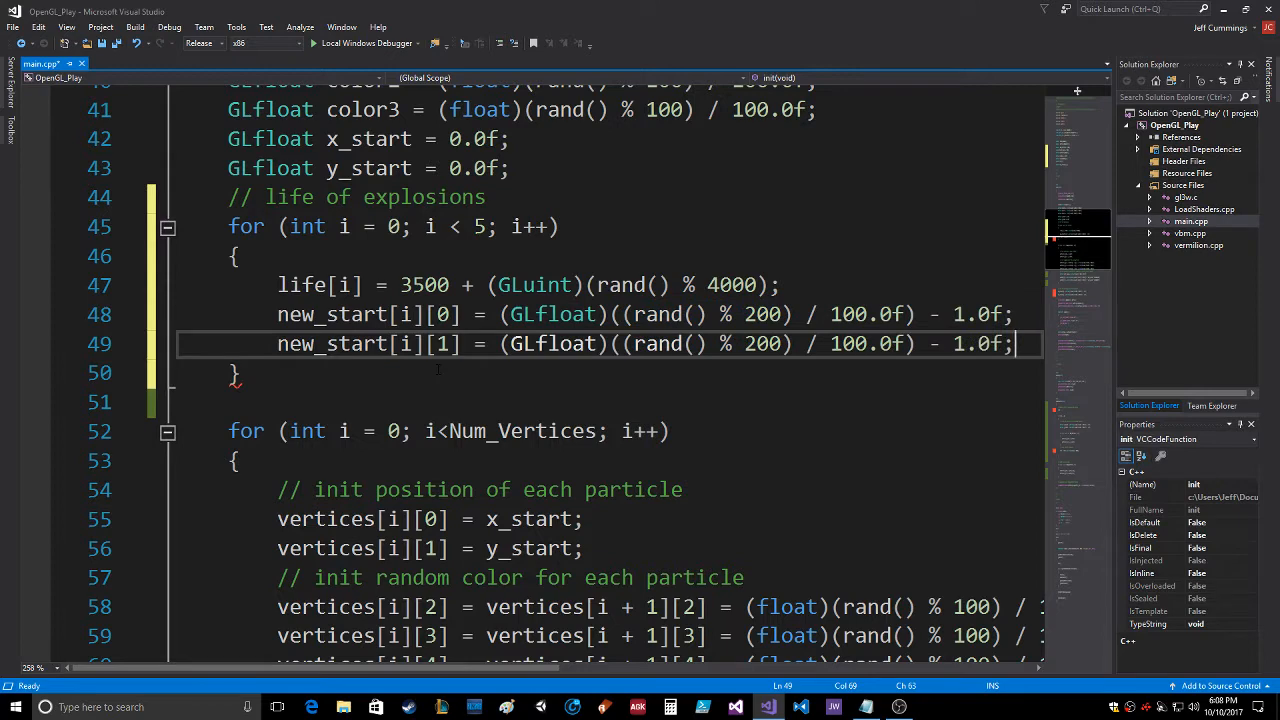
scroll("down", 3)
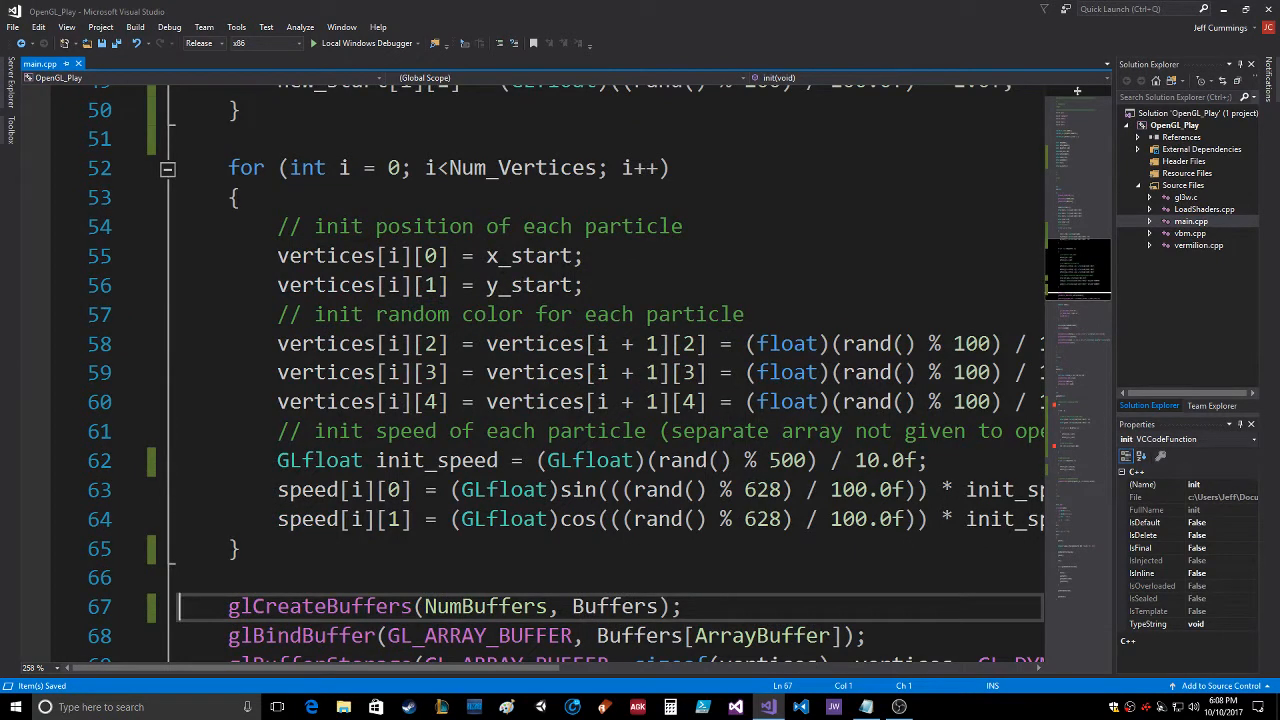
Extend the particle position comment with 'with random explosion'.
left_click(684, 226)
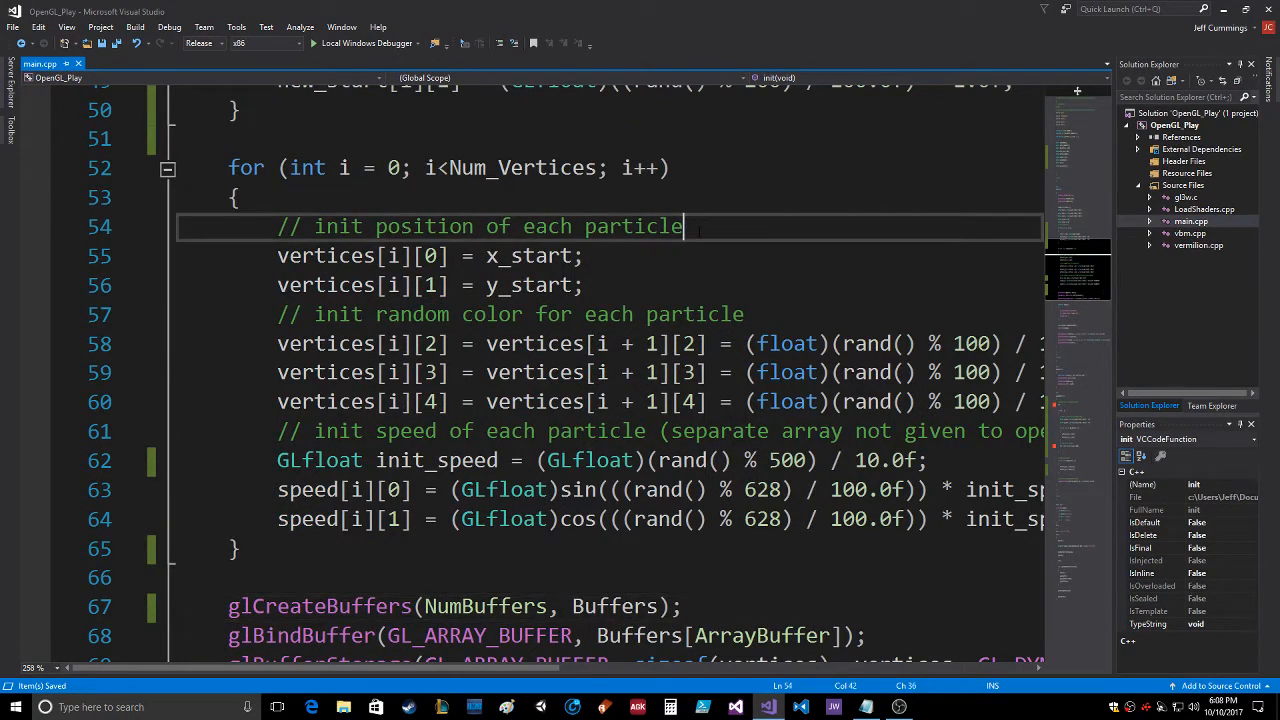
type("with random")
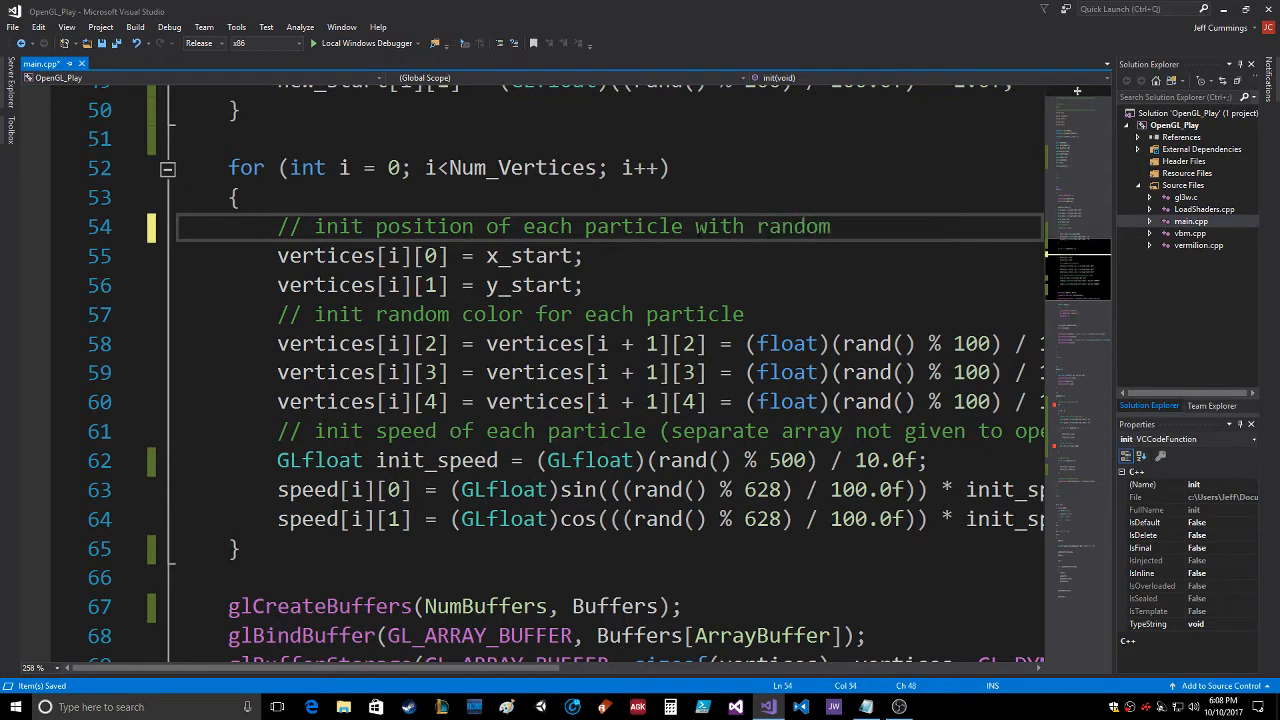
type("e")
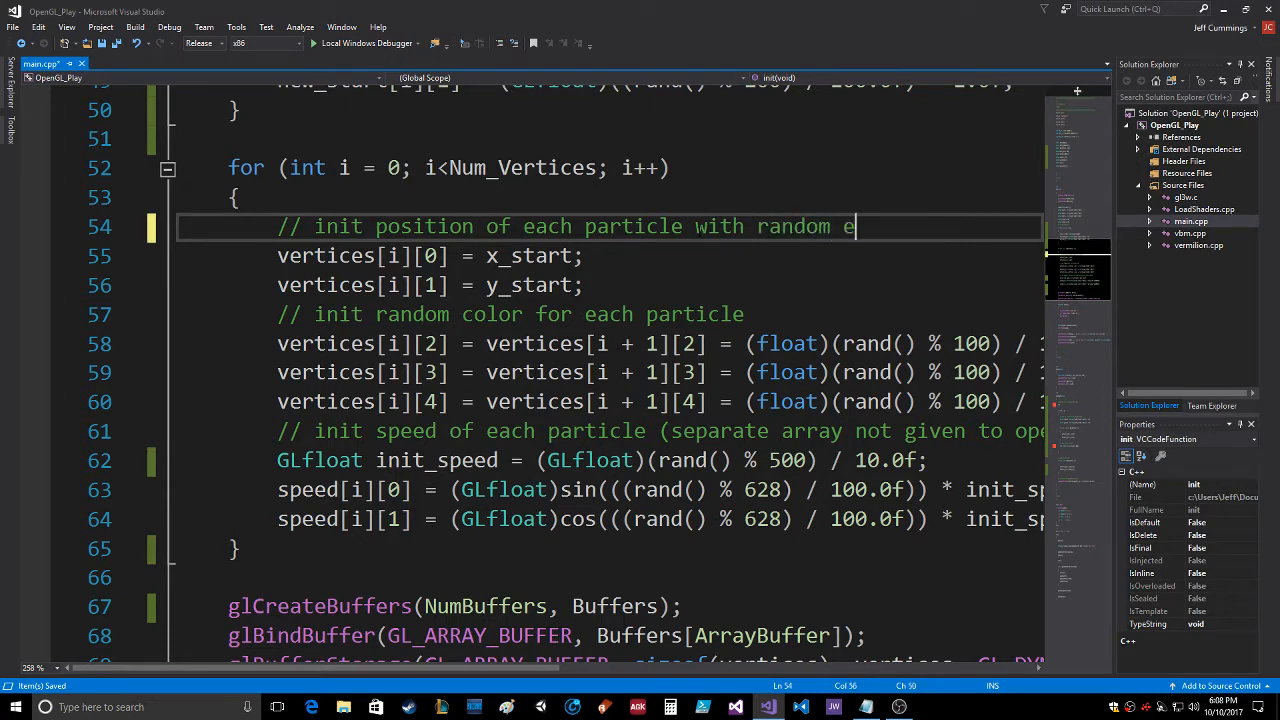
type("xplosion")
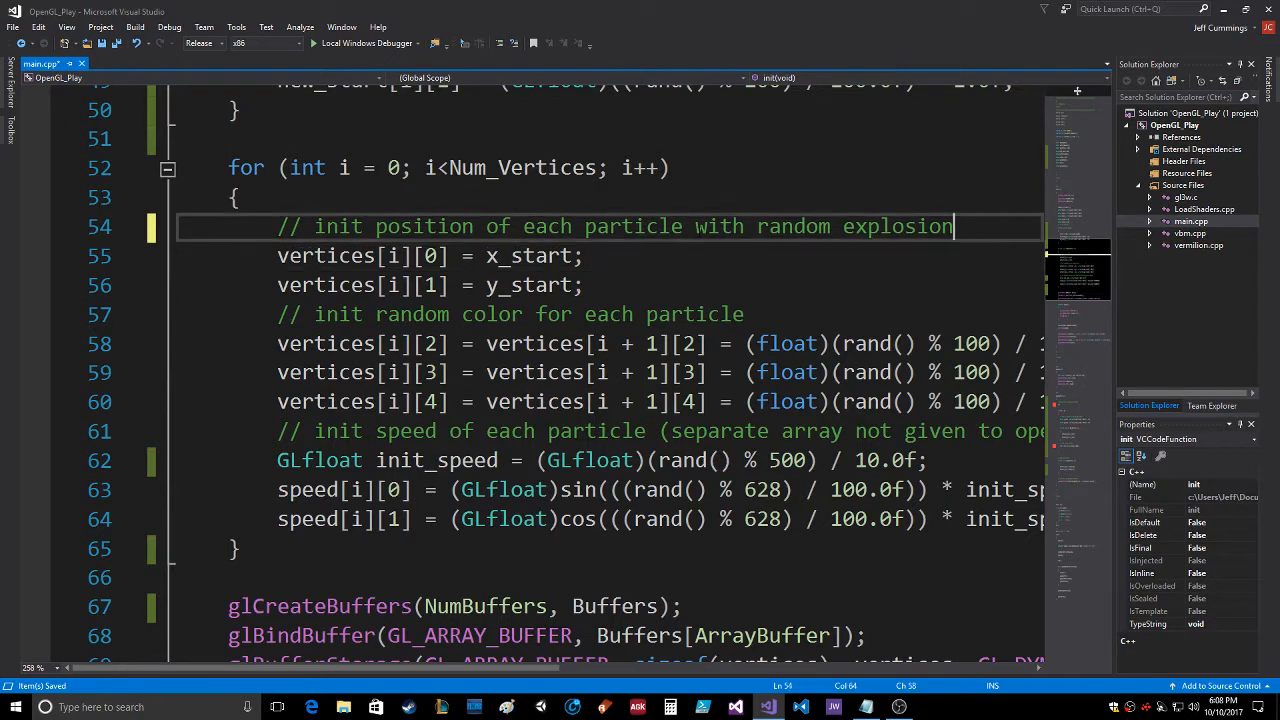
key("enter")
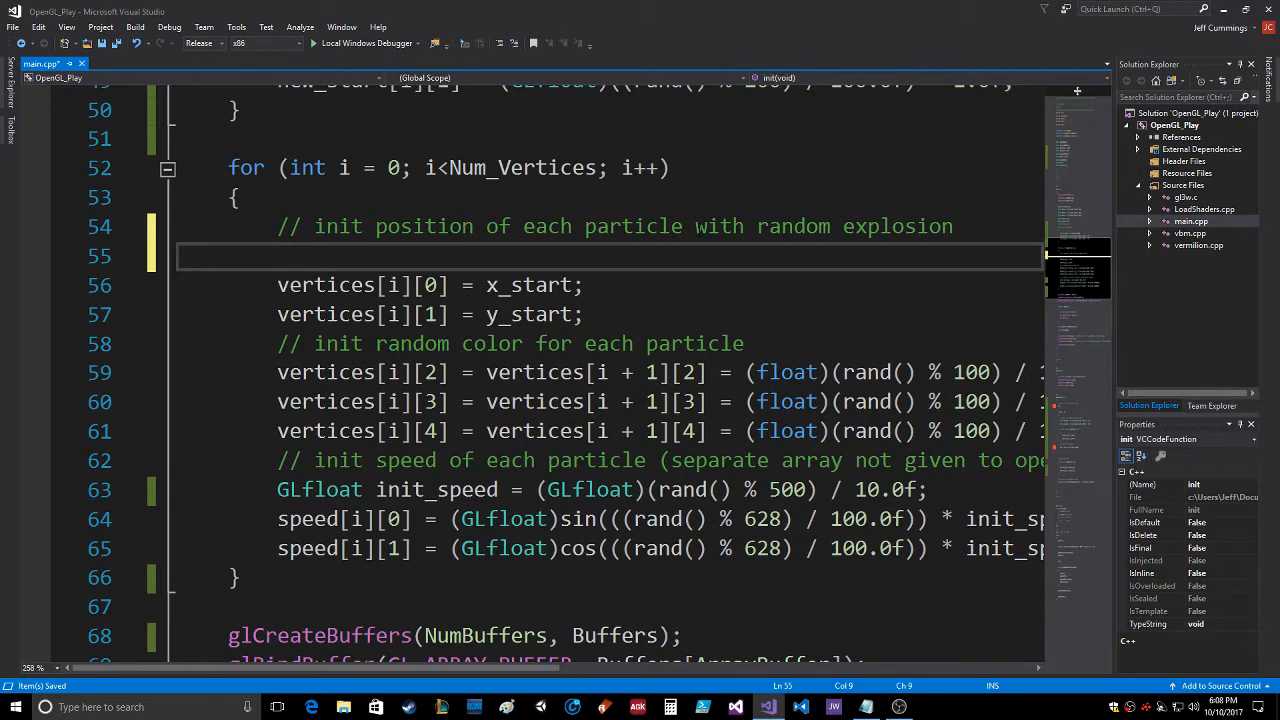
Add GLuint explosion = rand() % 5; to pick a random explosion per particle.
type("GLuint")
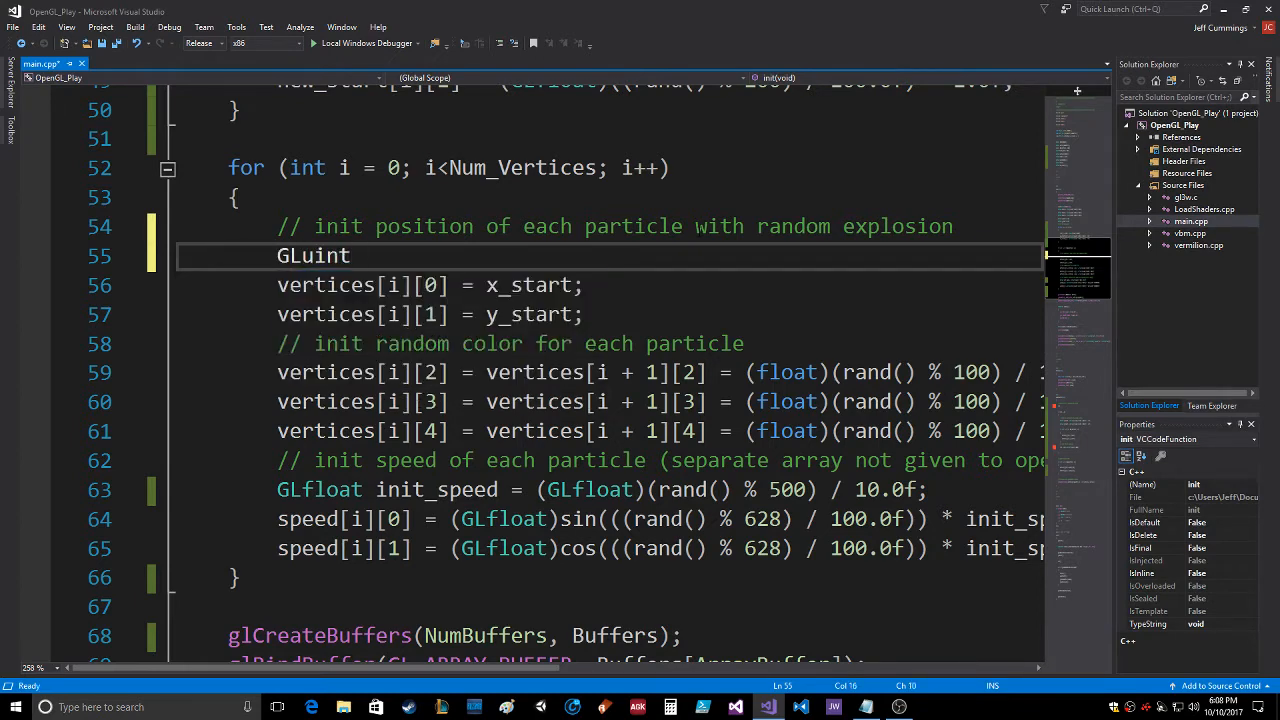
type("e")
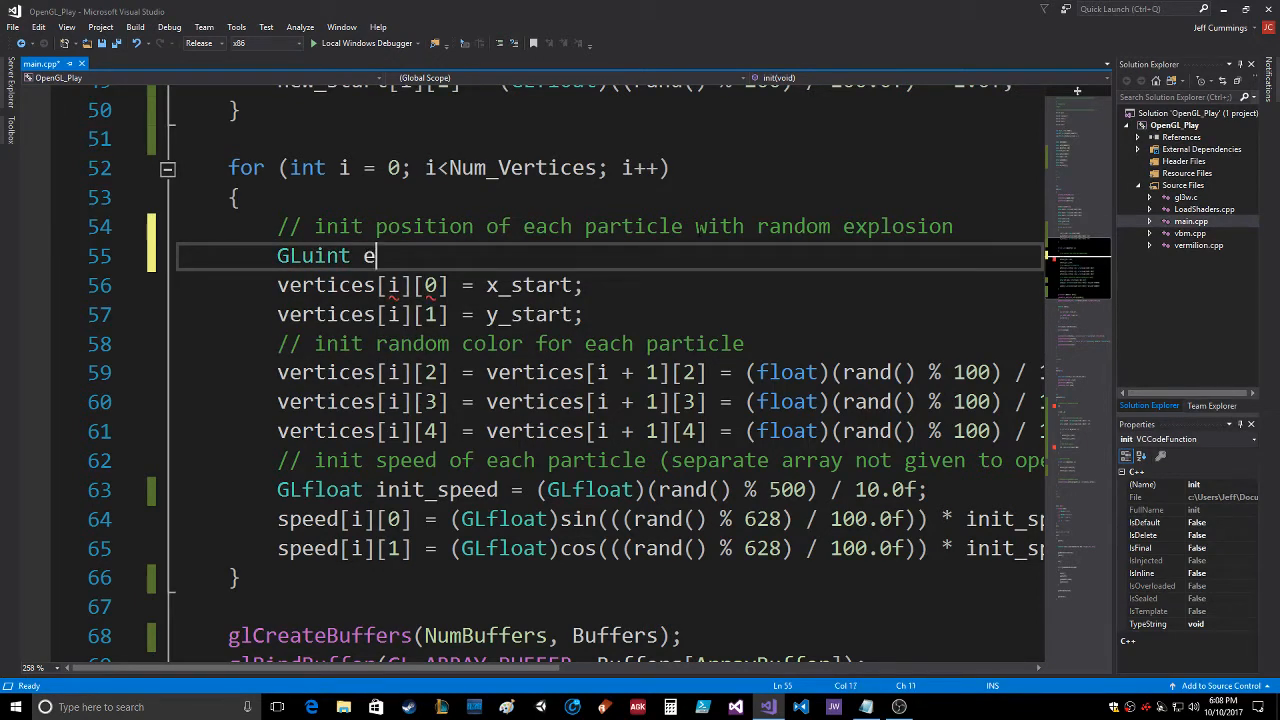
type("xplosion = rand")
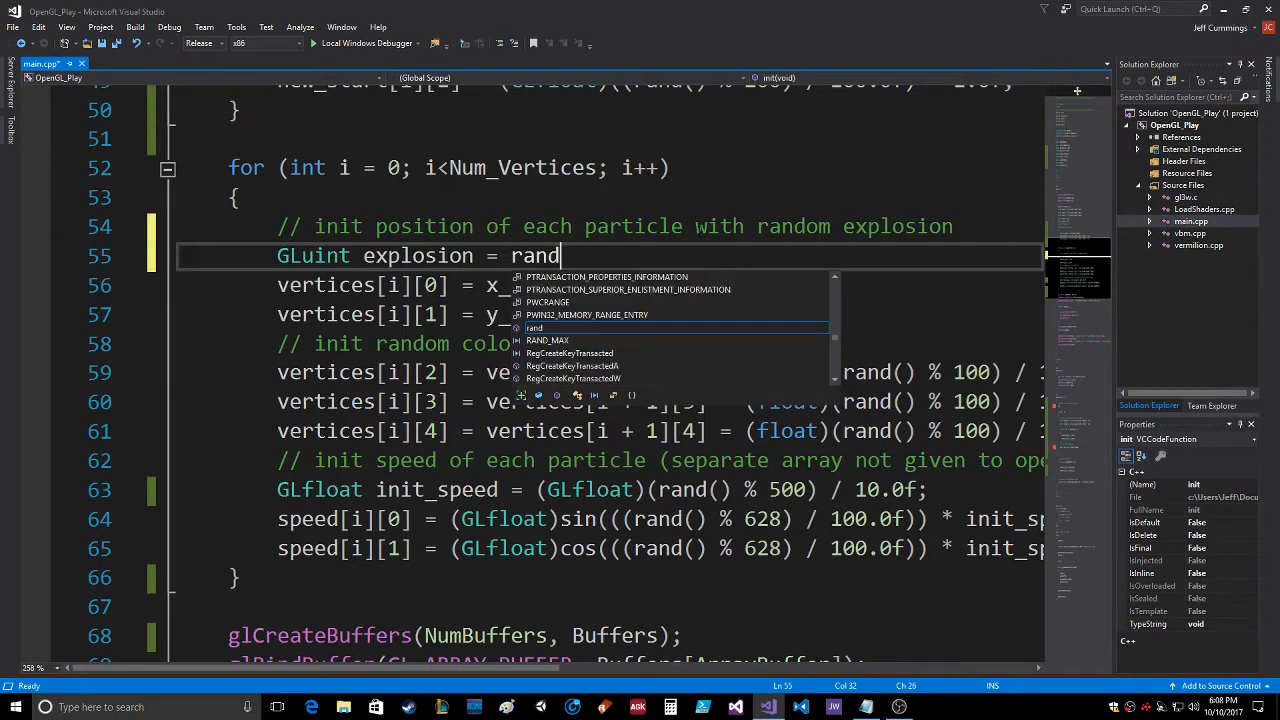
type("() %")
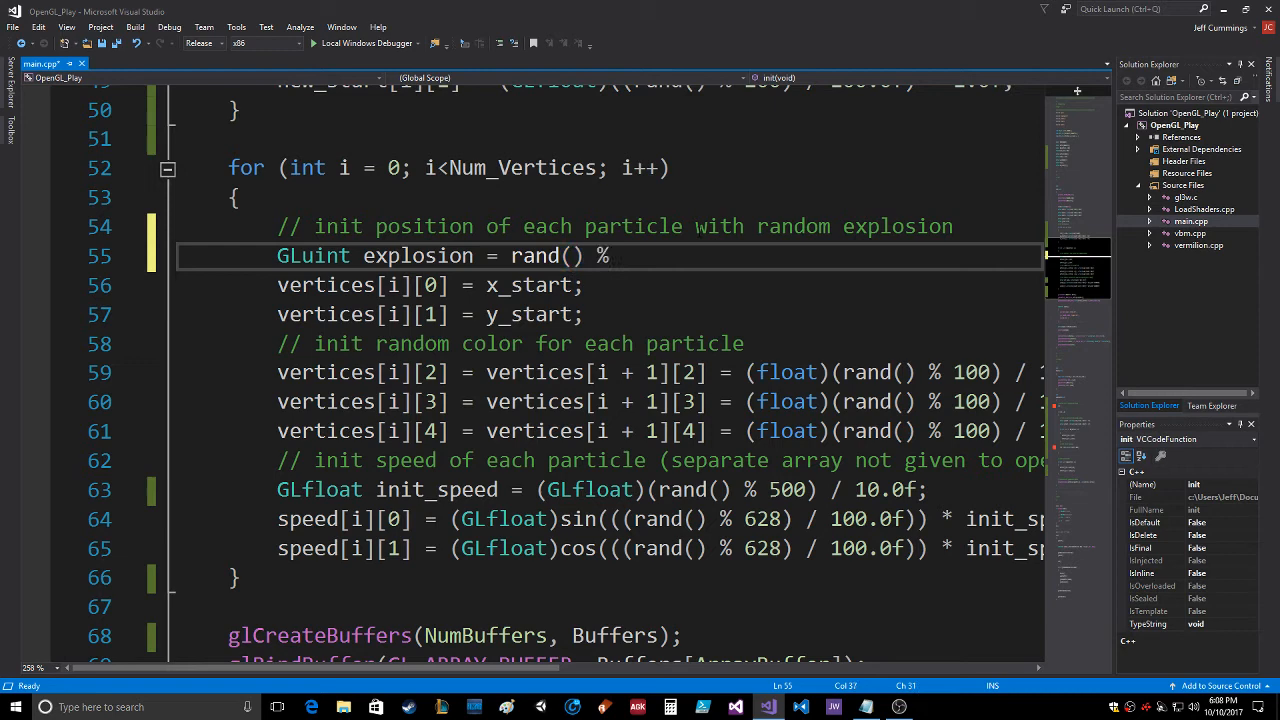
type("5")
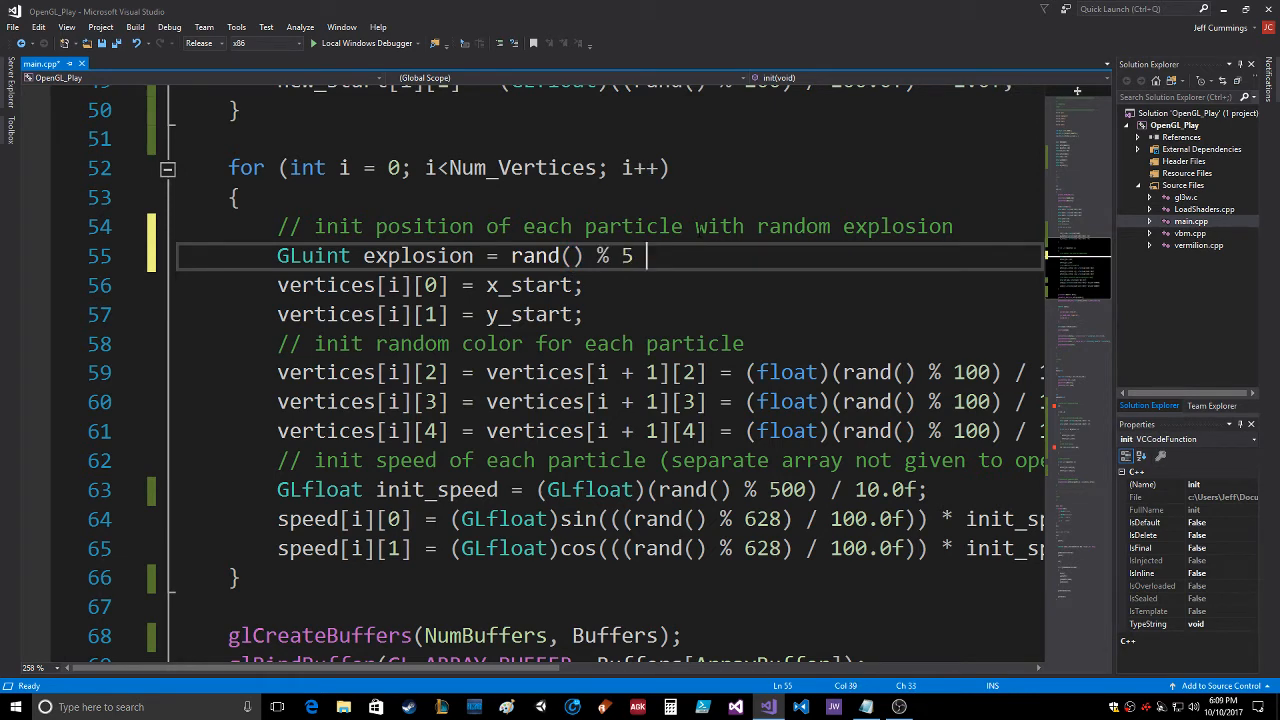
type(";")
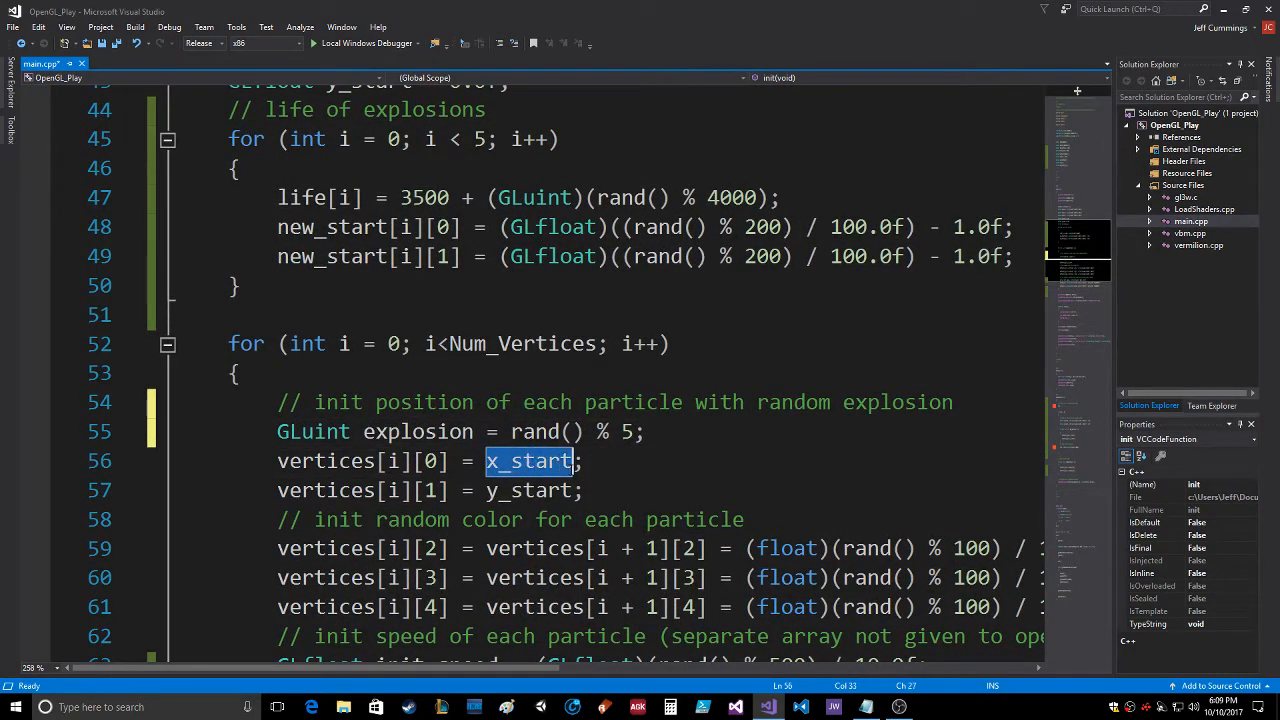
Set vertices[i][0] and [1] to new_start[explosion][0] and [1].
type("ne")
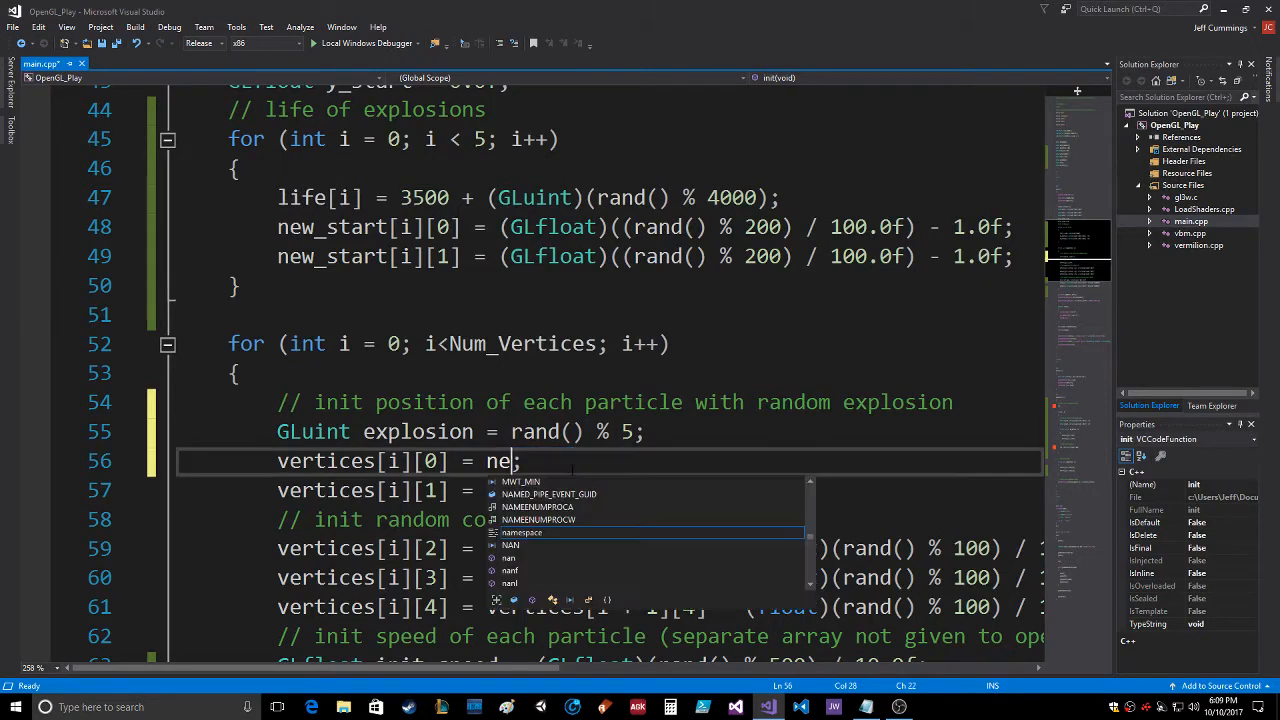
type("w_start")
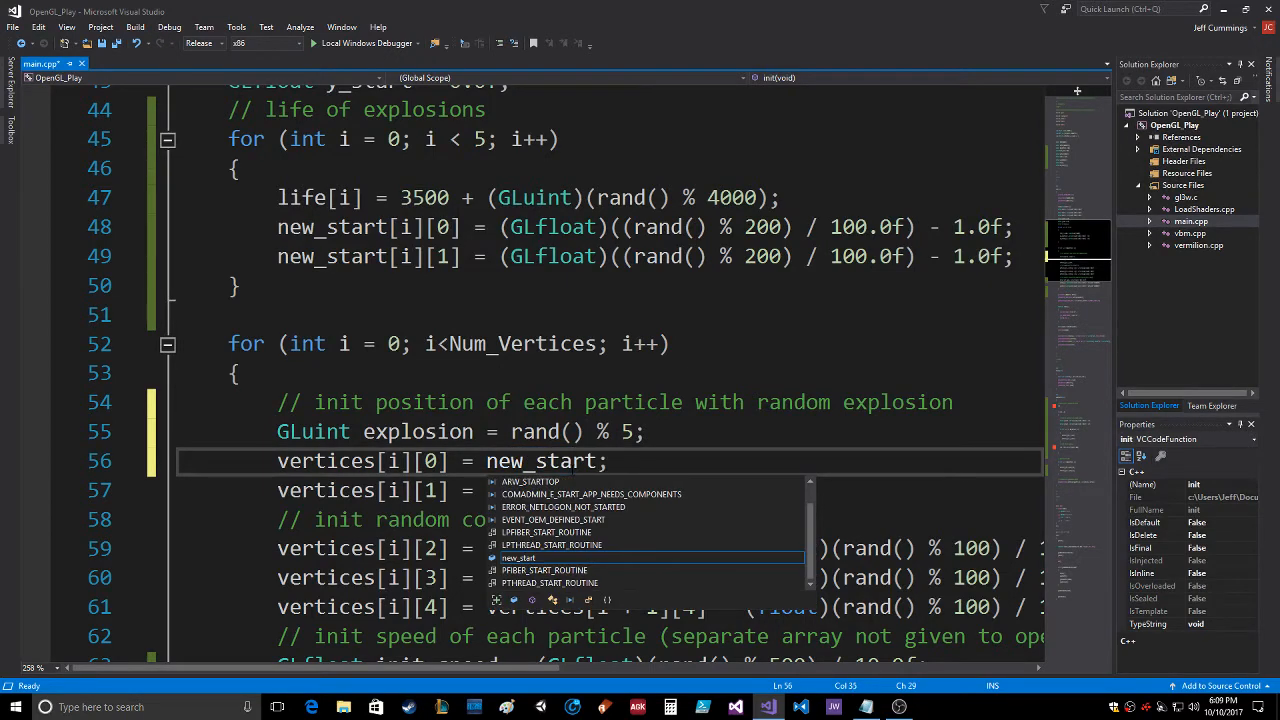
type("[explosion")
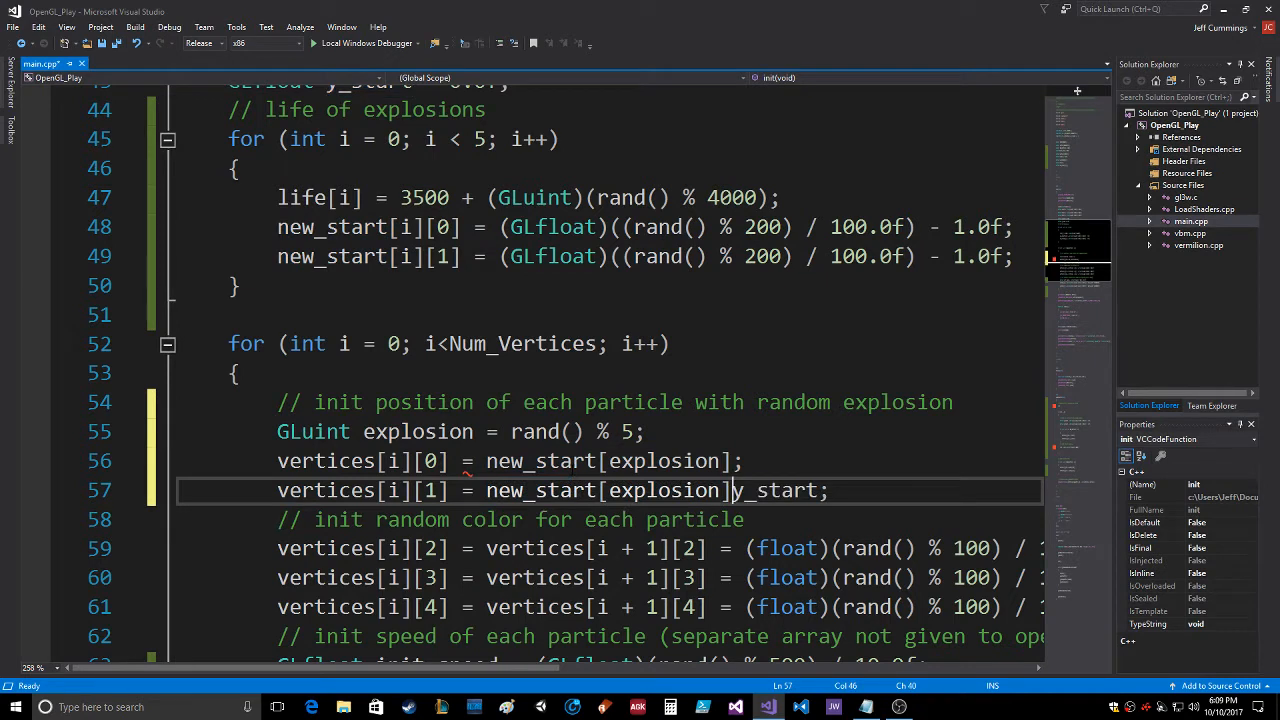
type("[1]")
left_click(610, 461)
type("[0]")
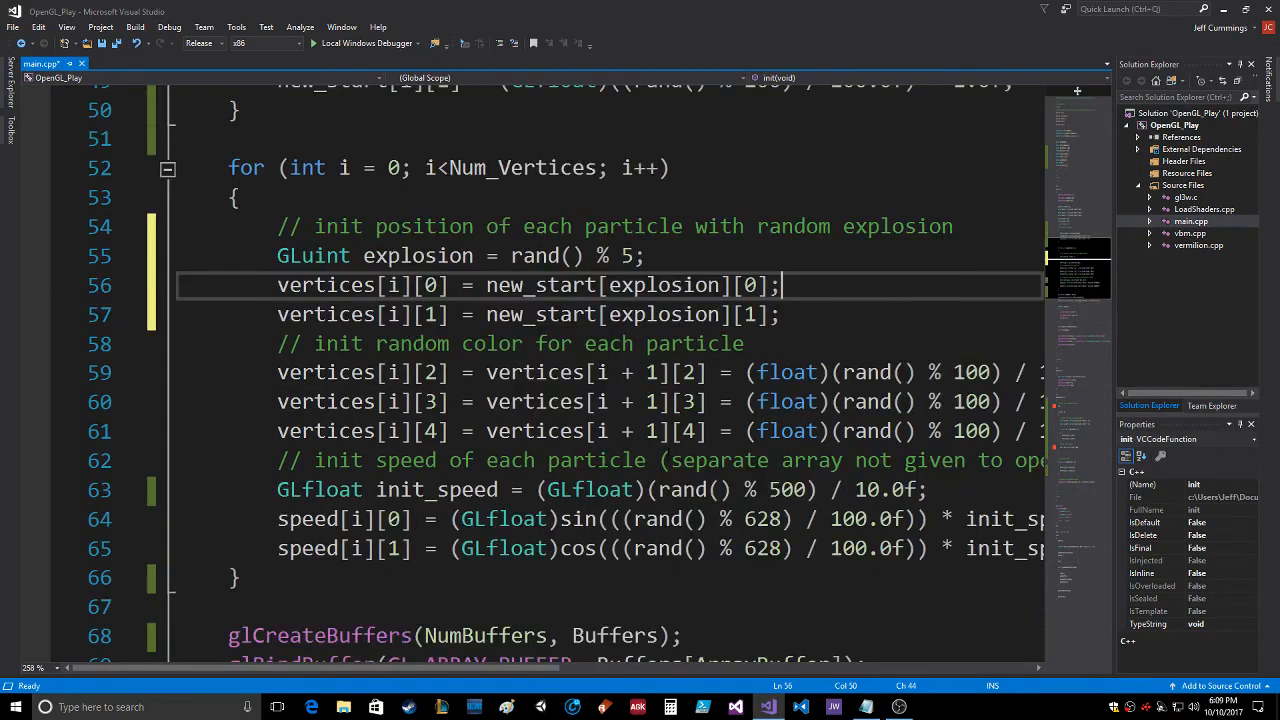
Wrap the life decrement in for (int i = 0; i < 5; i++) and change it to life[i]--.
scroll("down", 3)
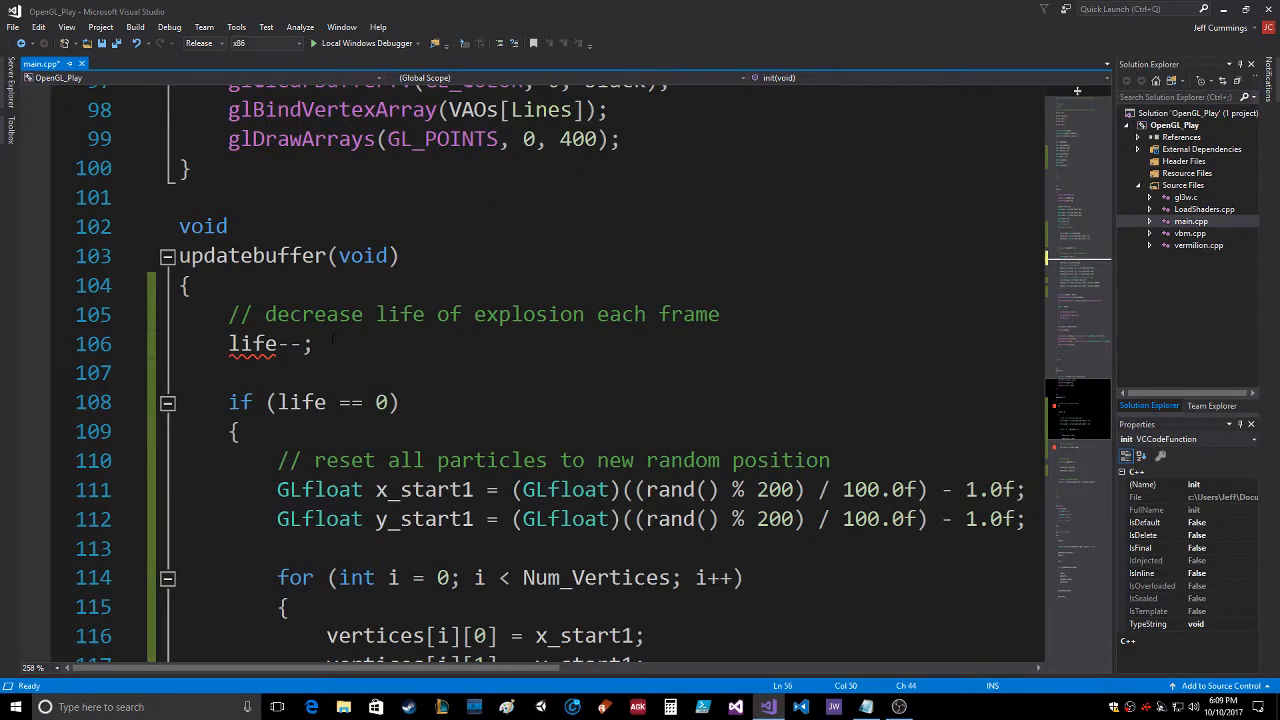
double_click(253, 343)
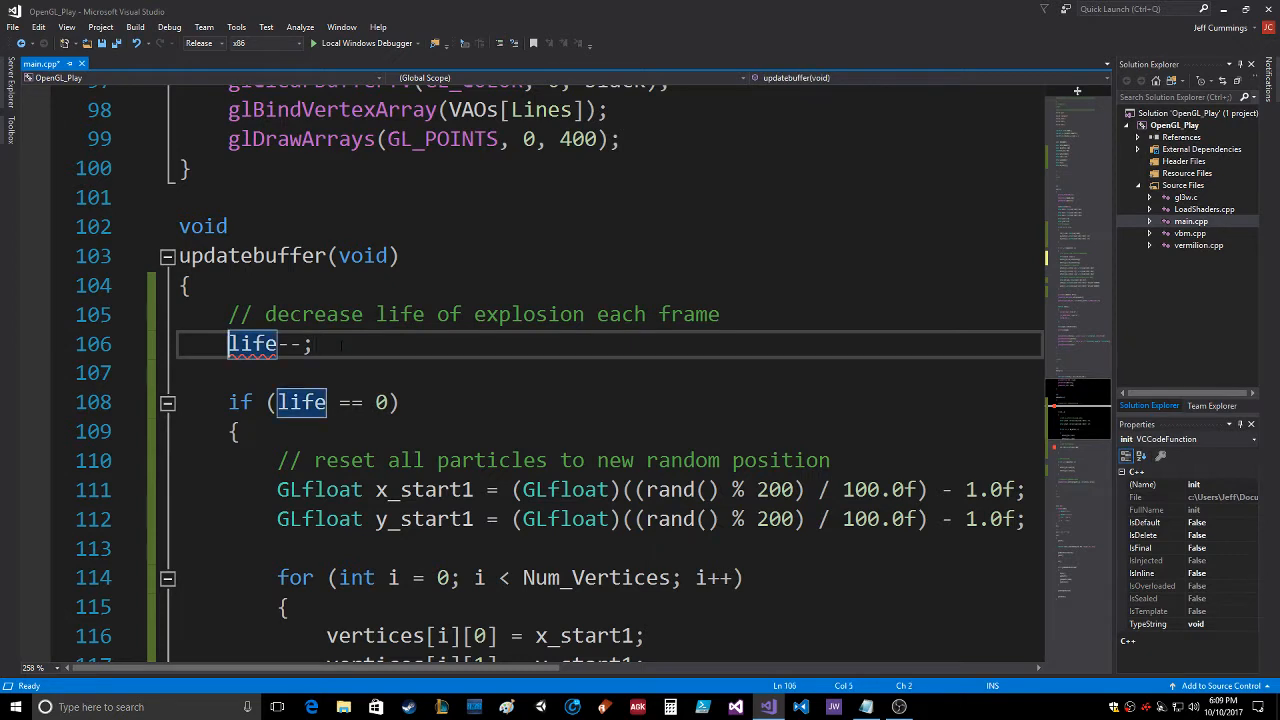
key("Enter")
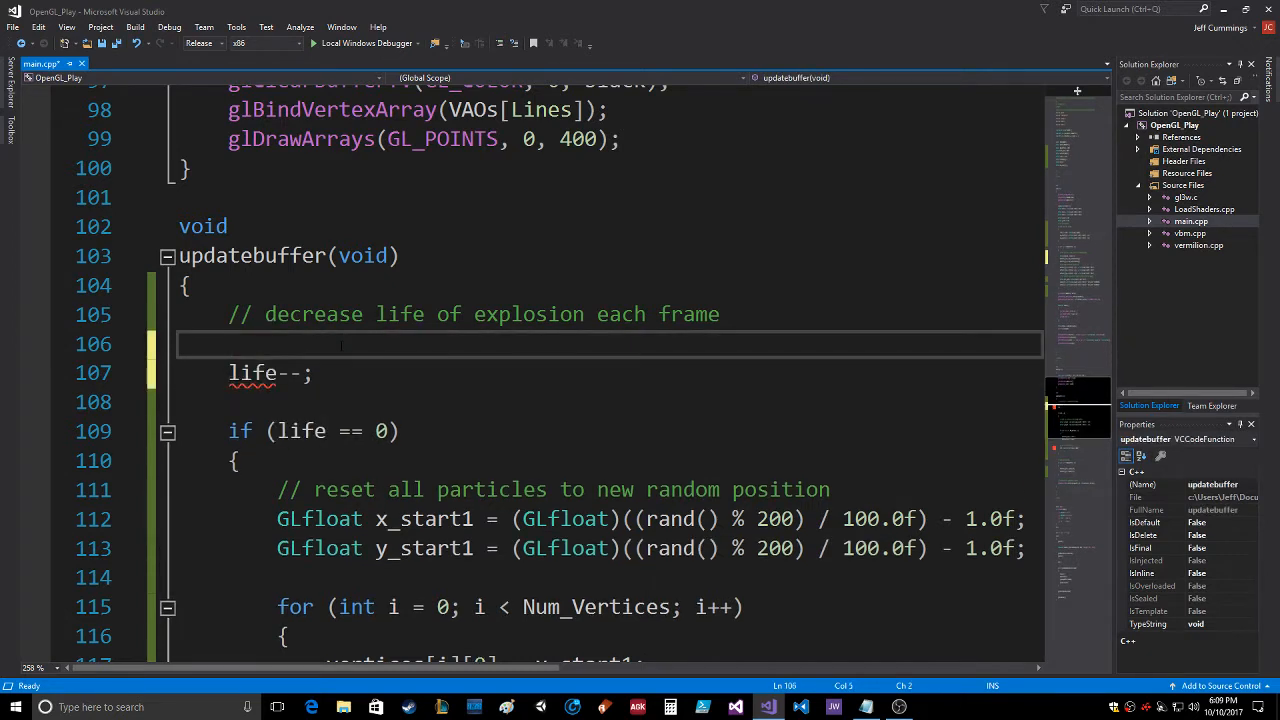
type("for ( int i)")
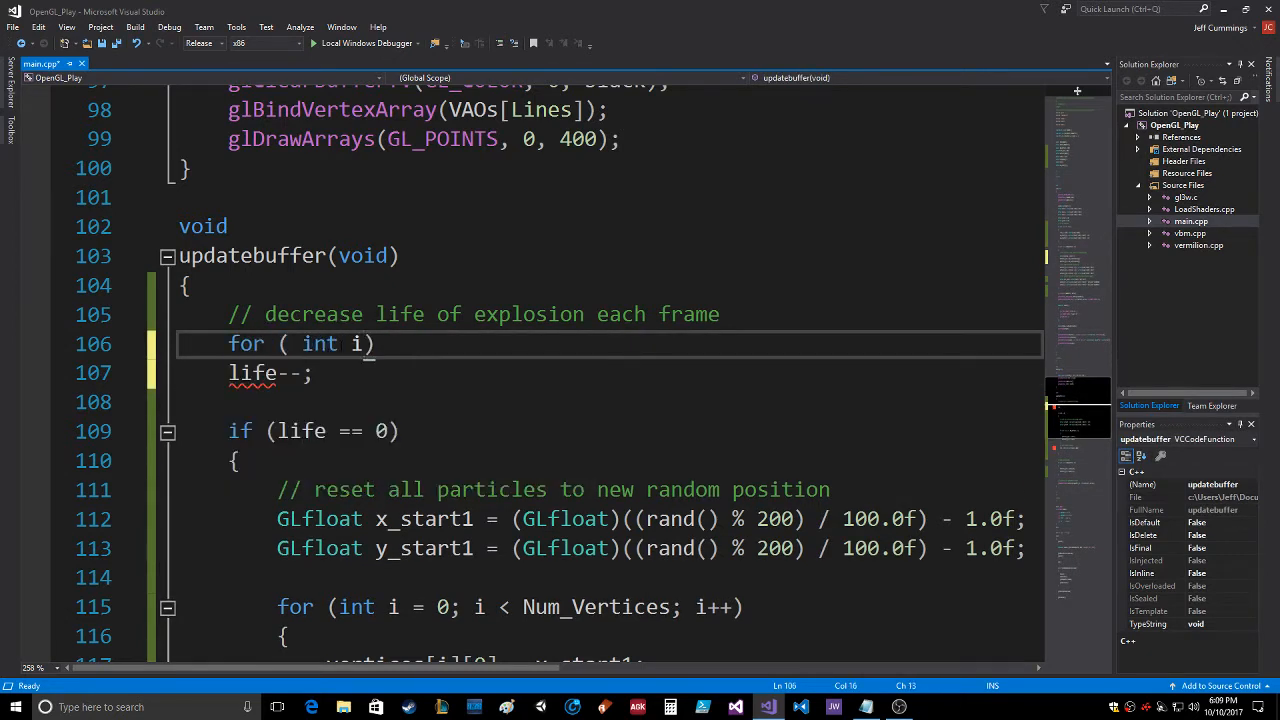
type("=0; i<5; i++")
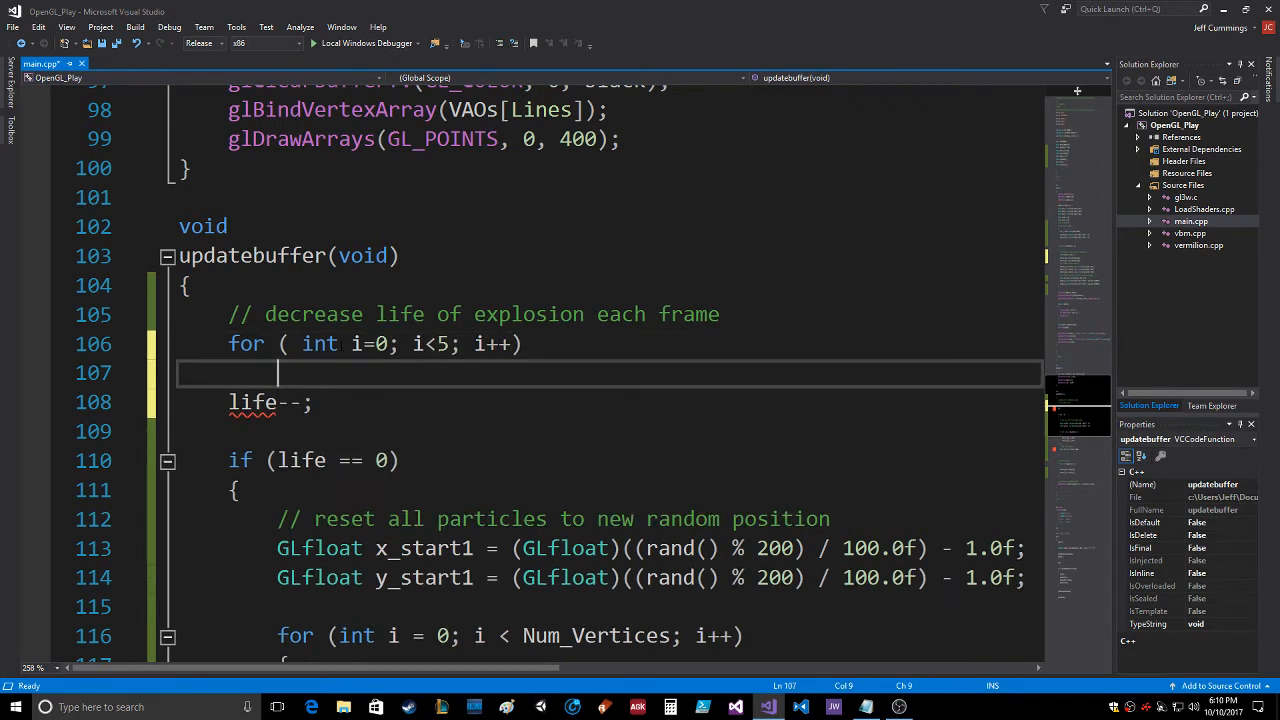
type("{")
left_click(608, 431)
type("}")
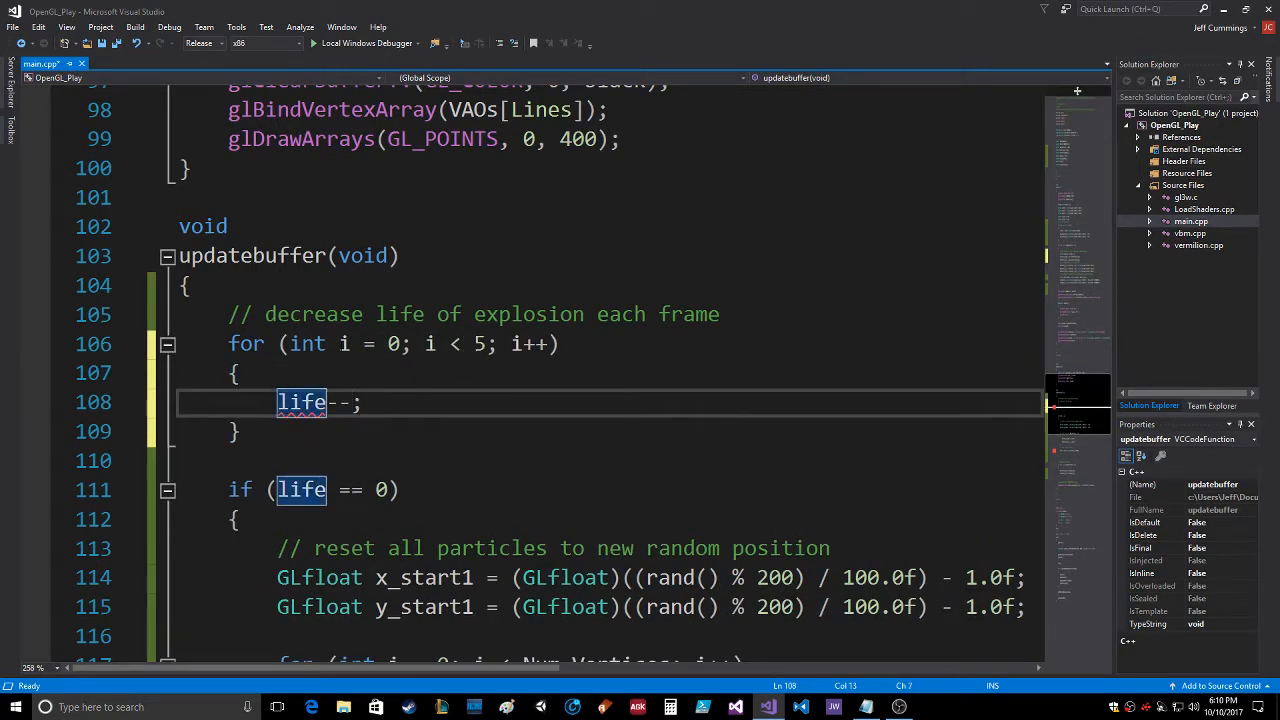
type("[i]")
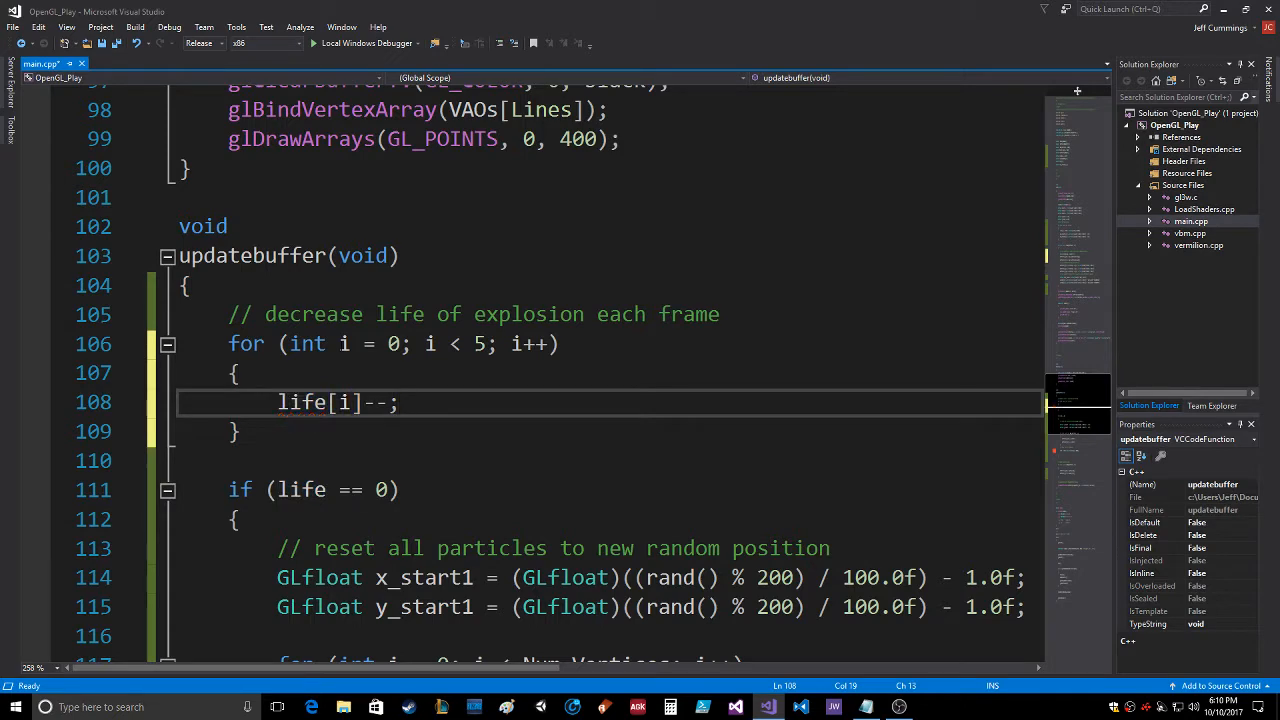
scroll("down", 3)
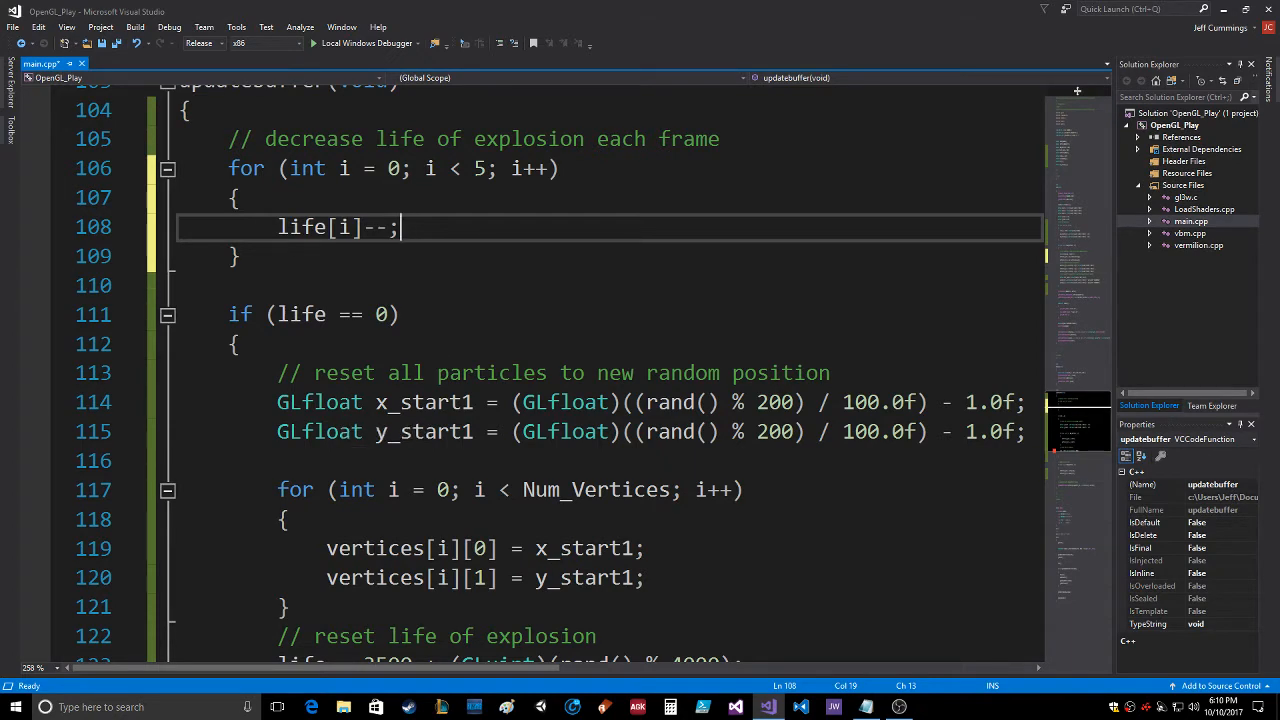
Add if ( life[i] == 0) after life[i]--; inside the loop.
scroll("down", 3)
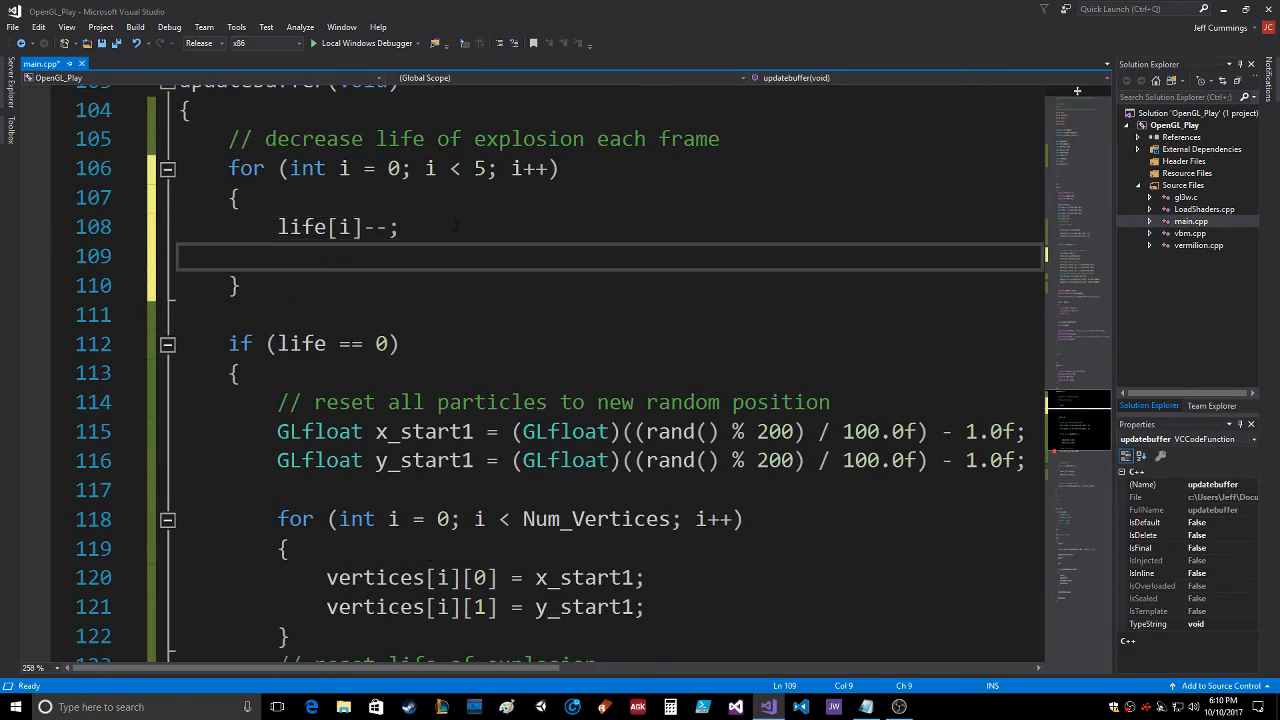
type("if ( life")
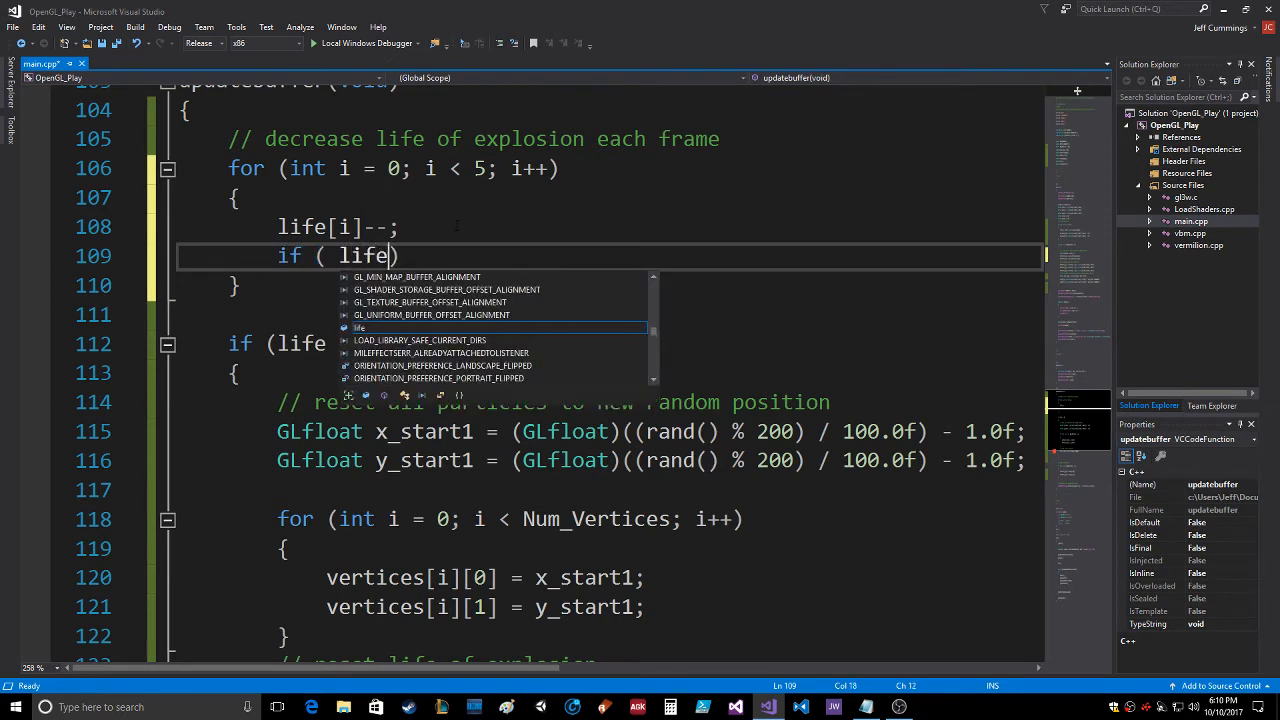
type("[i] == 0")
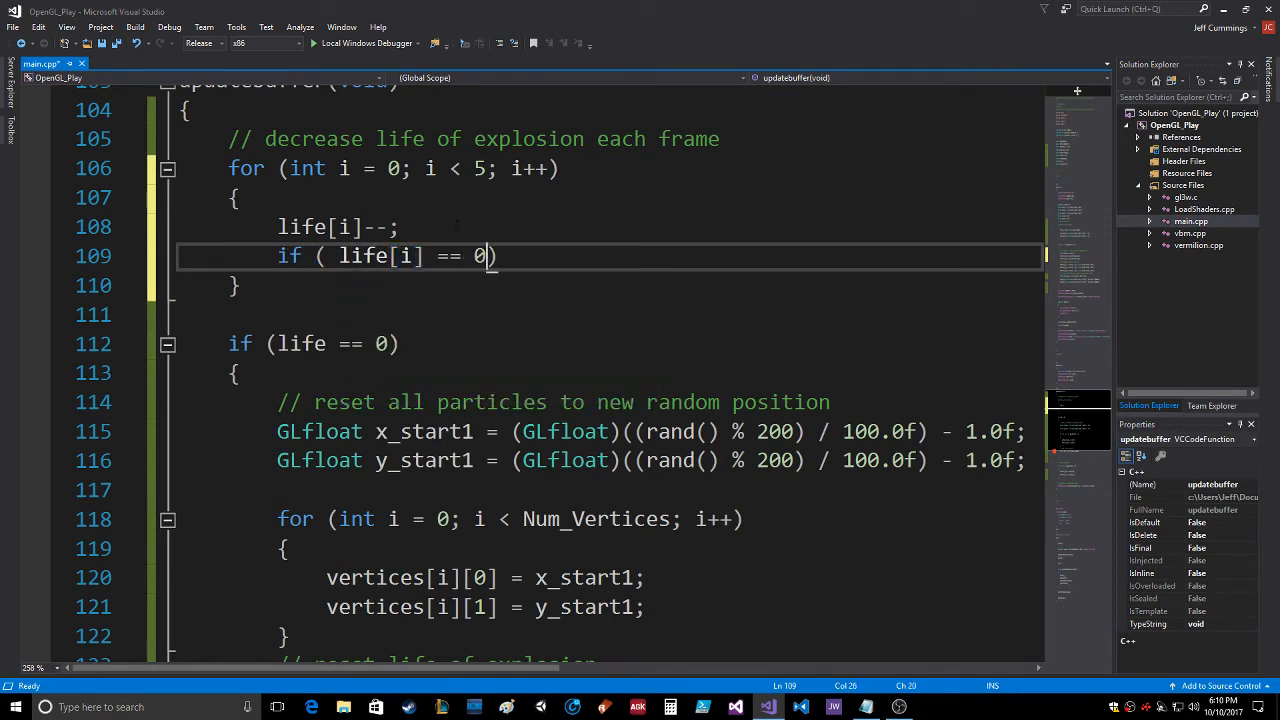
type("\" \"")
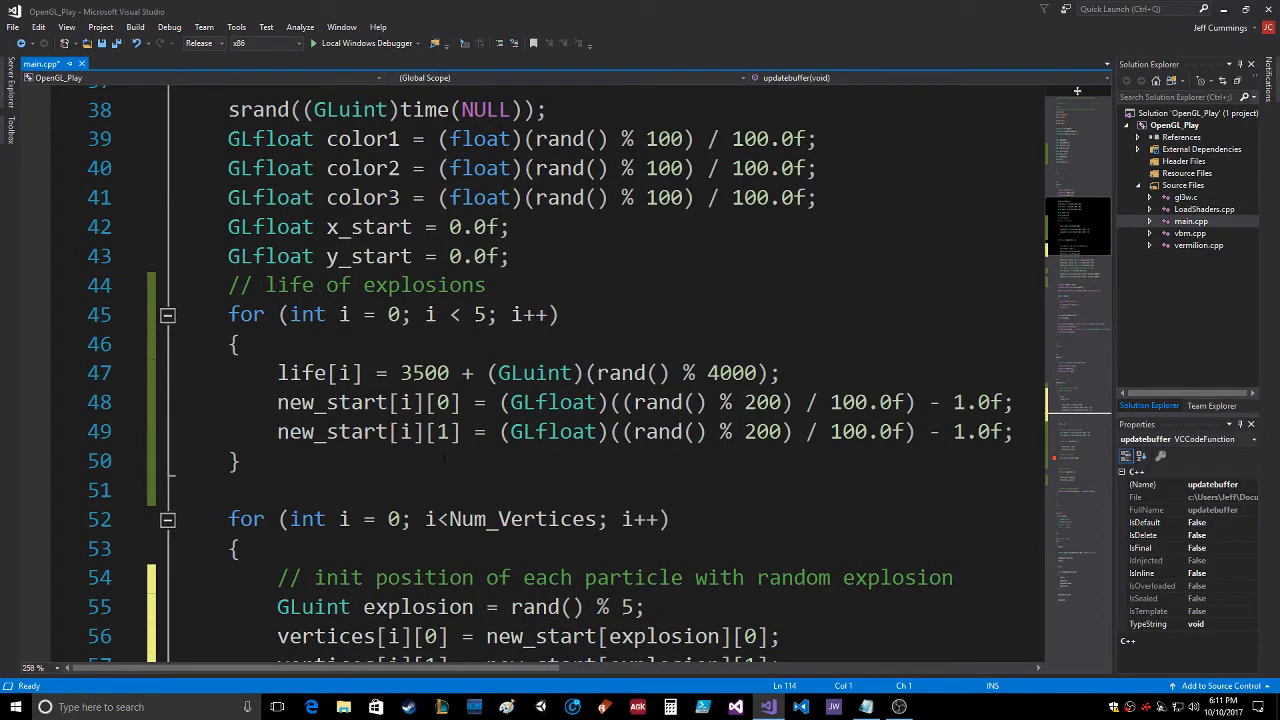
Add the global declaration GLuint which_exp[5000]; after the speed array.
scroll("down", 3)
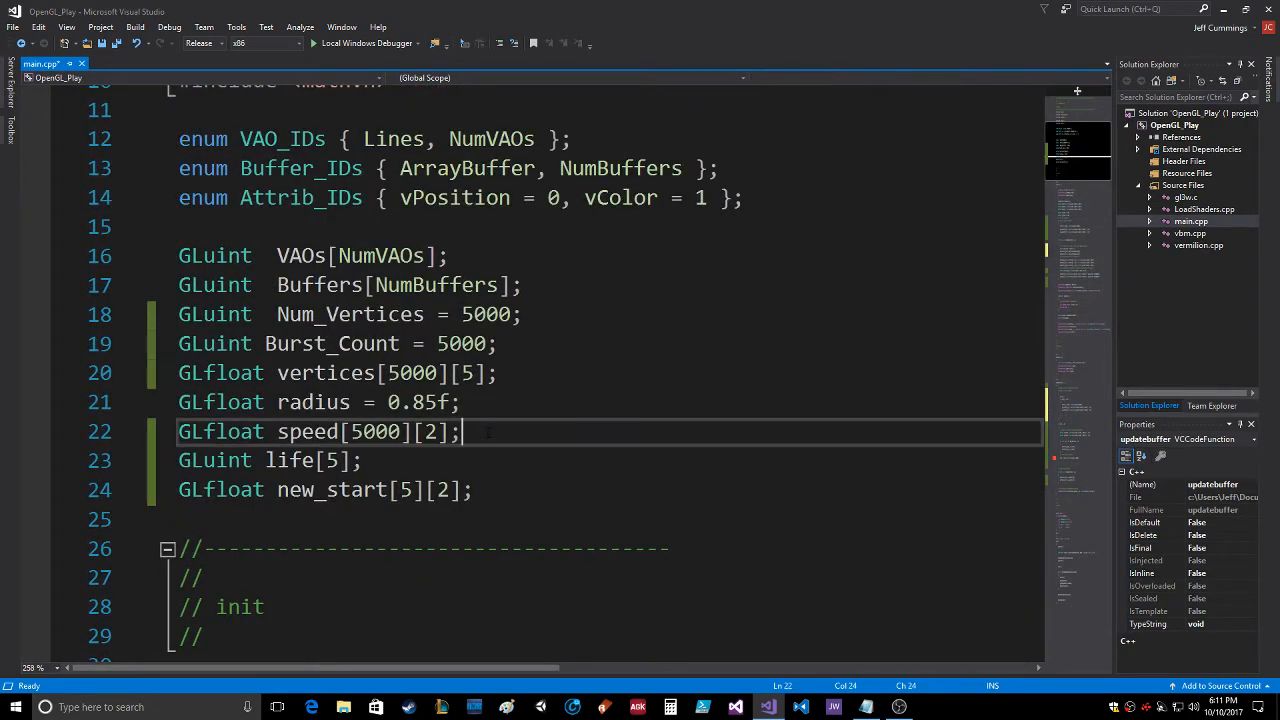
key("enter")
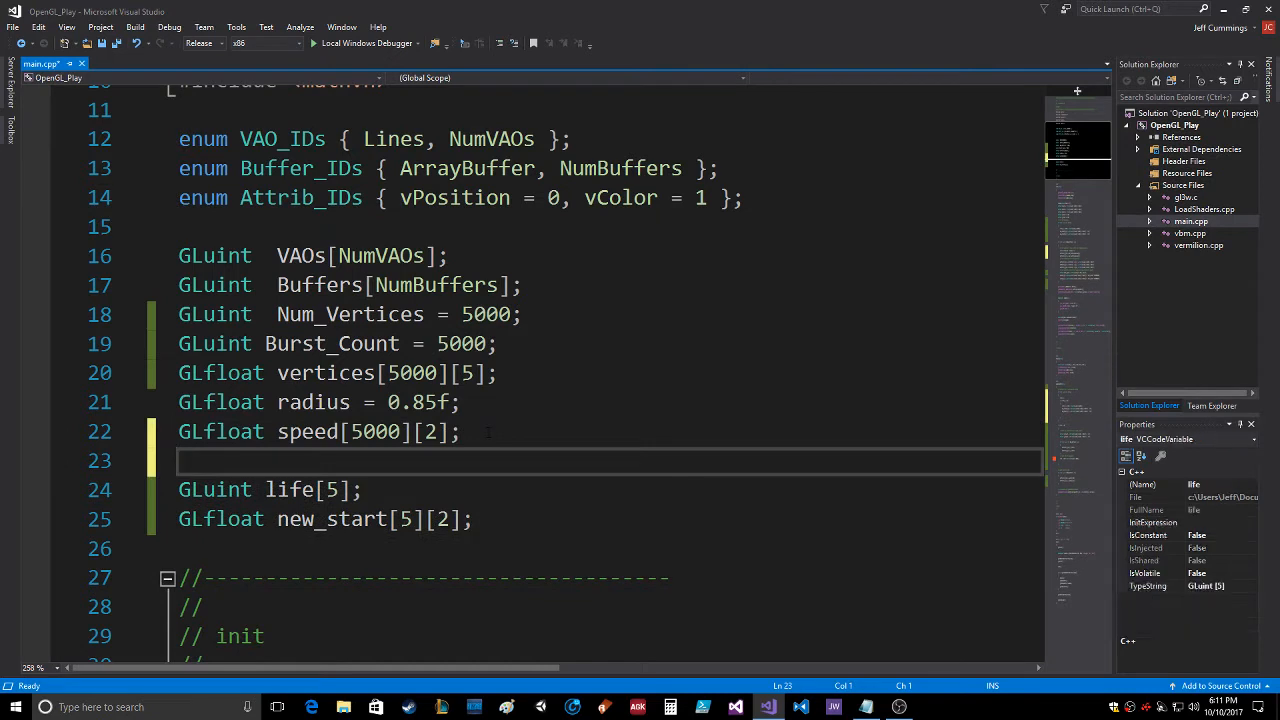
type("GLU")
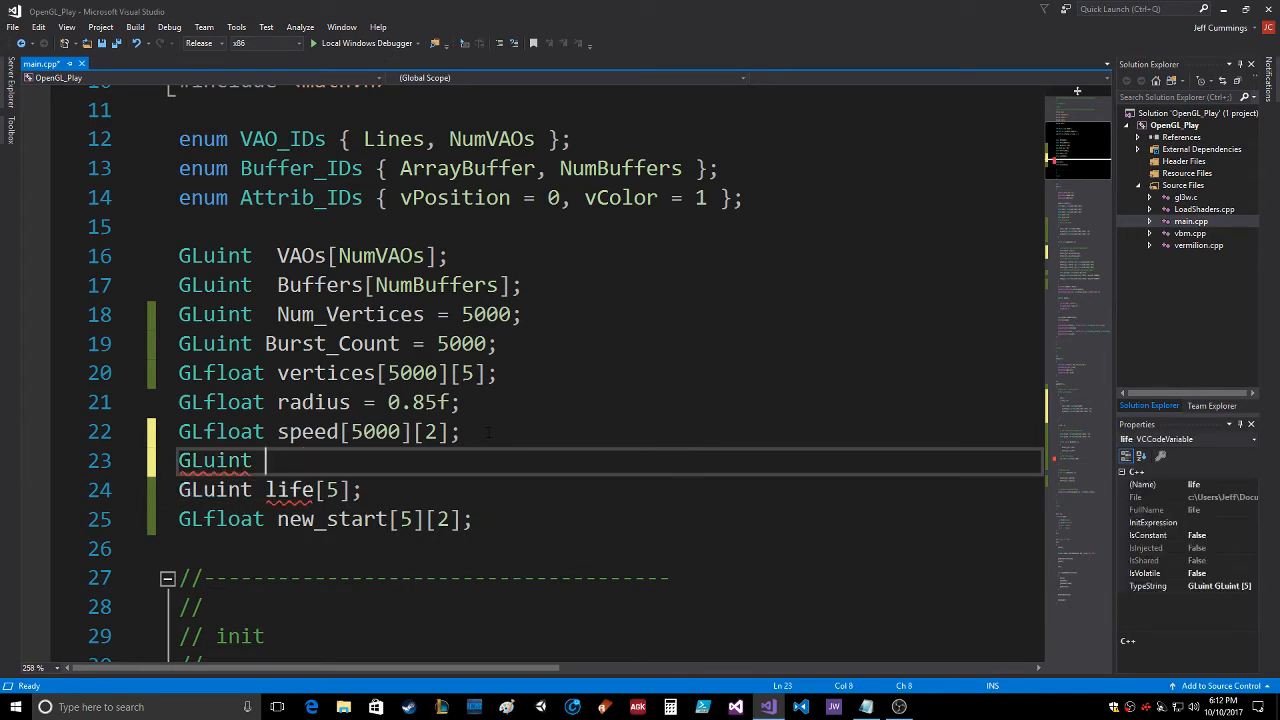
type("which_ex")
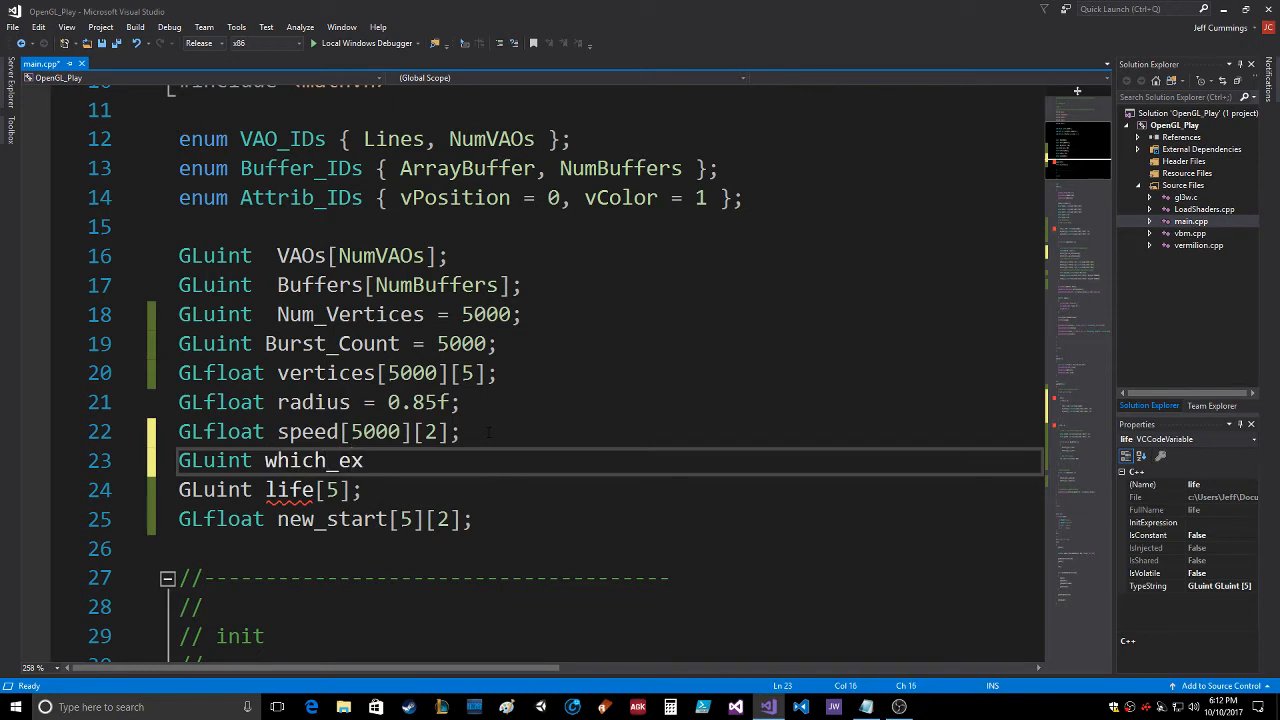
type("p[5000]")
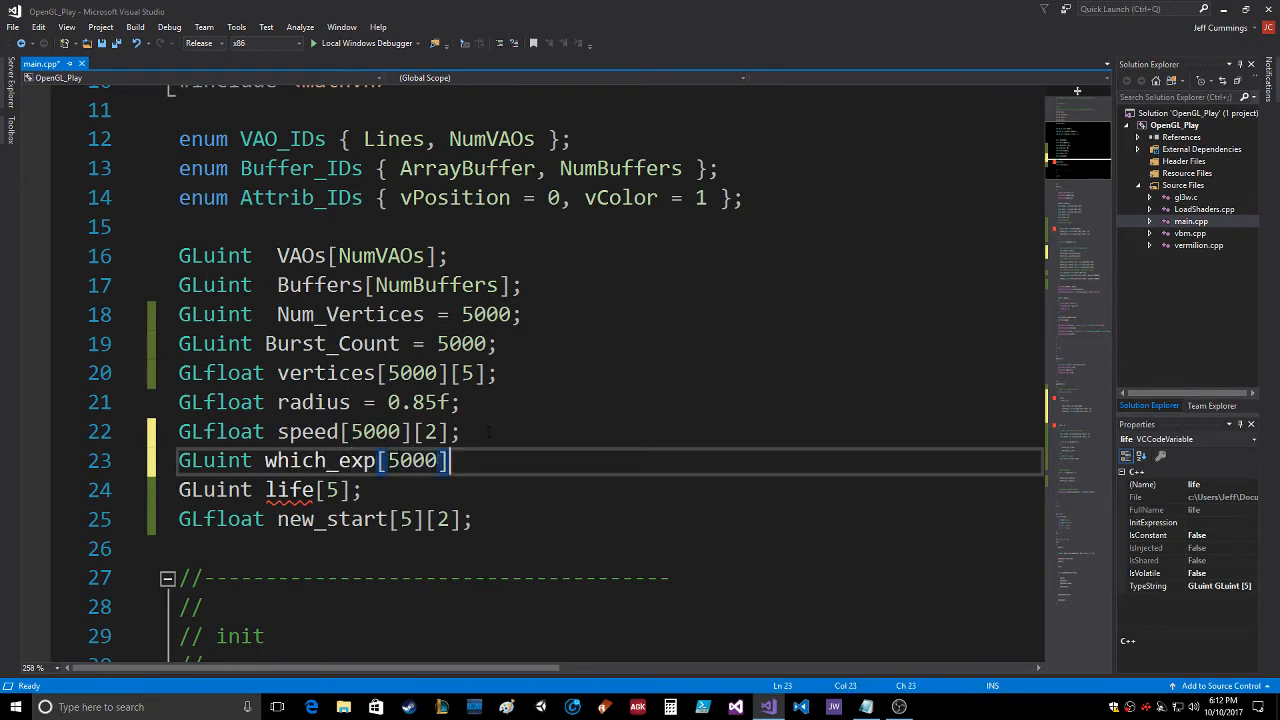
type(";")
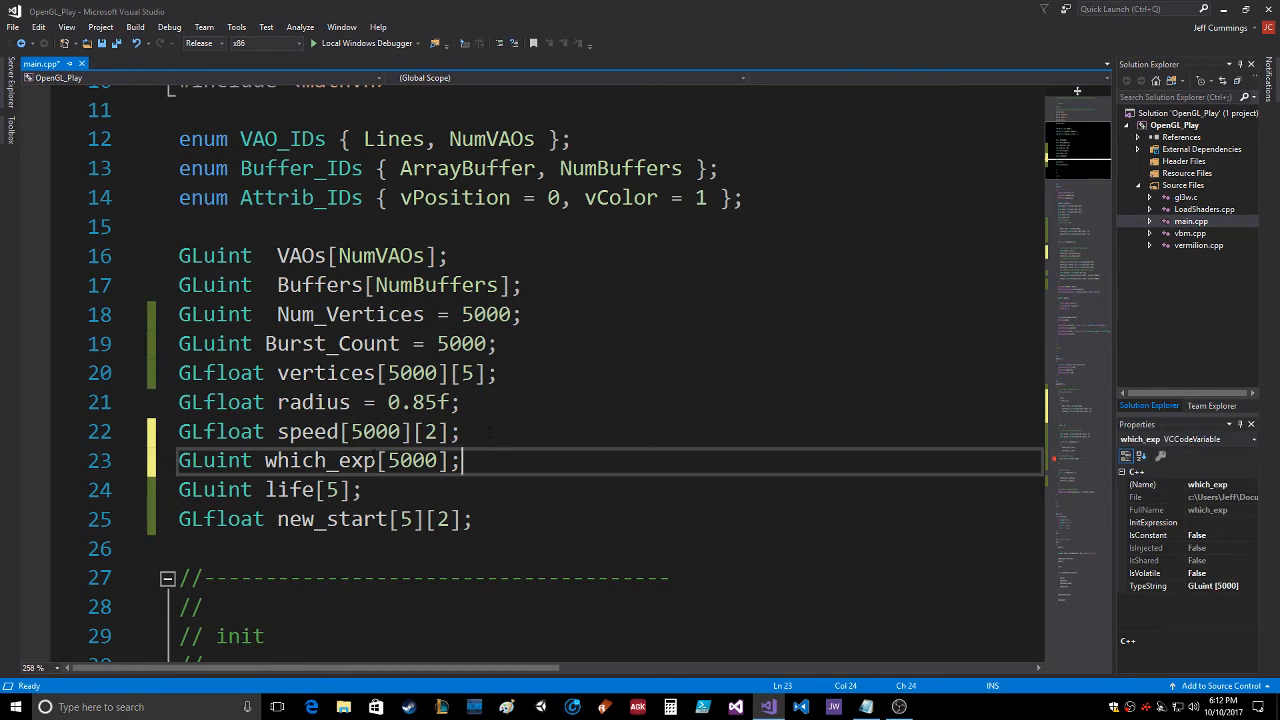
Add which_exp[i] = explosion; after setting vertices[i][1] in init's particle loop.
scroll("down", 3)
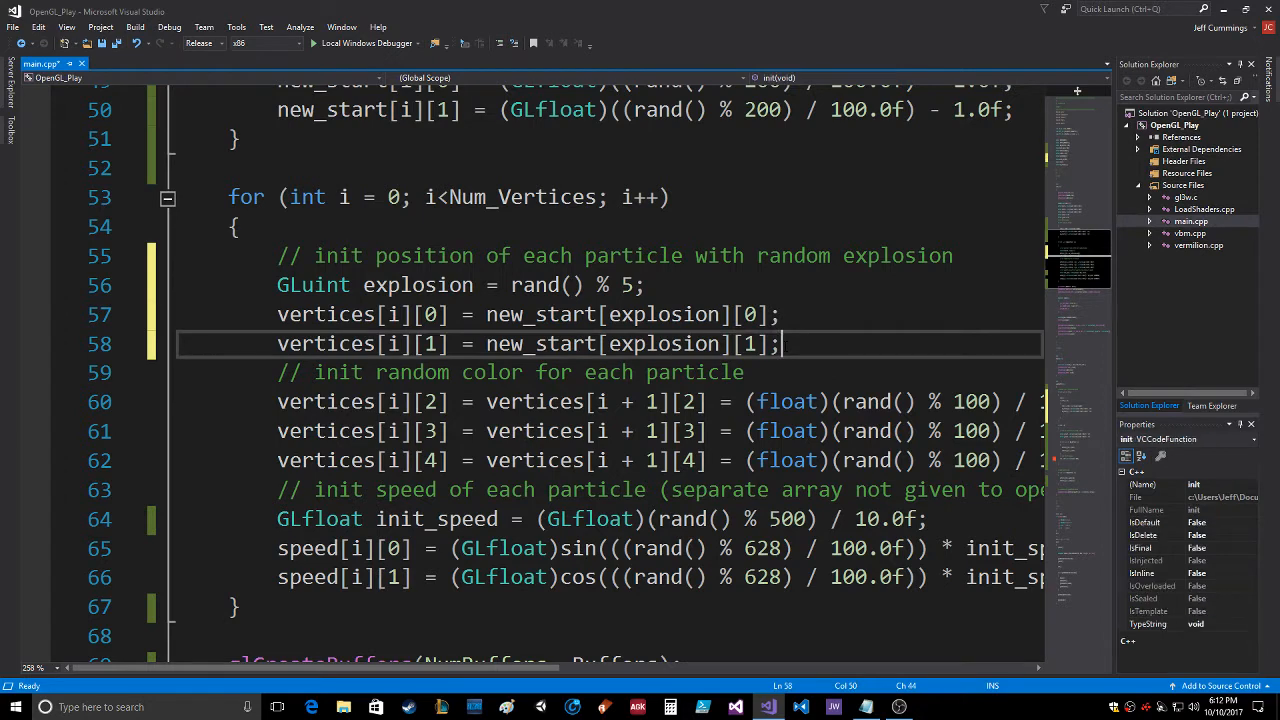
type("which_e")
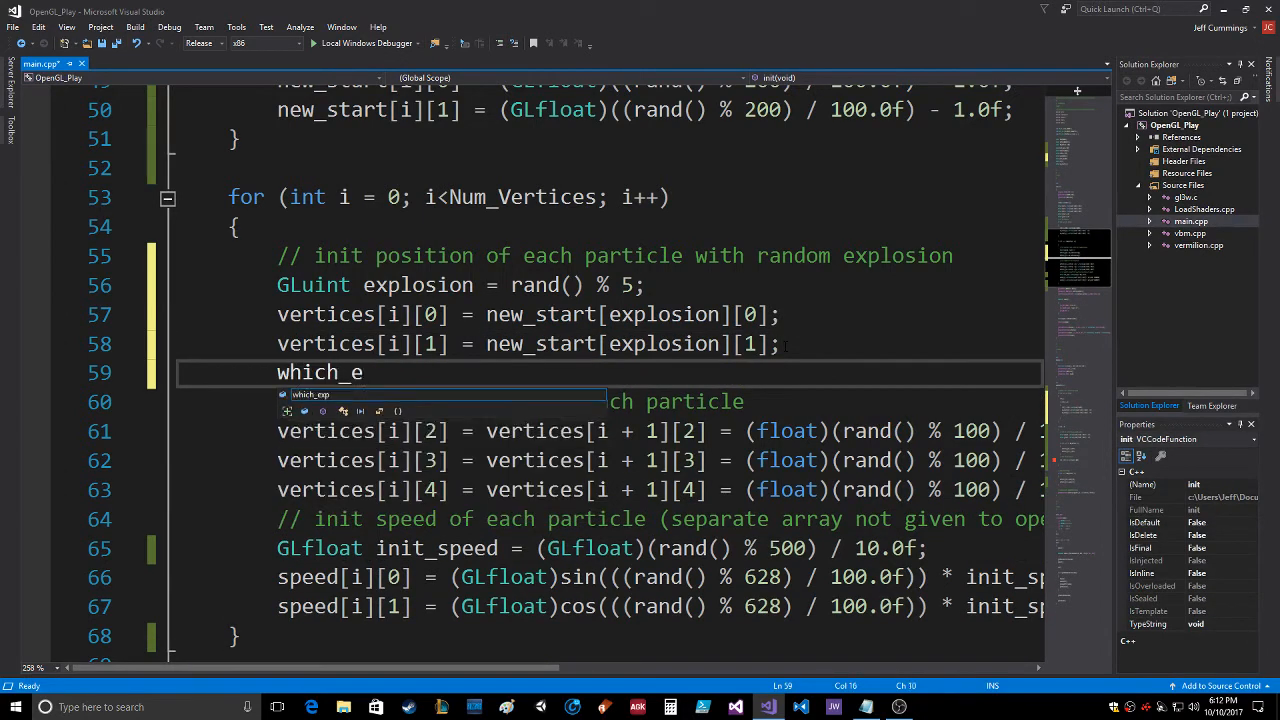
type("xp")
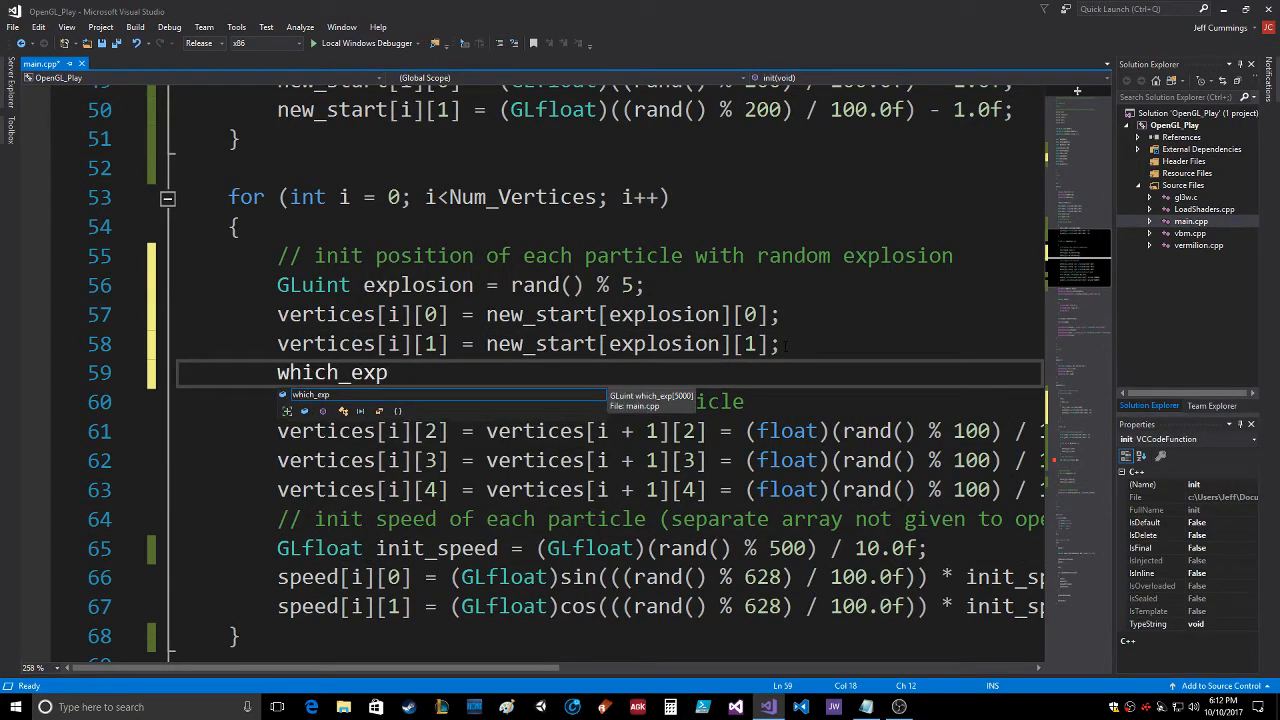
type("[i] =")
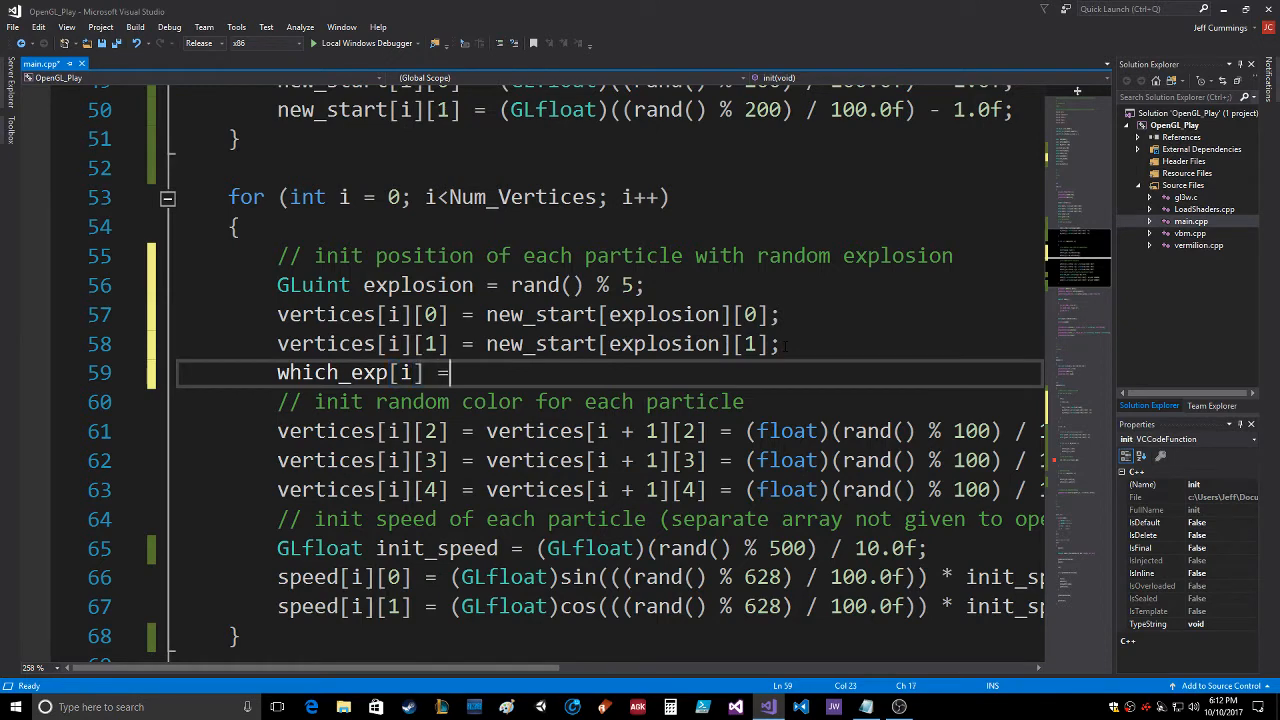
type("explosi")
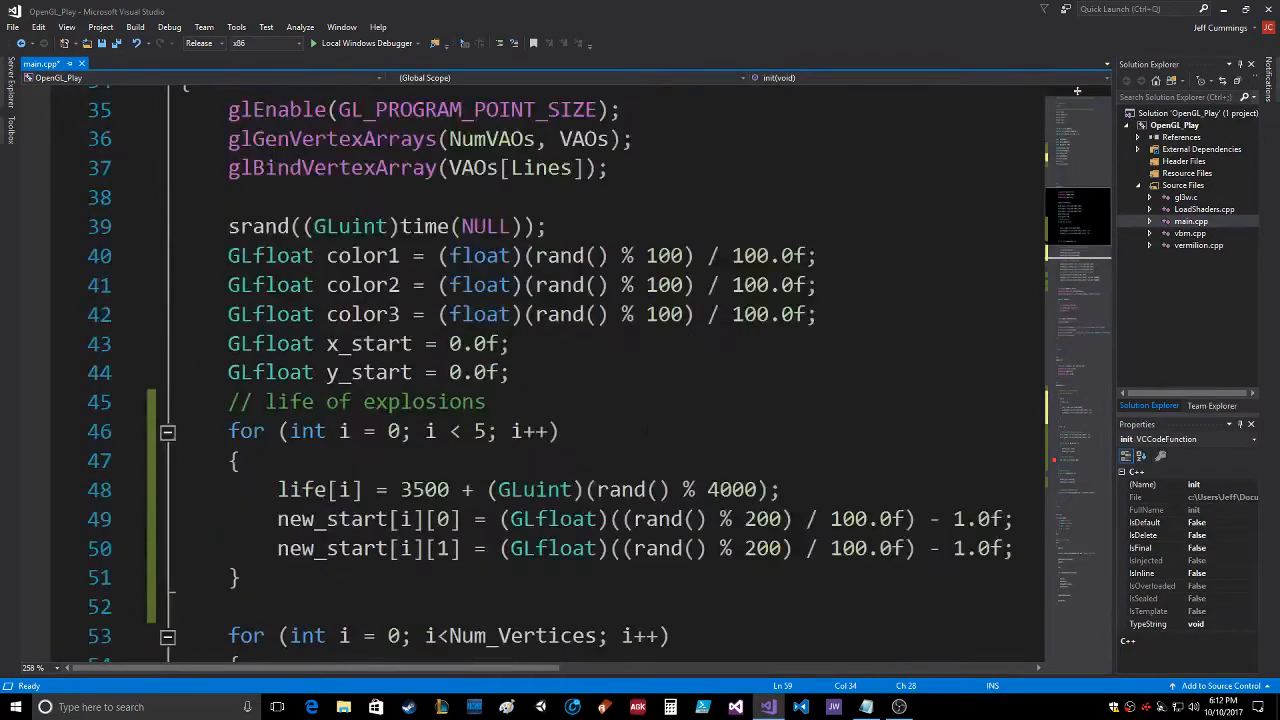
scroll("down", 3)
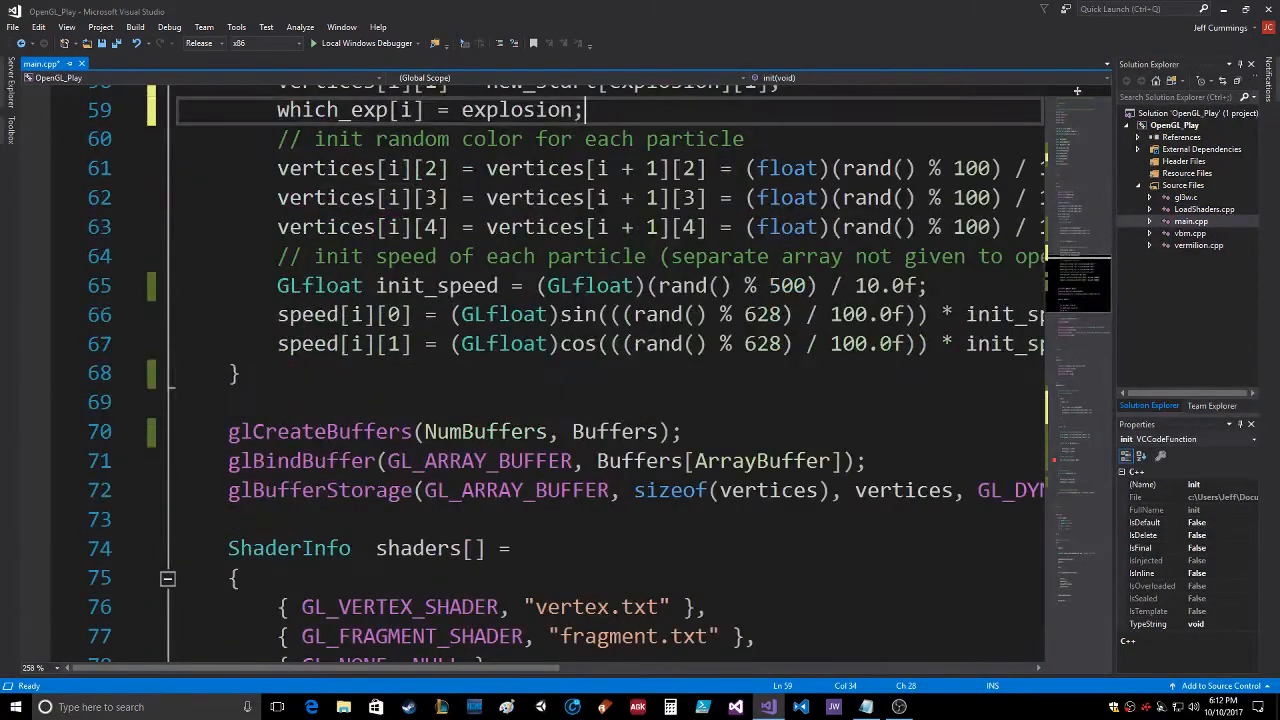
scroll("down", 3)
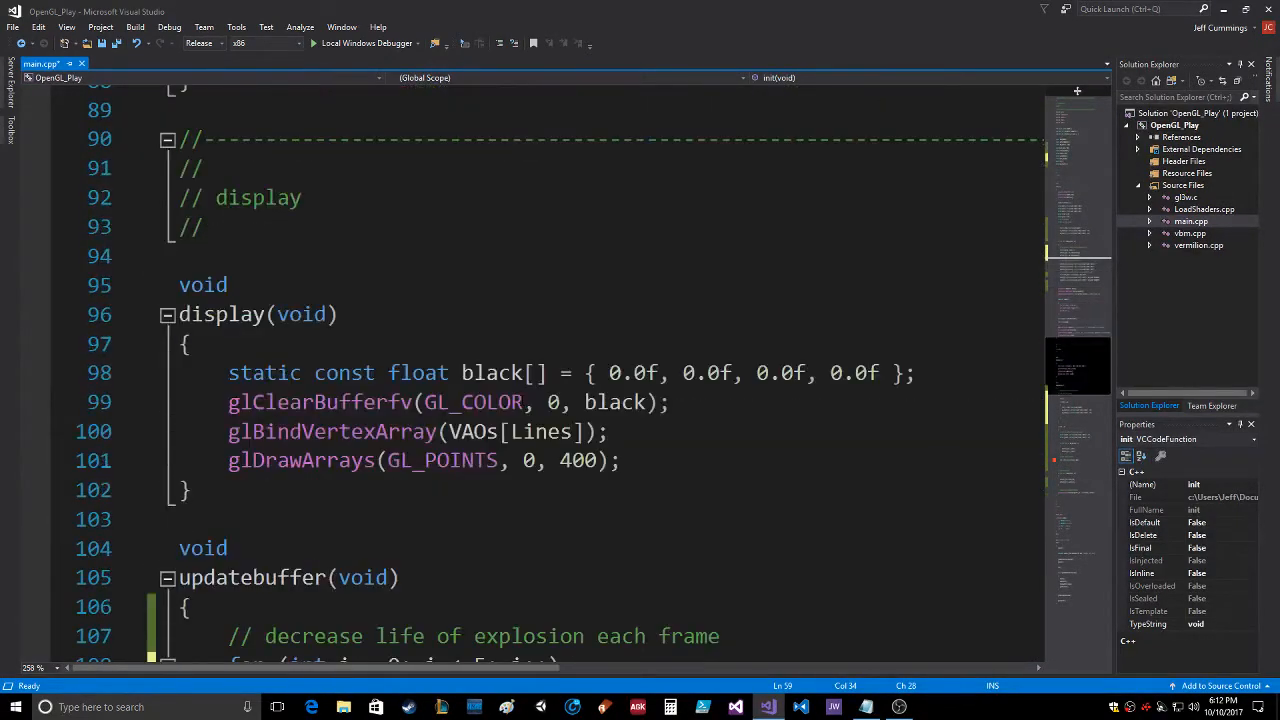
scroll("down", 3)
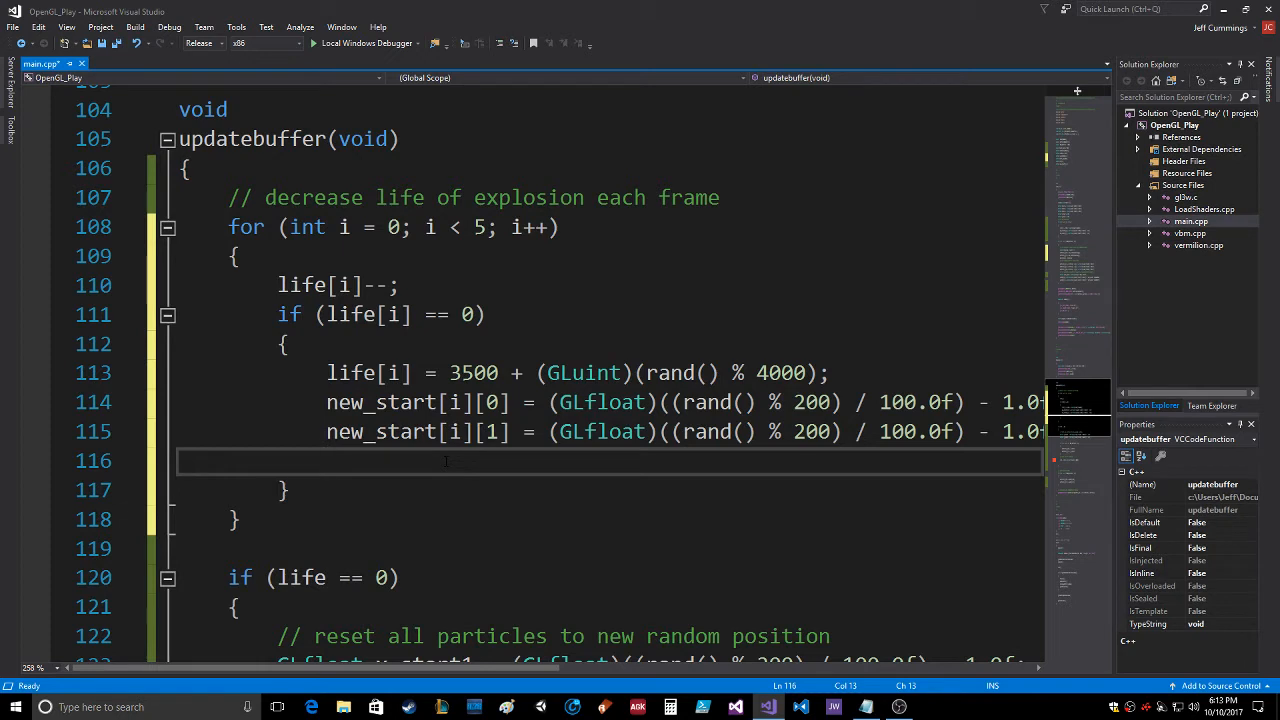
Add an inner loop over particles, for (int j = 0; j < Num_Vertices), in the reset block.
type("for (i)")
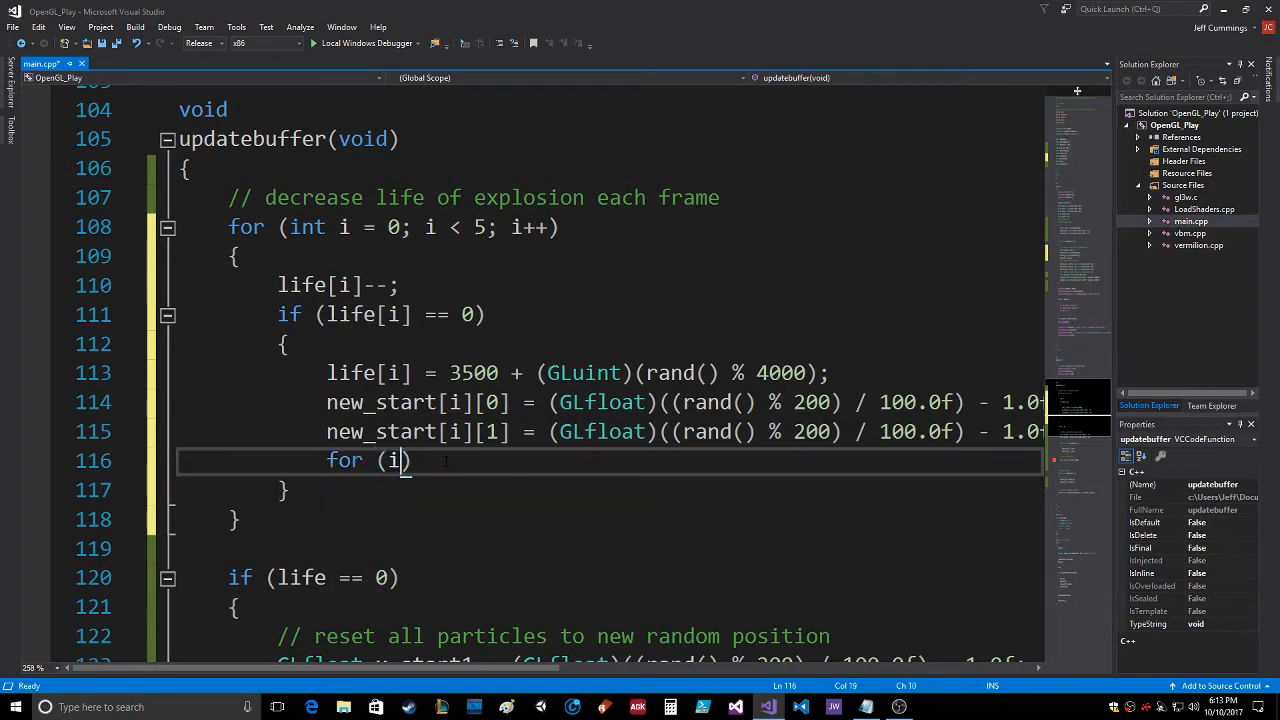
type("nt j=0;")
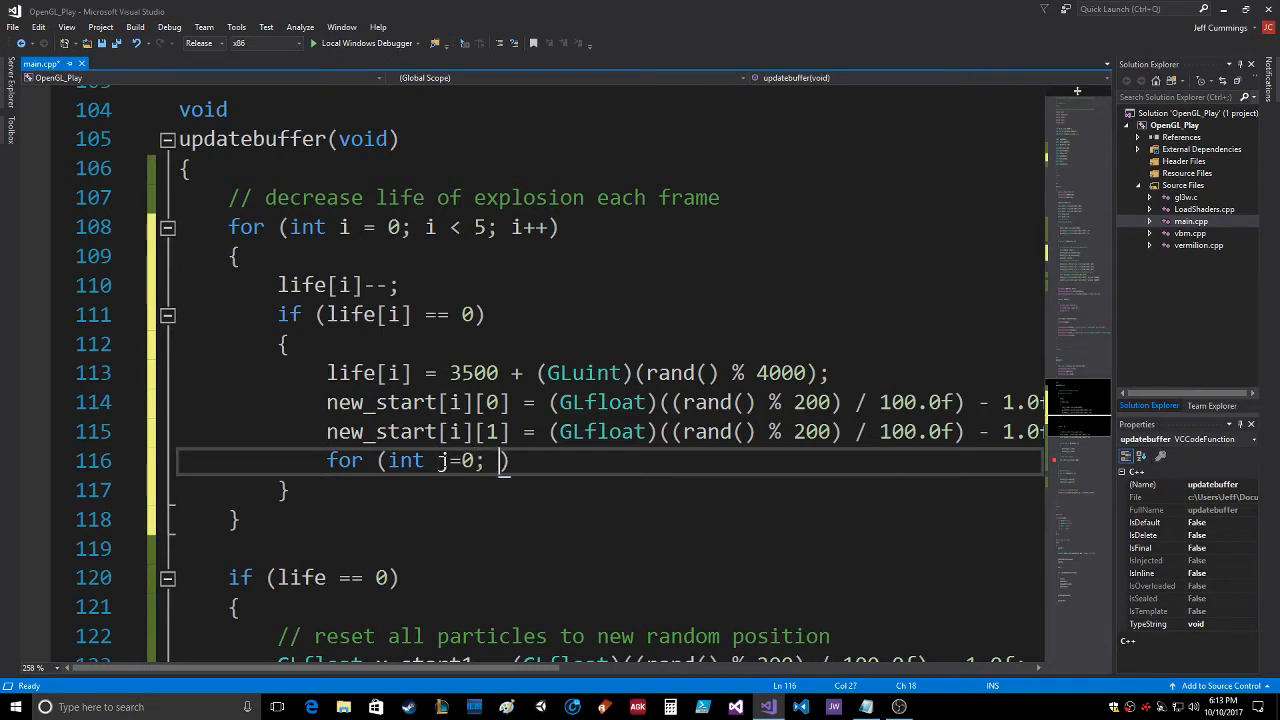
type("<Num")
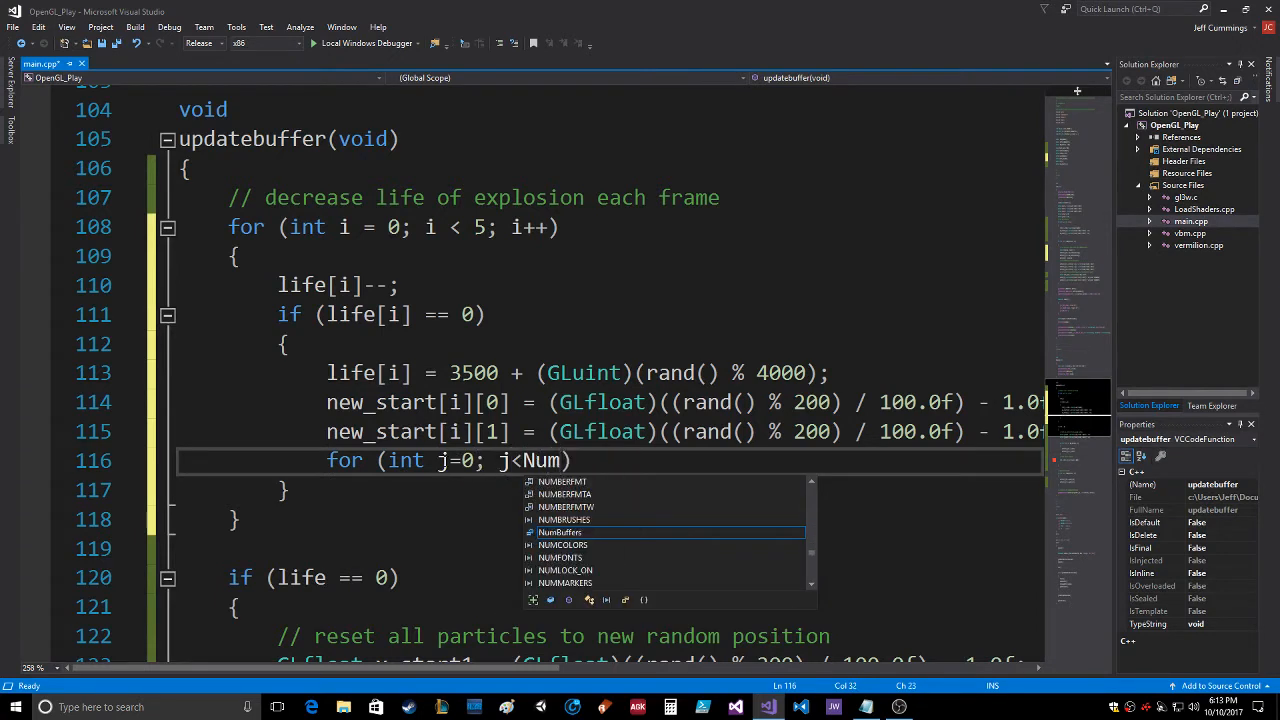
type("_Vertices; j++")
type("{")
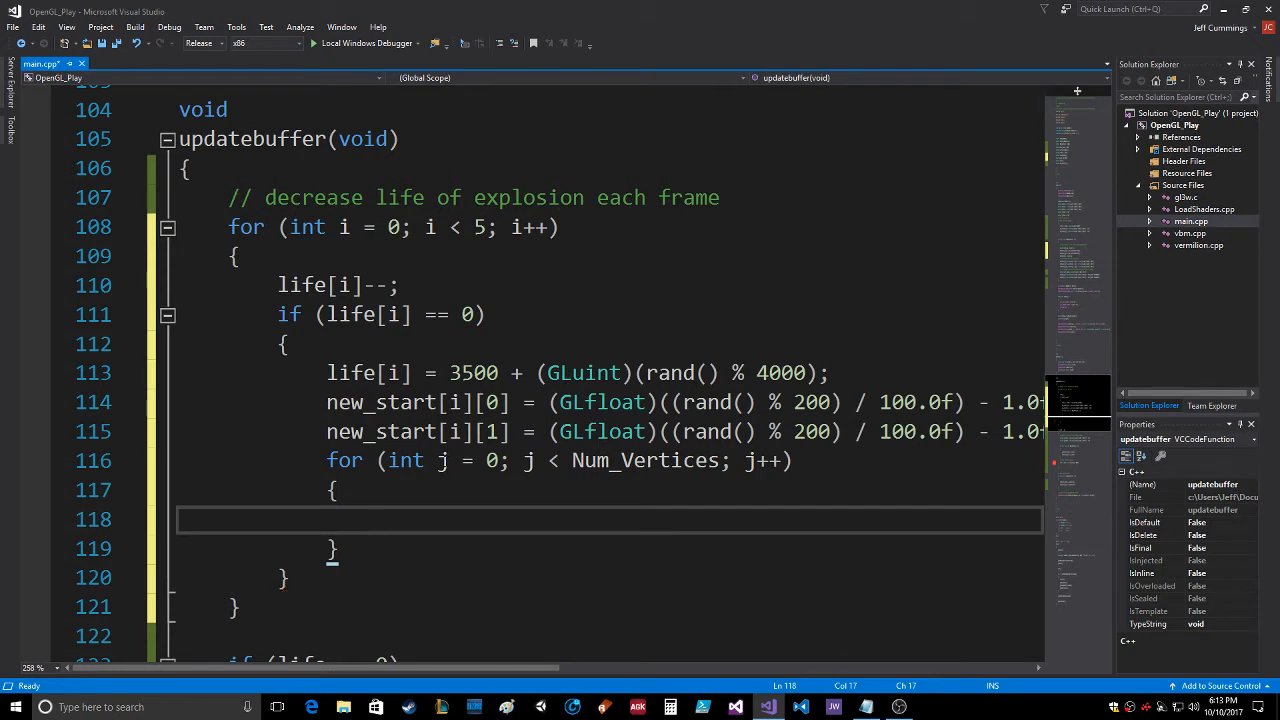
Add the condition if (which_exp[j] == i) inside that particle loop.
type("if (")
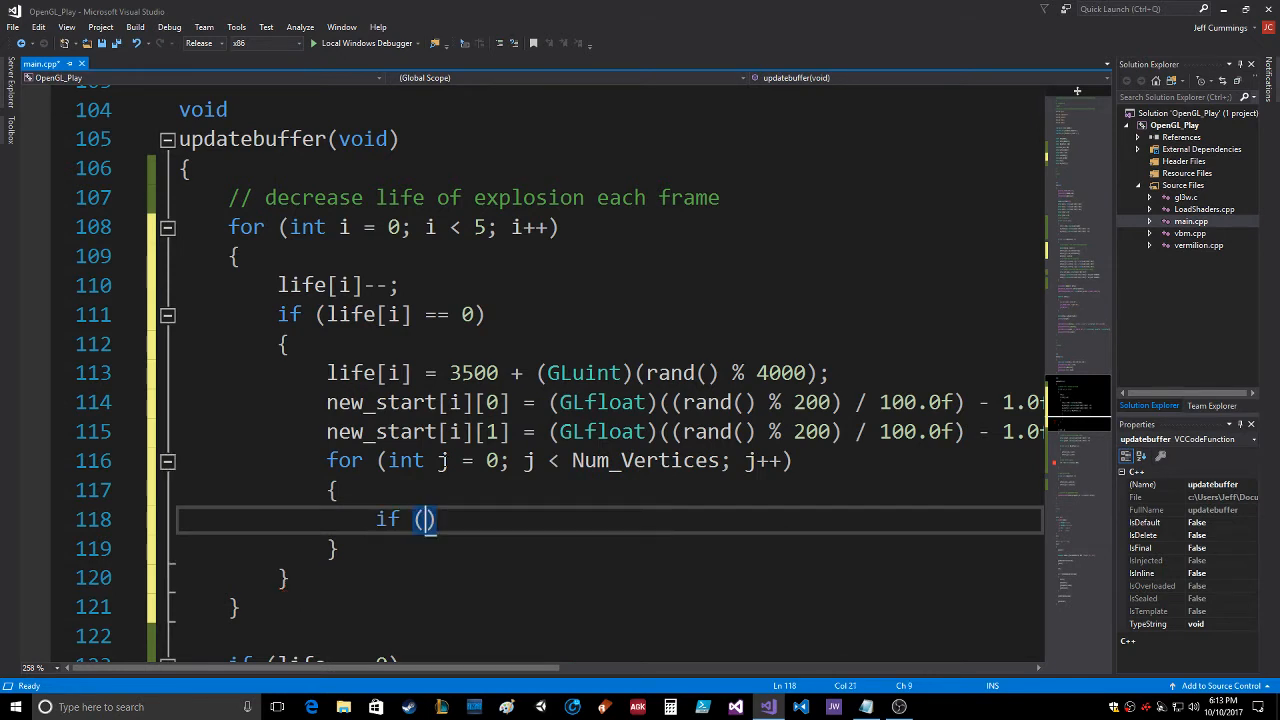
type("explosion")
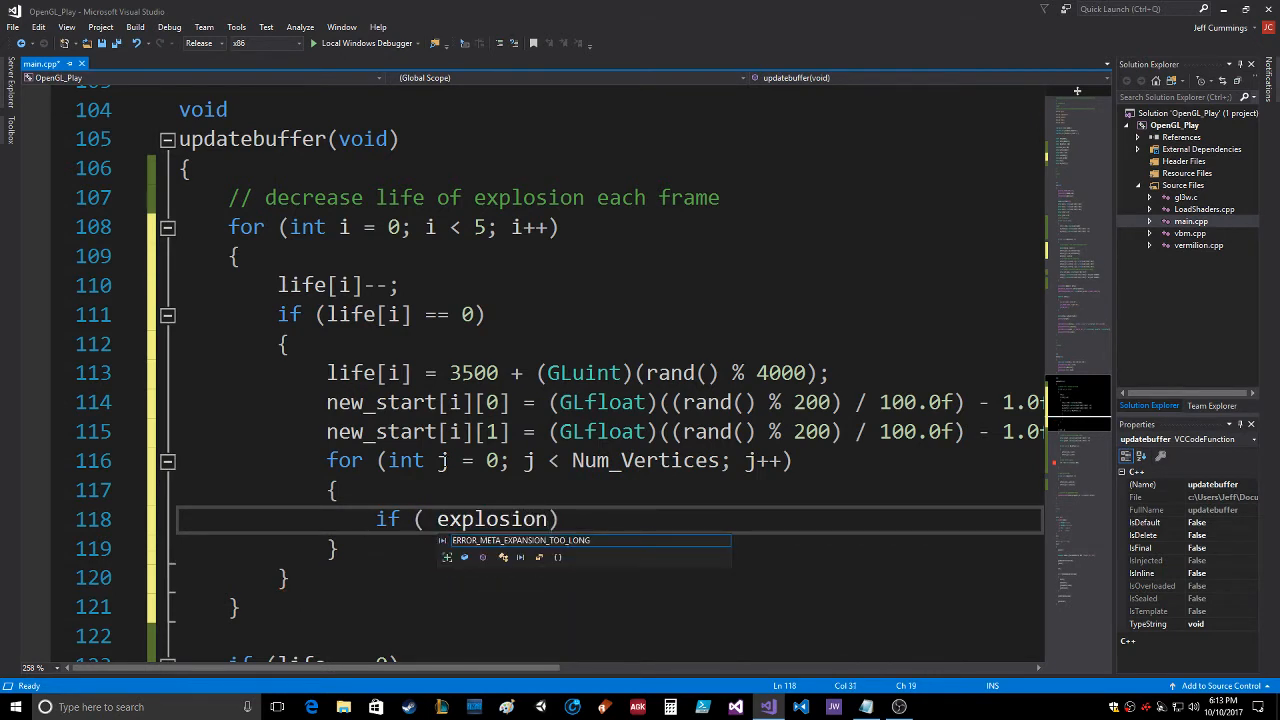
type("which_")
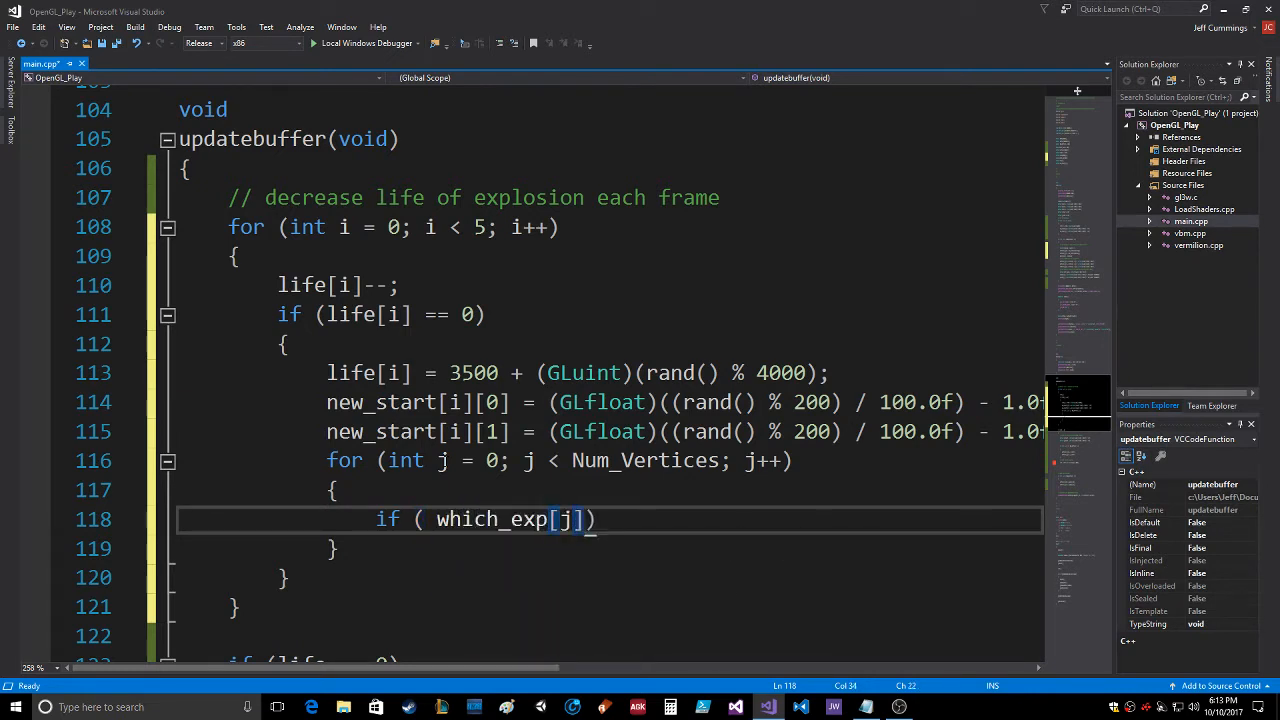
type("==")
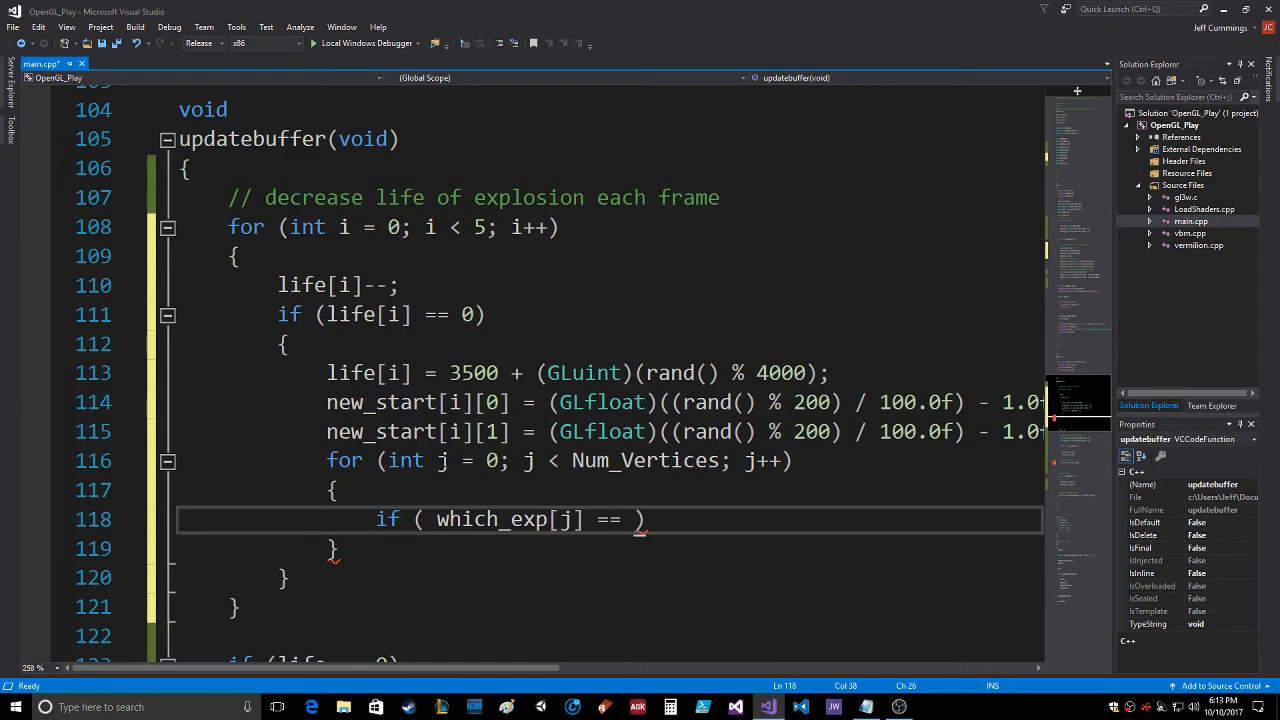
type("i")
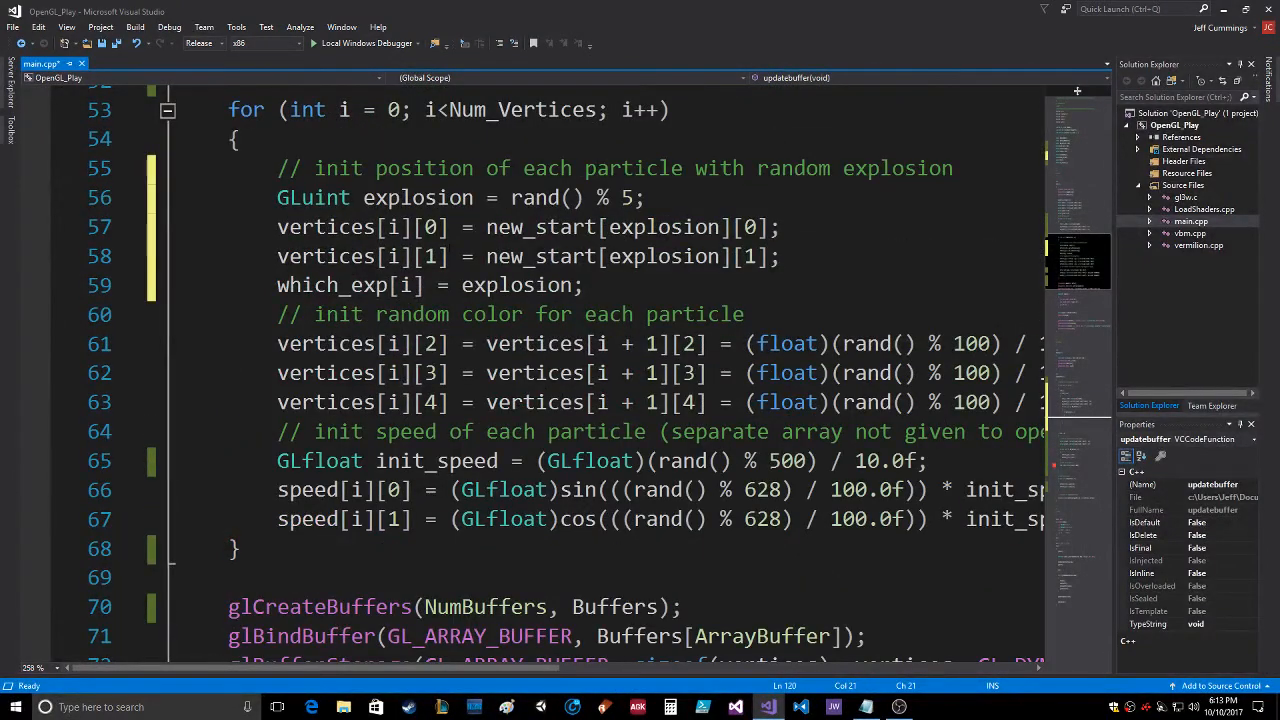
Set vertices[j][0] and vertices[j][1] to new_start[i][0] and new_start[i][1].
scroll("down", 3)
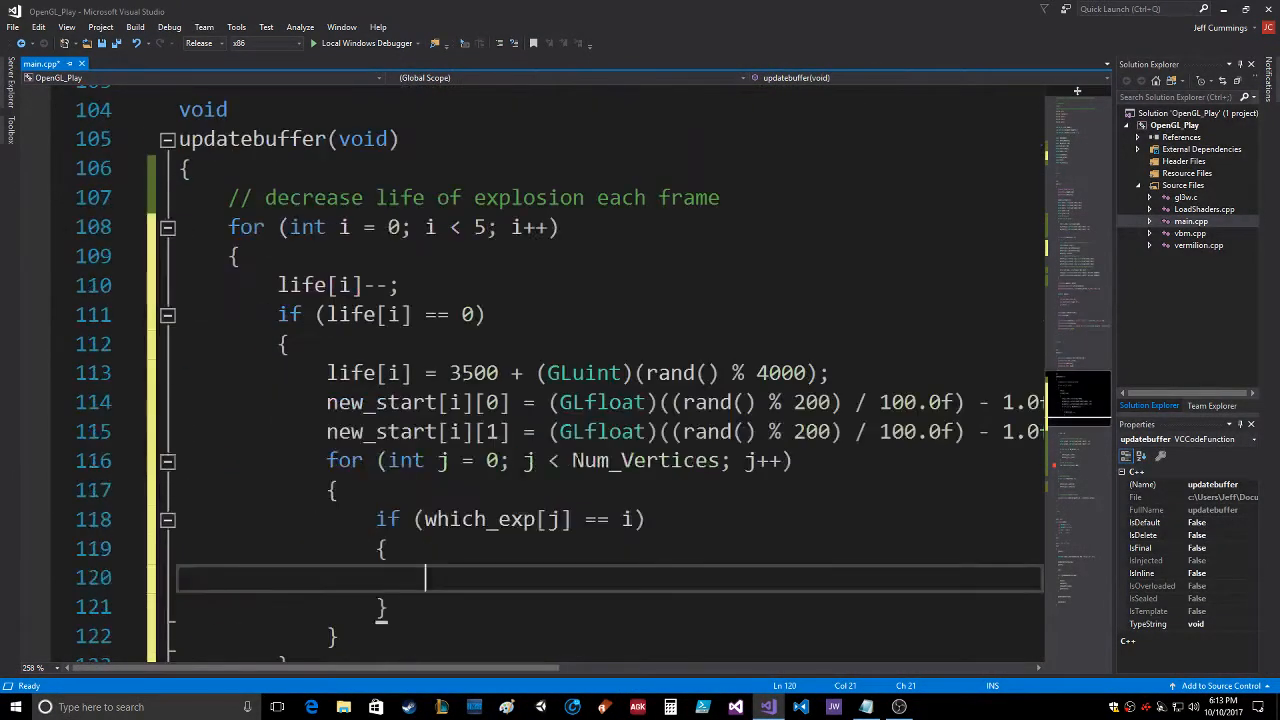
type("vertices")
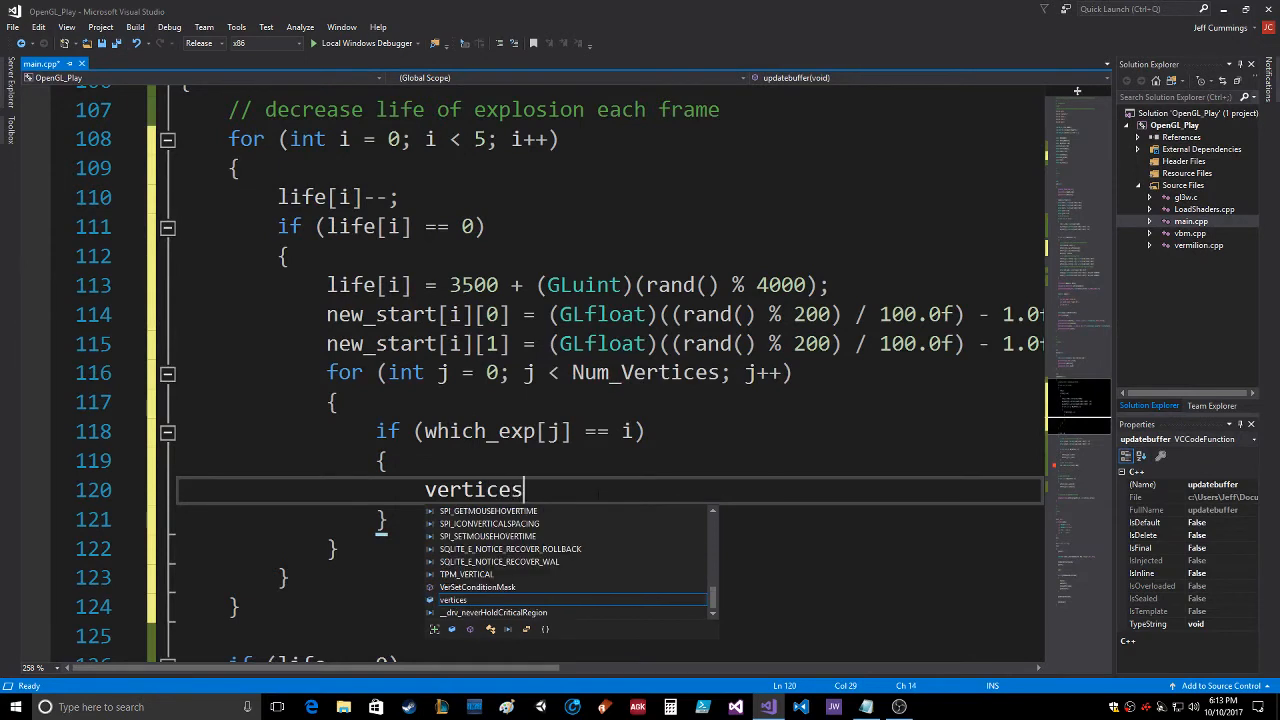
type("[j][0]")
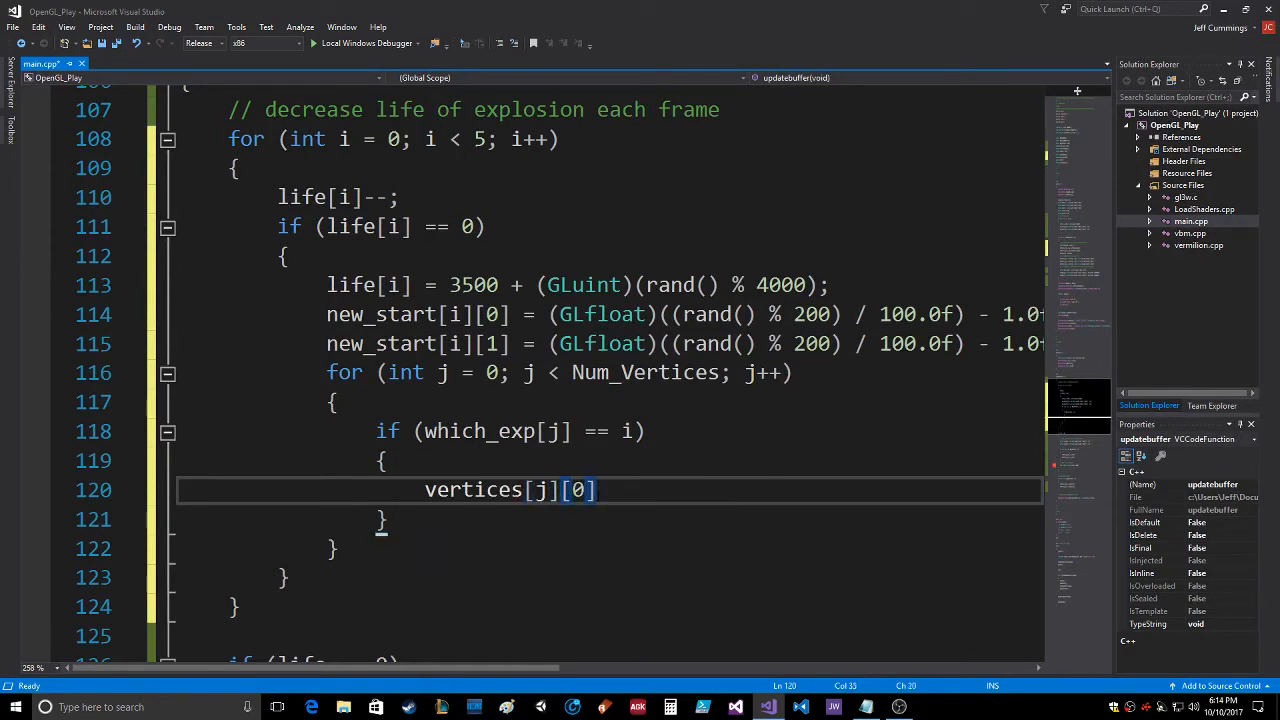
type("=")
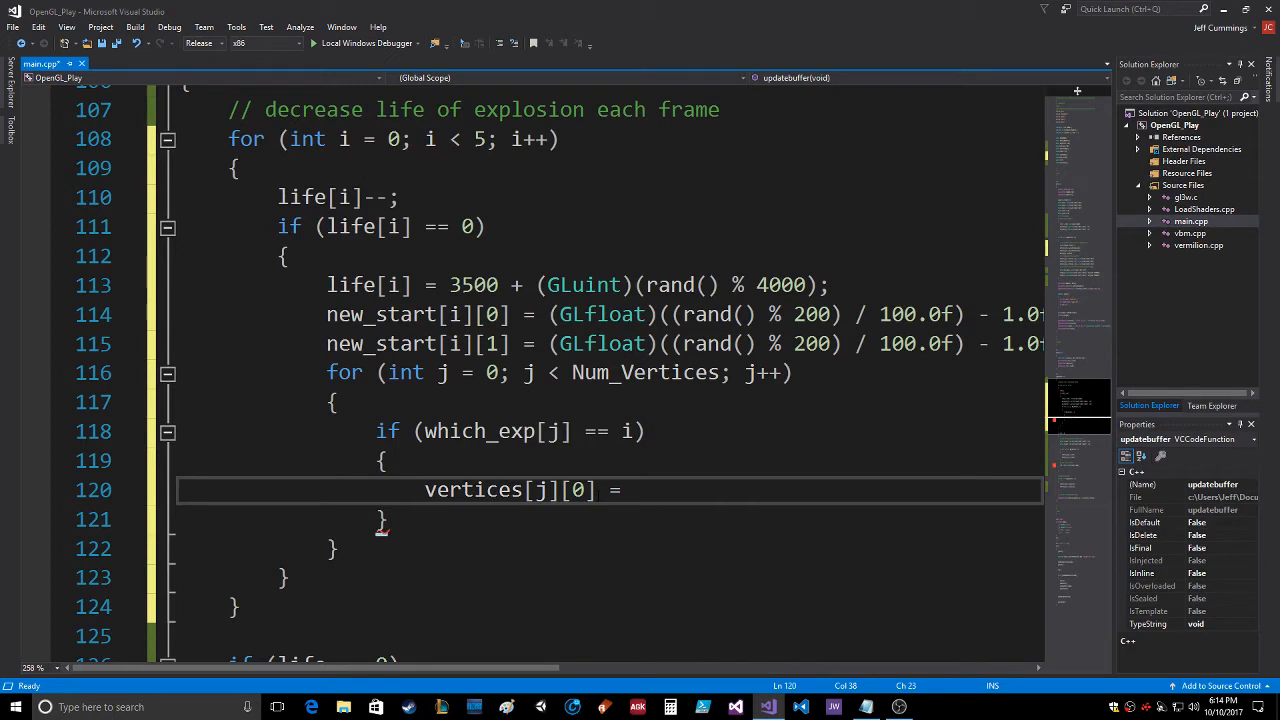
type("new")
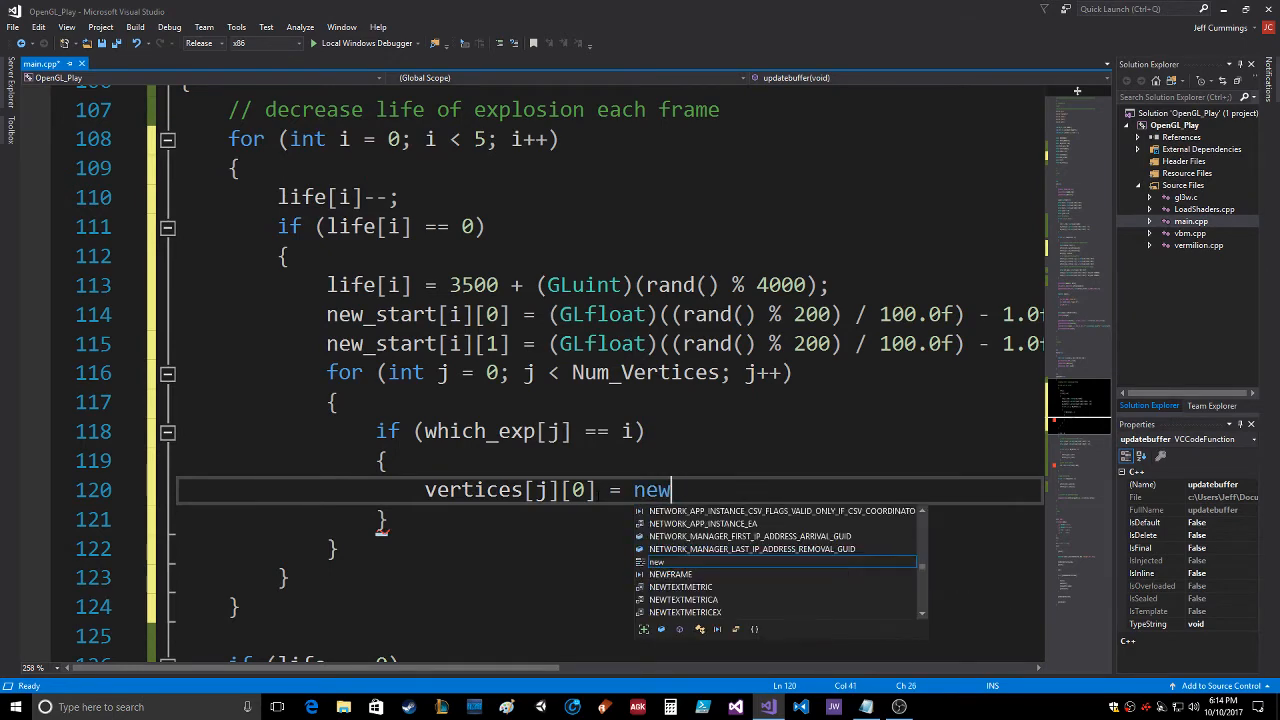
type("_start")
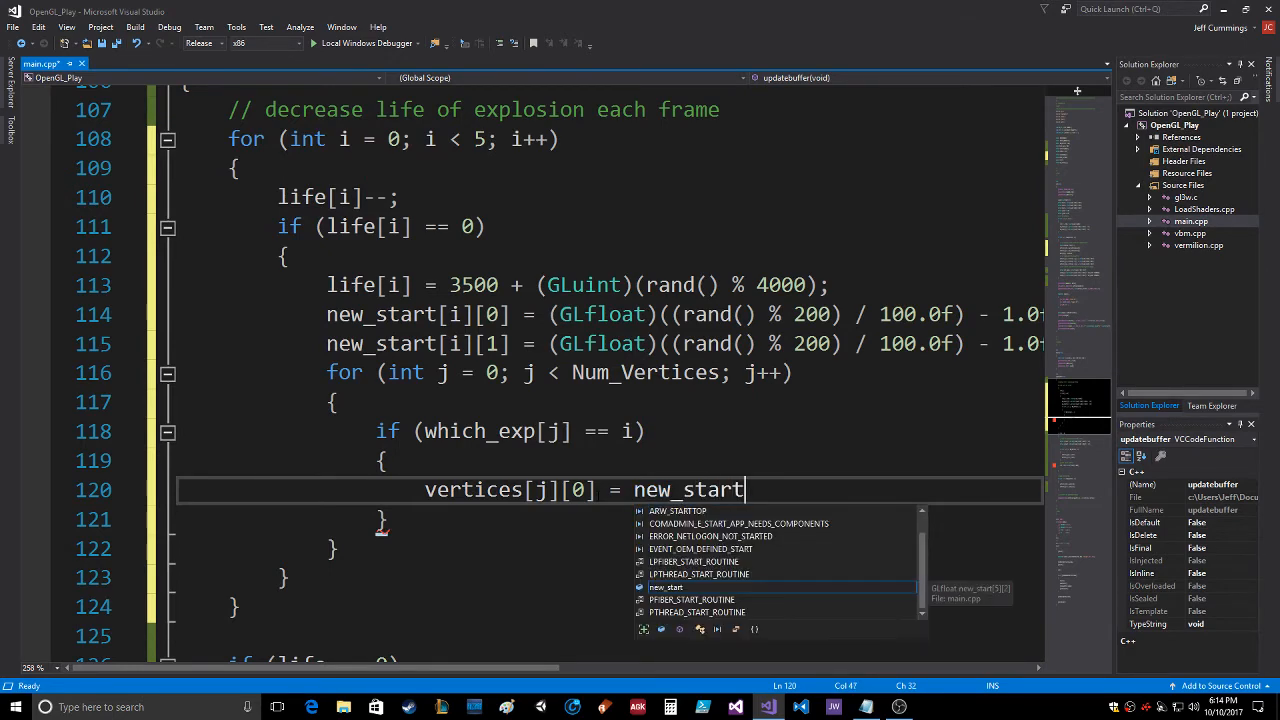
type("[i][0];")
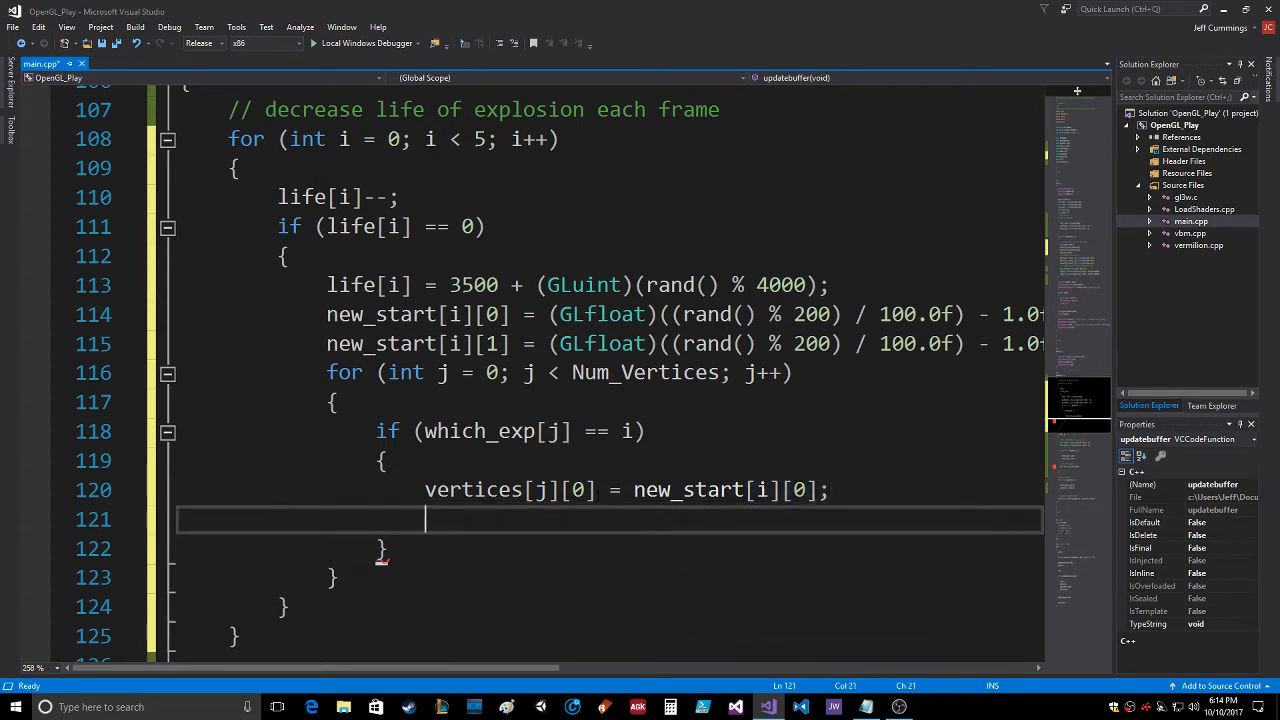
type("vertices[j]")
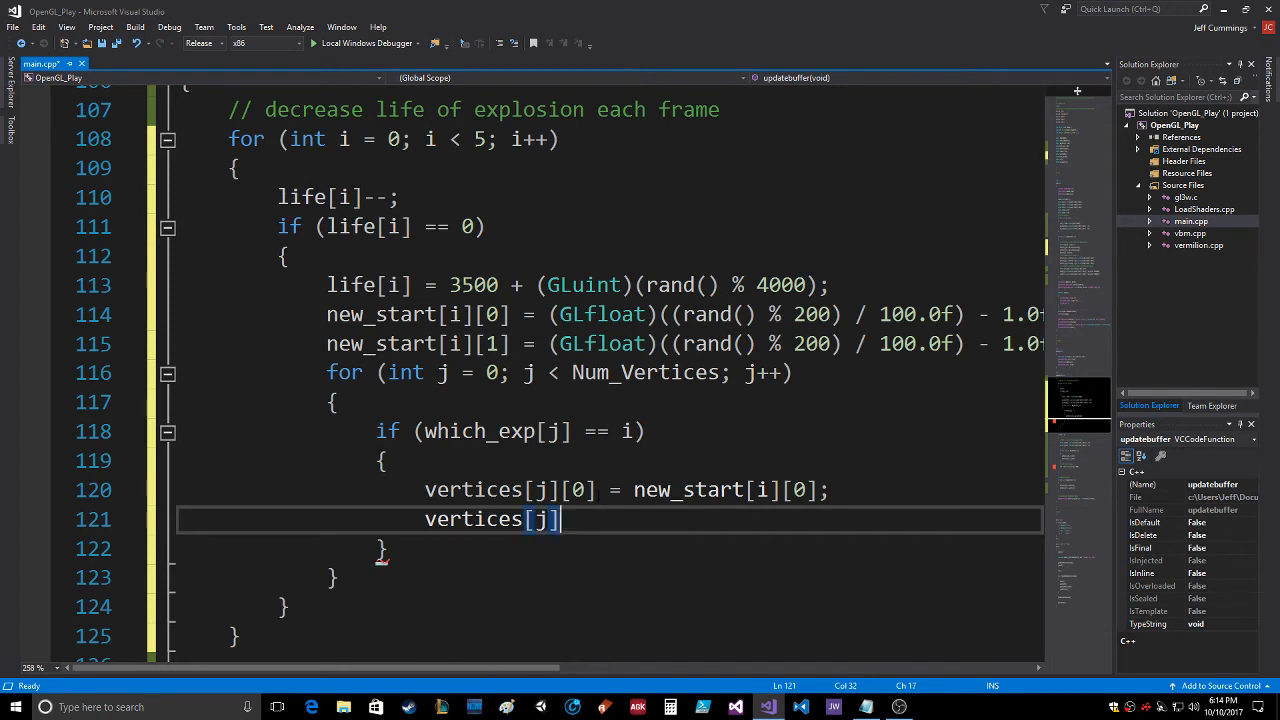
type("[1] = new")
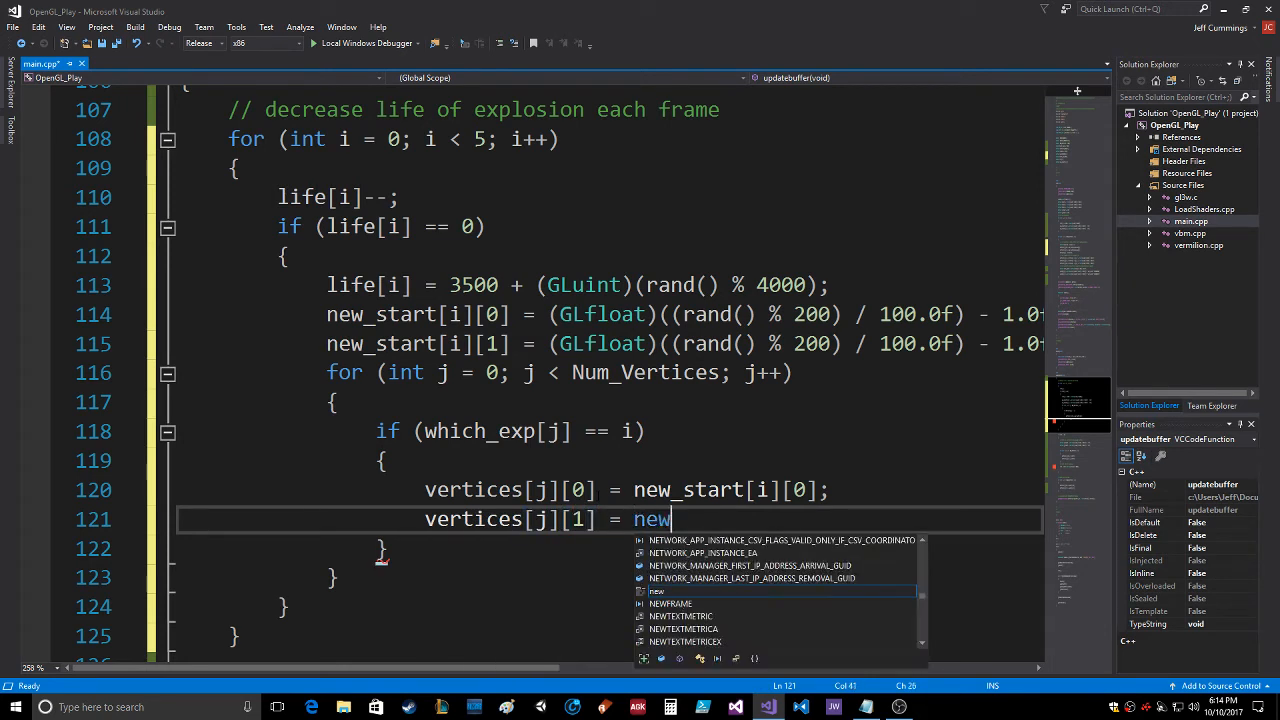
type("_start[i][1]")
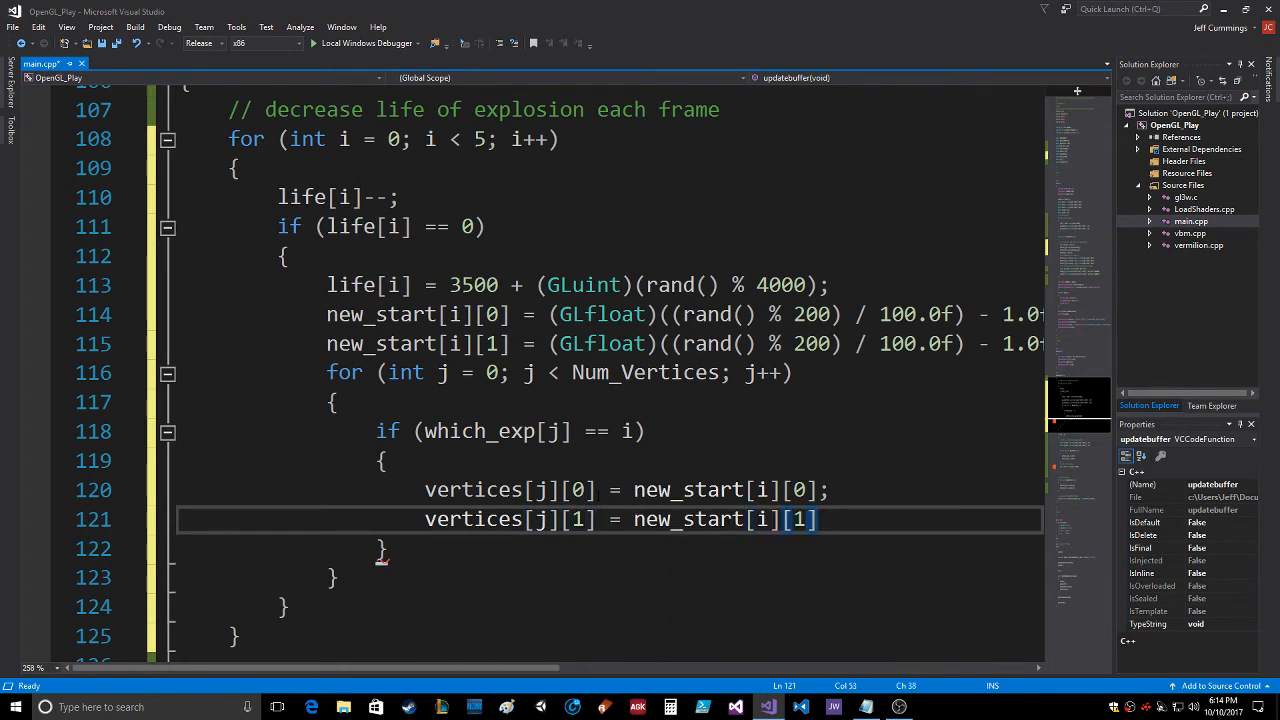
type(";")
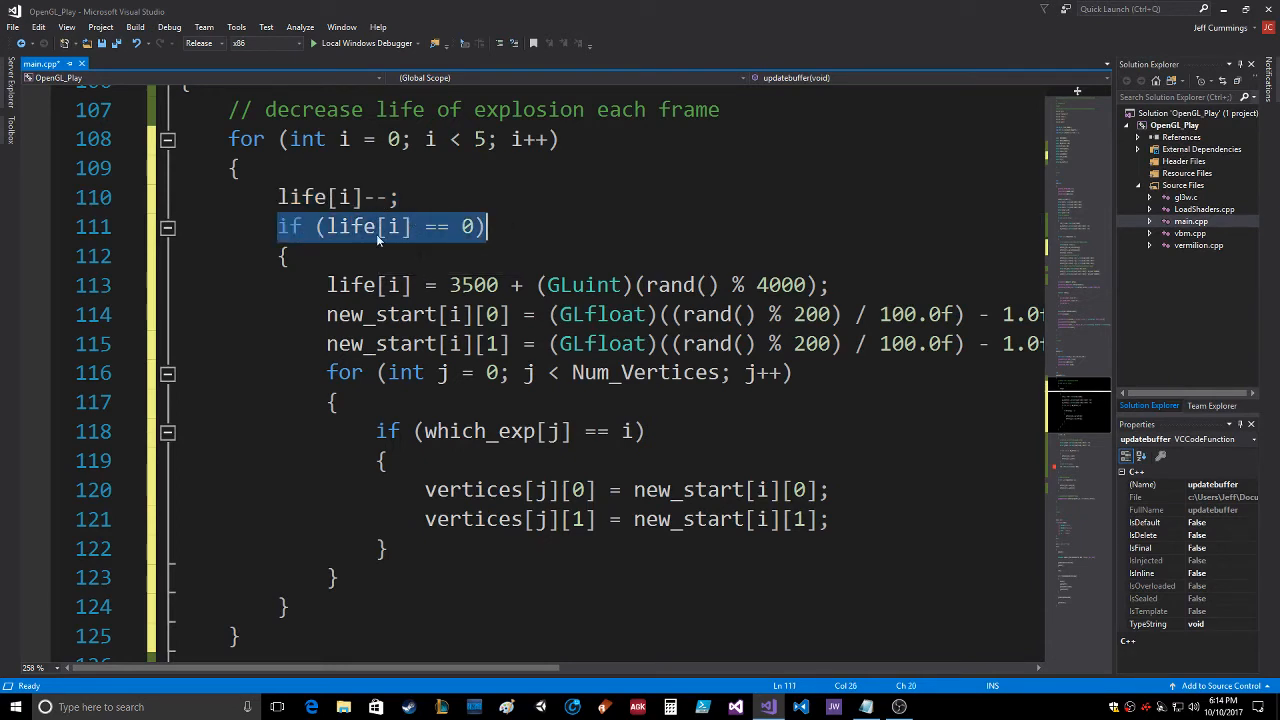
mouse_move(600, 372)
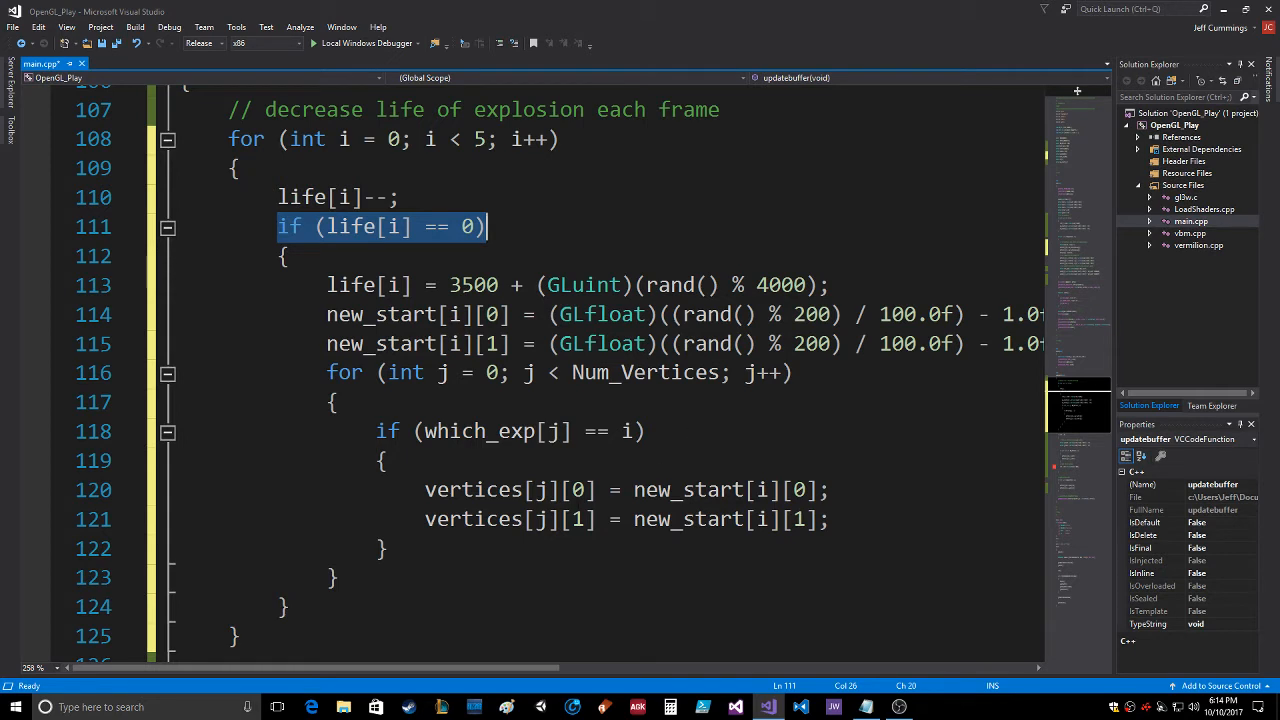
mouse_move(693, 519)
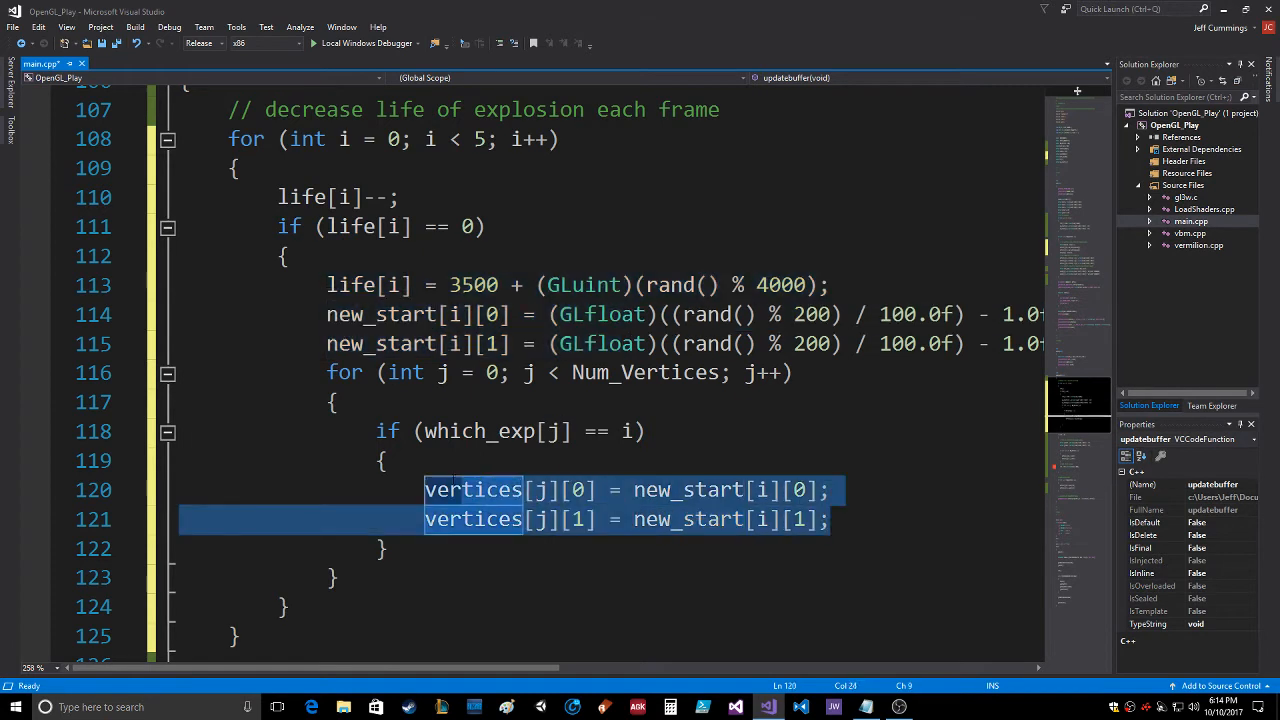
left_click(385, 460)
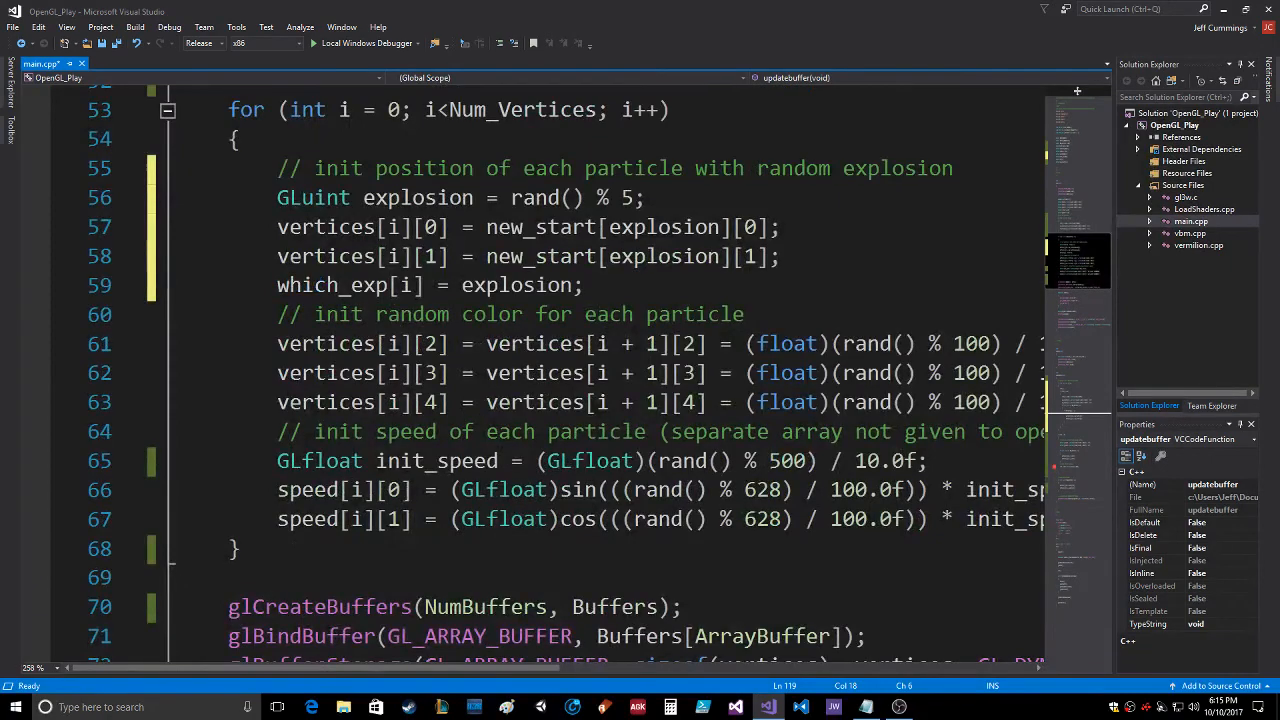
scroll("down", 3)
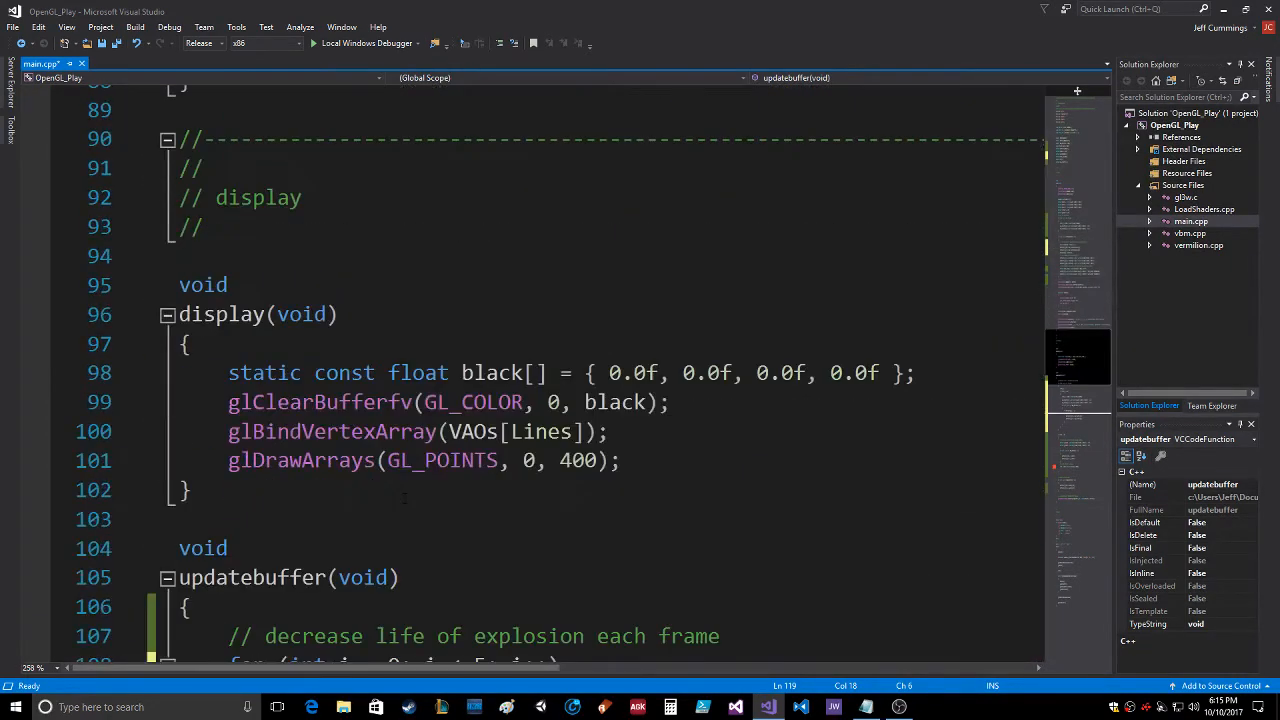
scroll("down", 3)
type("vertices[j][1] = new_start[i][1];")
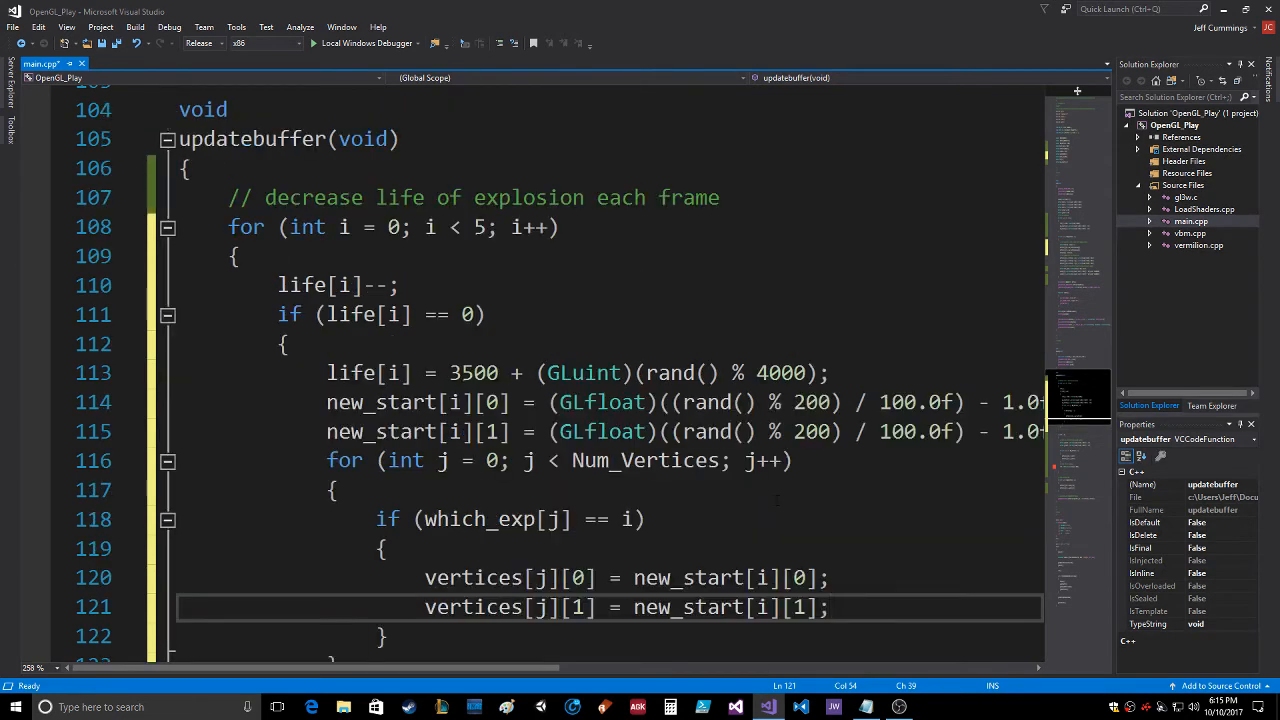
Delete the if (life == 0) block that reset all particles to one random position.
scroll("down", 3)
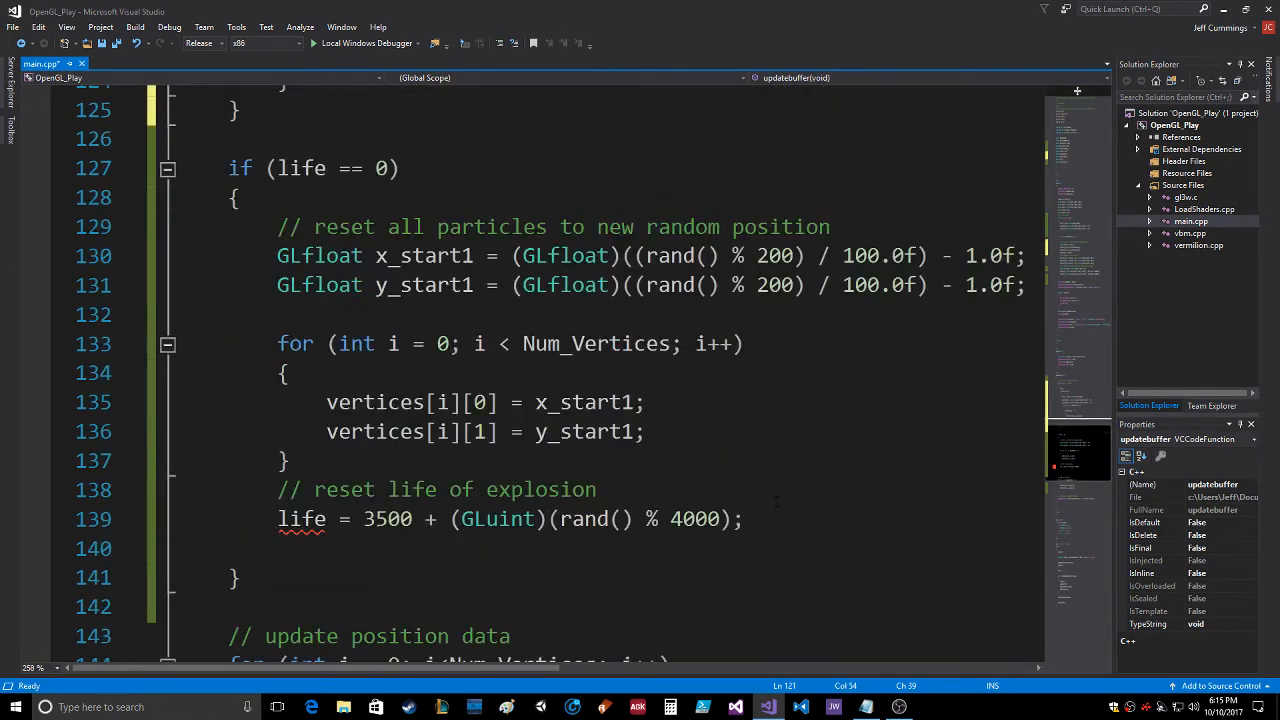
scroll("down", 3)
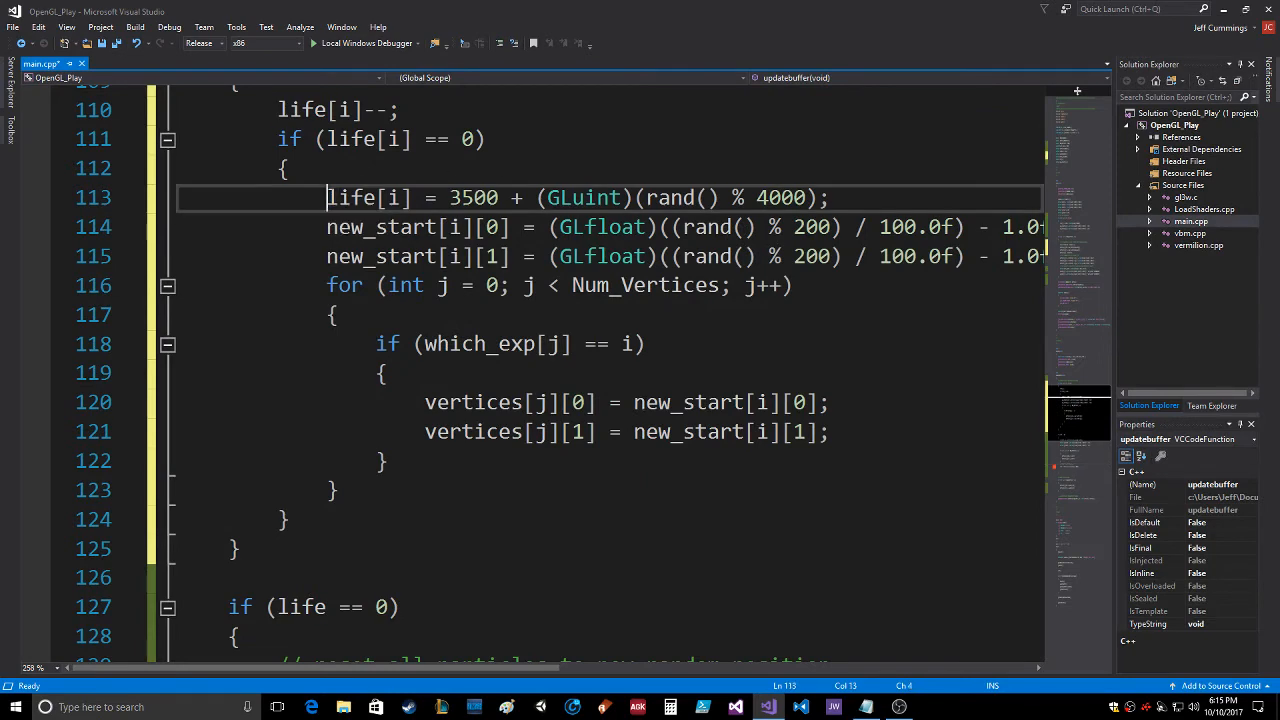
scroll("down", 3)
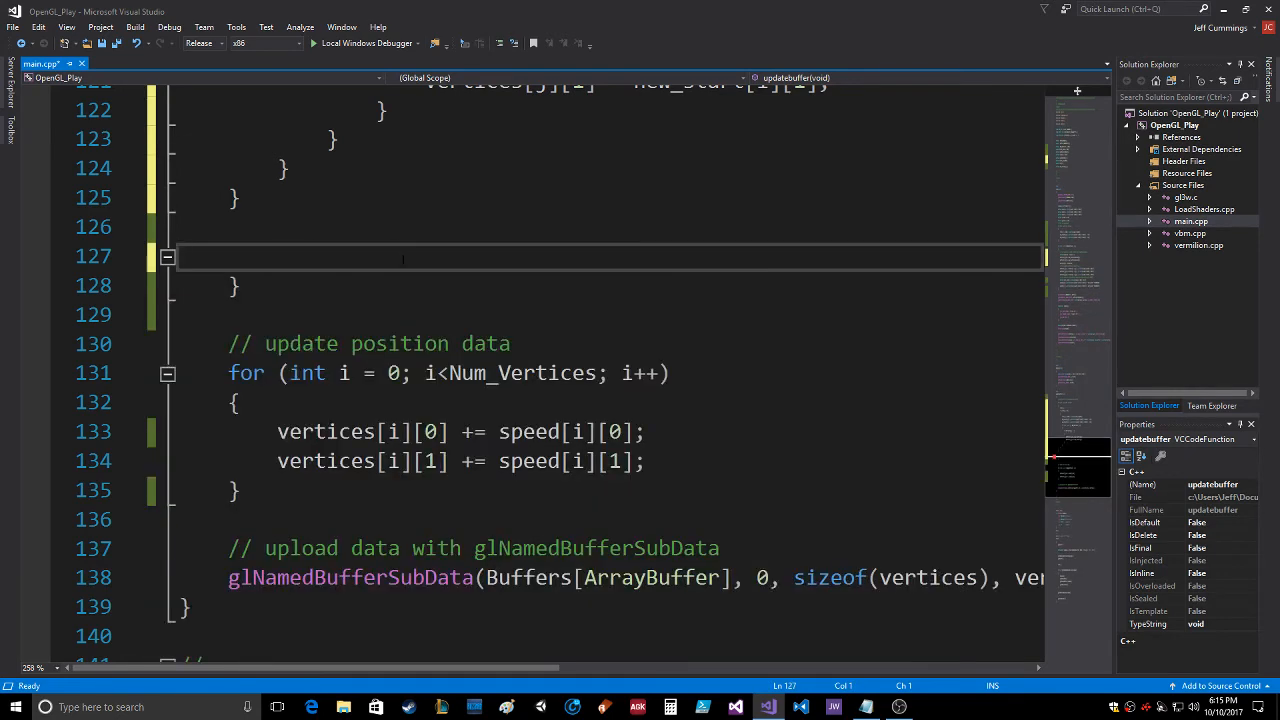
key("Backspace")
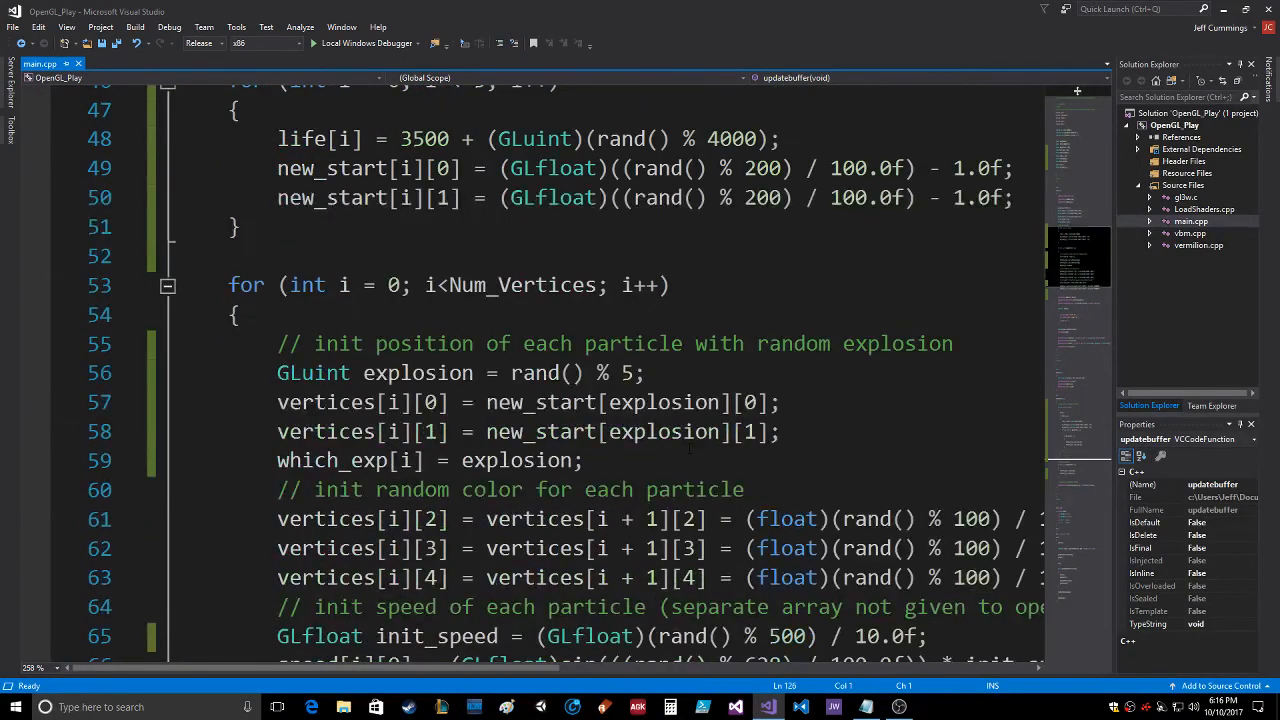
Scroll through main.cpp to review the particle initialization loop's which_exp assignments.
scroll("up", 3)
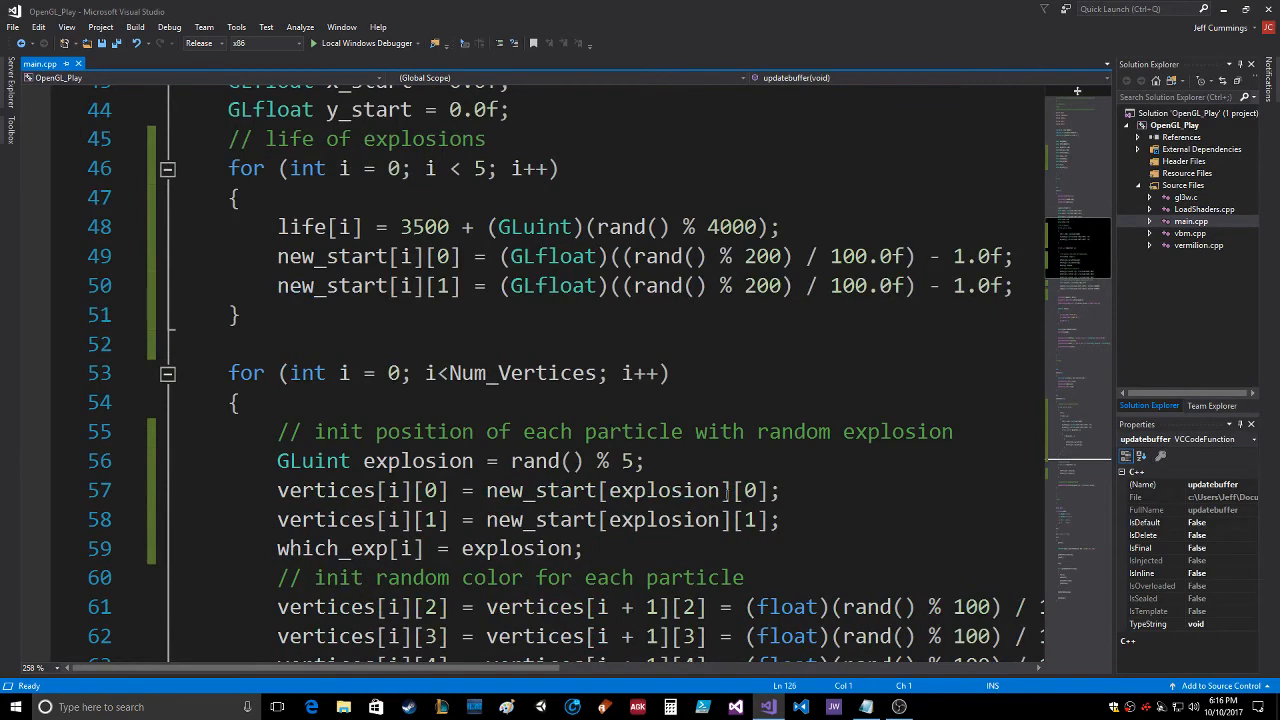
scroll("down", 3)
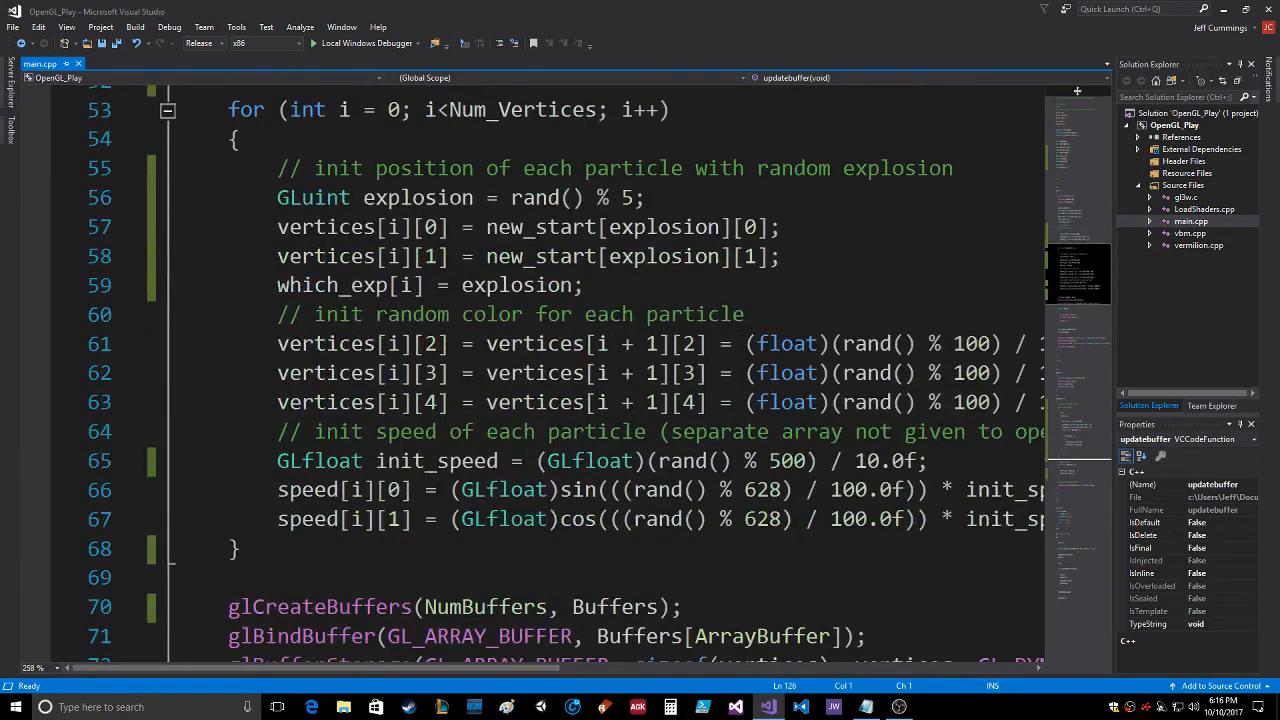